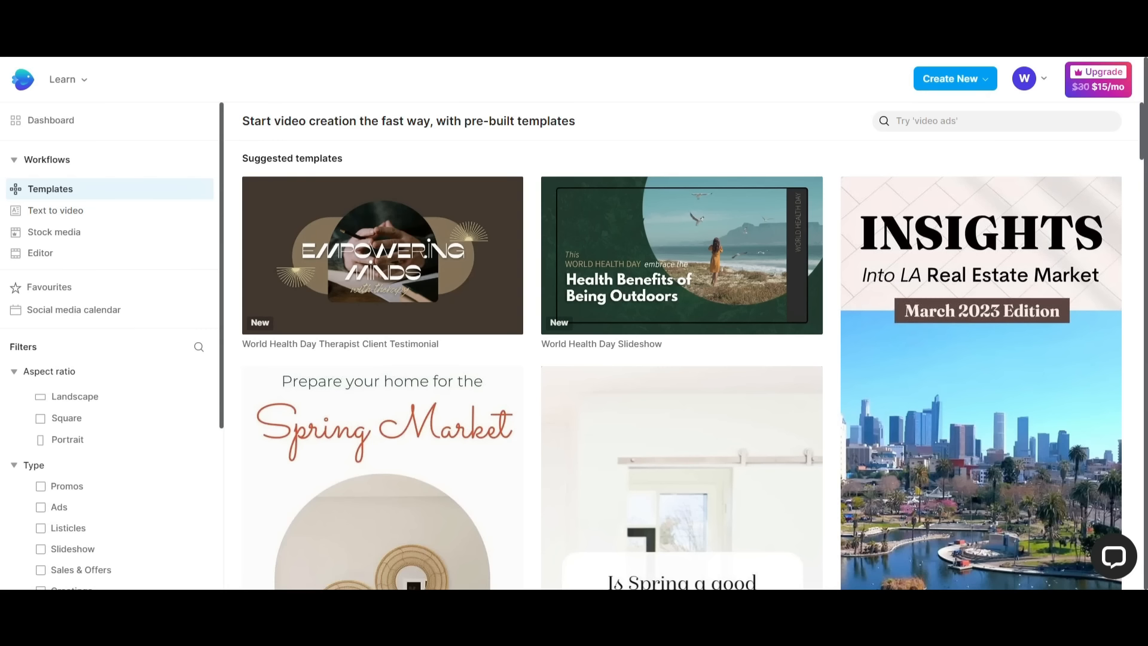
{"action": "mouse_move", "coordinate": [198, 85]}
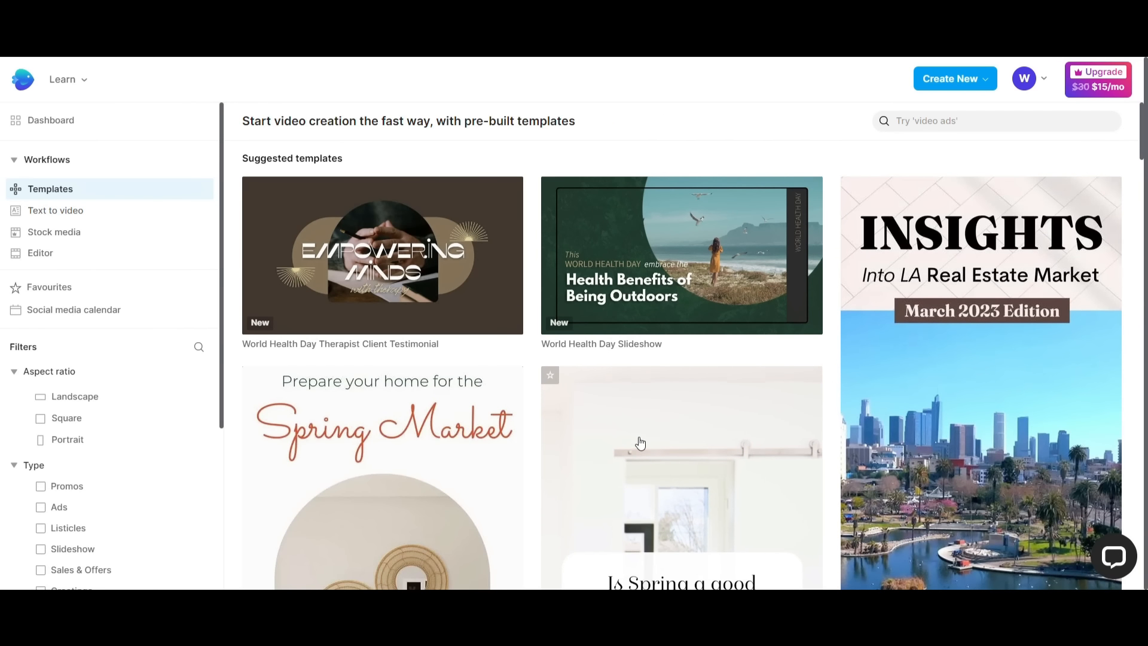
{"action": "mouse_move", "coordinate": [701, 280]}
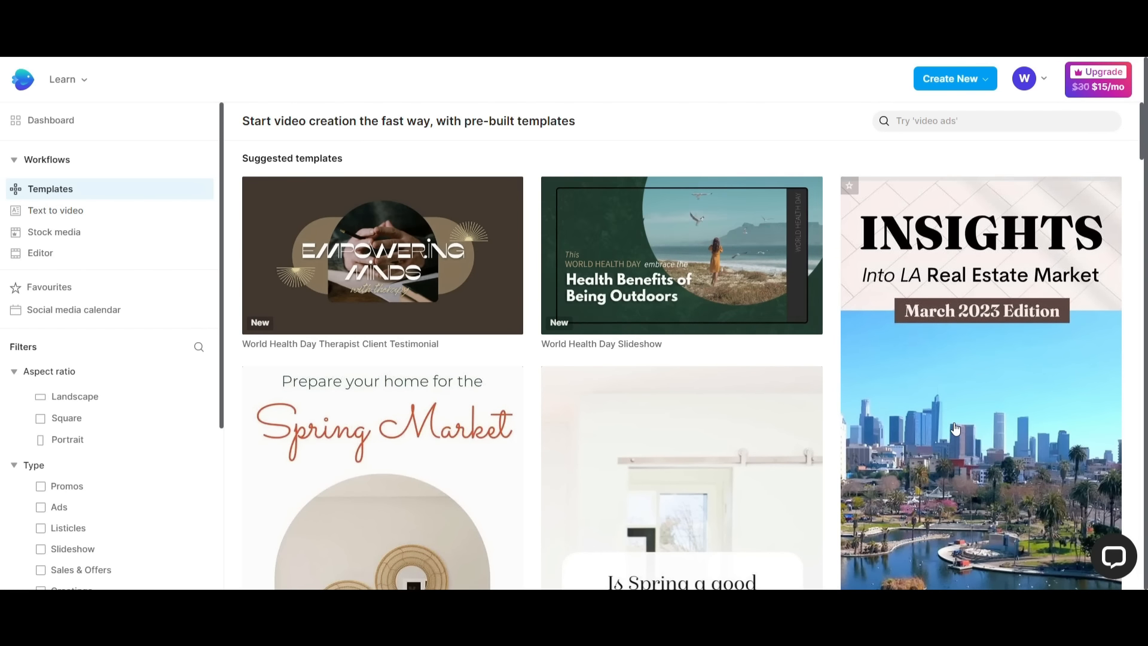
- Accept rearranging the Synthesia script into short paragraphs and generate scenes from it
{"action": "scroll", "scroll_direction": "down", "scroll_amount": 3}
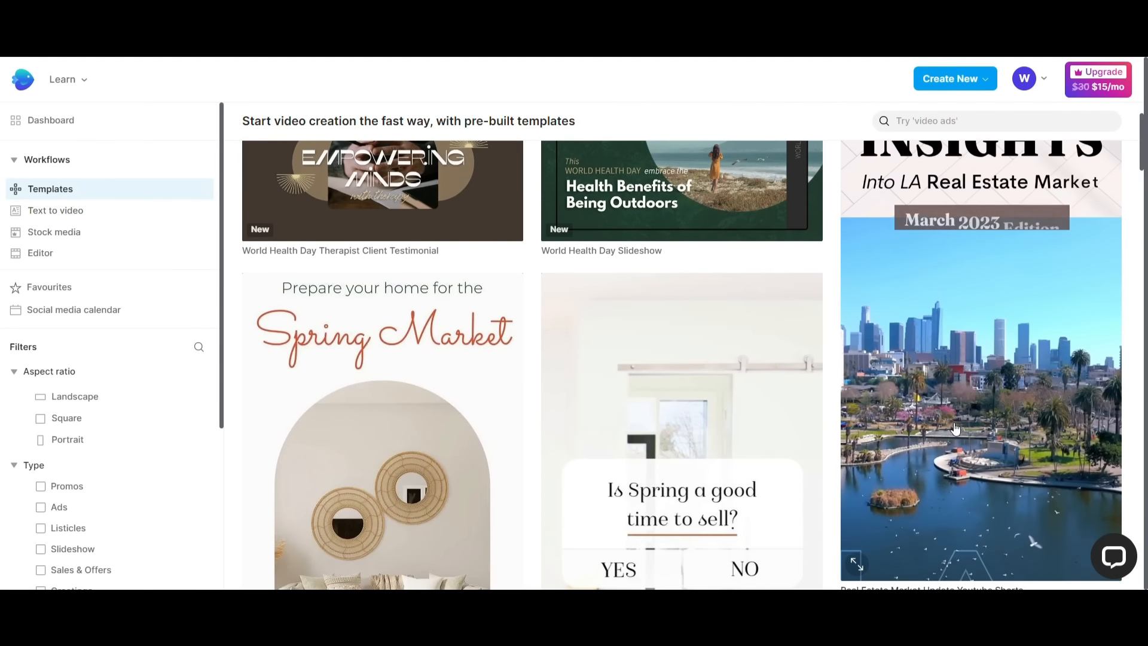
{"action": "scroll", "scroll_direction": "down", "scroll_amount": 3}
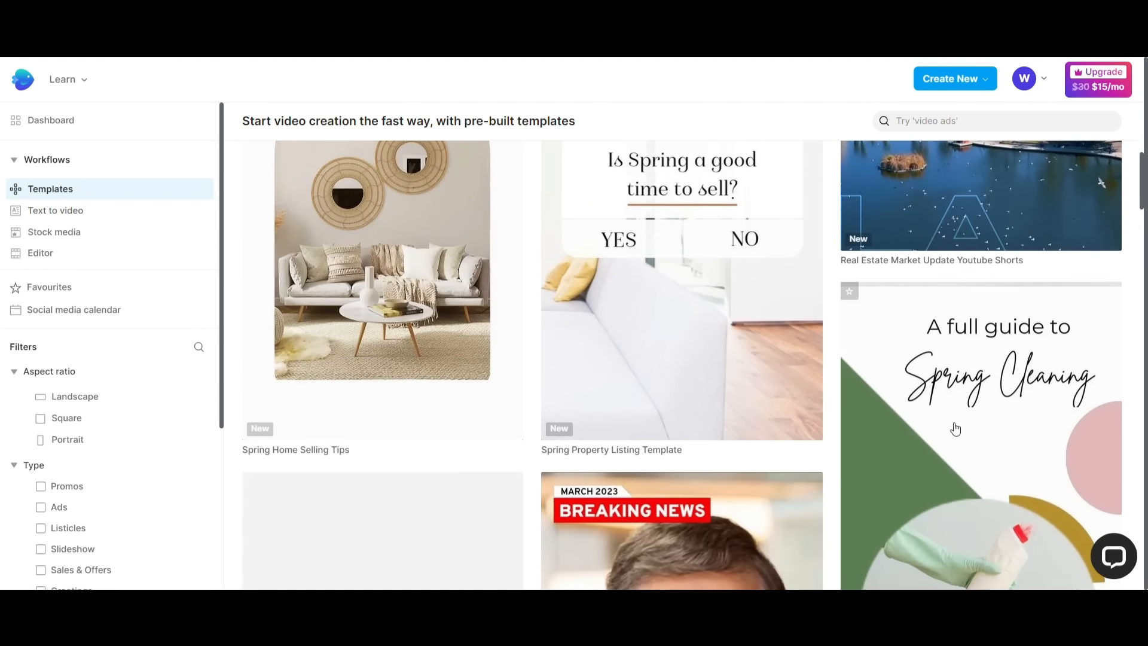
{"action": "scroll", "scroll_direction": "down", "scroll_amount": 3}
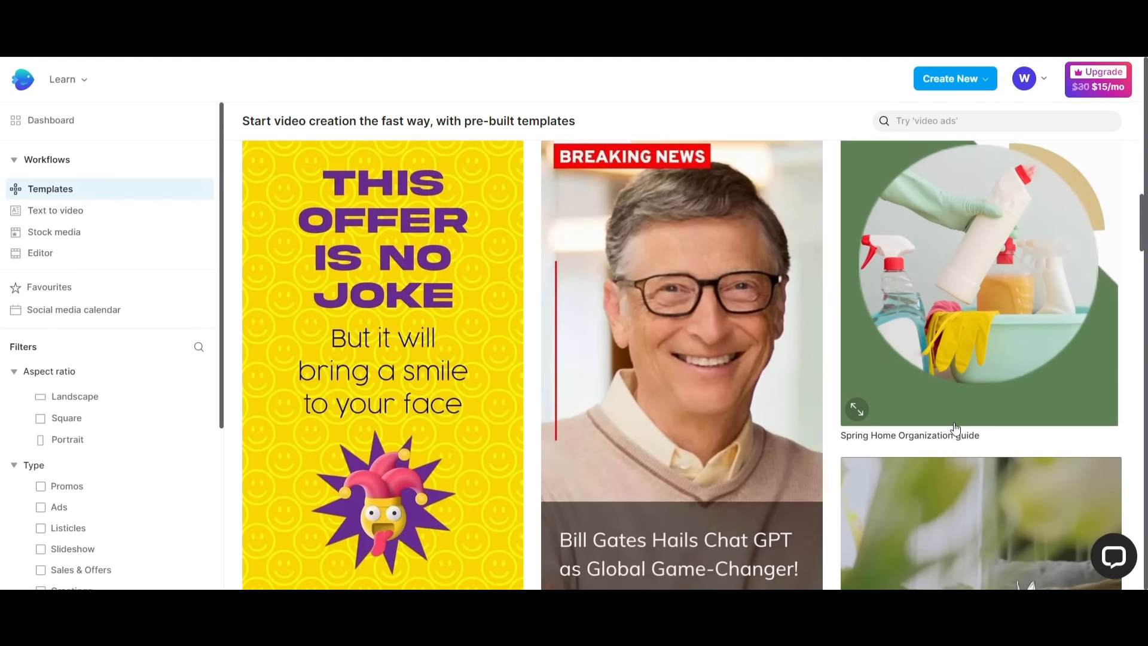
{"action": "scroll", "scroll_direction": "down", "scroll_amount": 3}
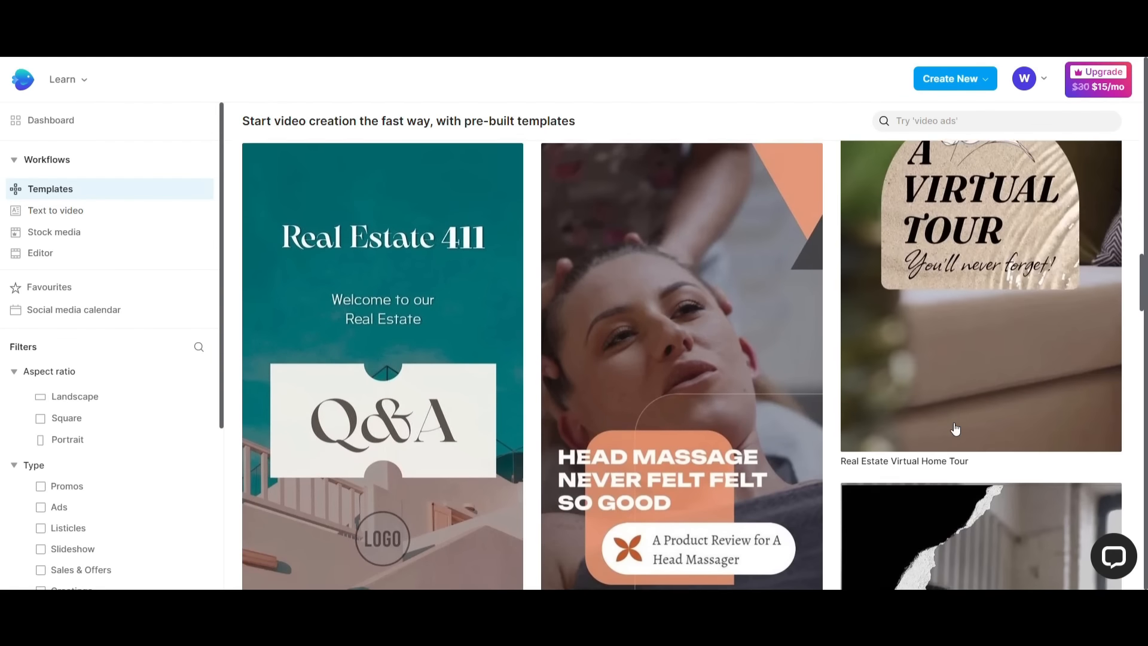
{"action": "scroll", "scroll_direction": "down", "scroll_amount": 3}
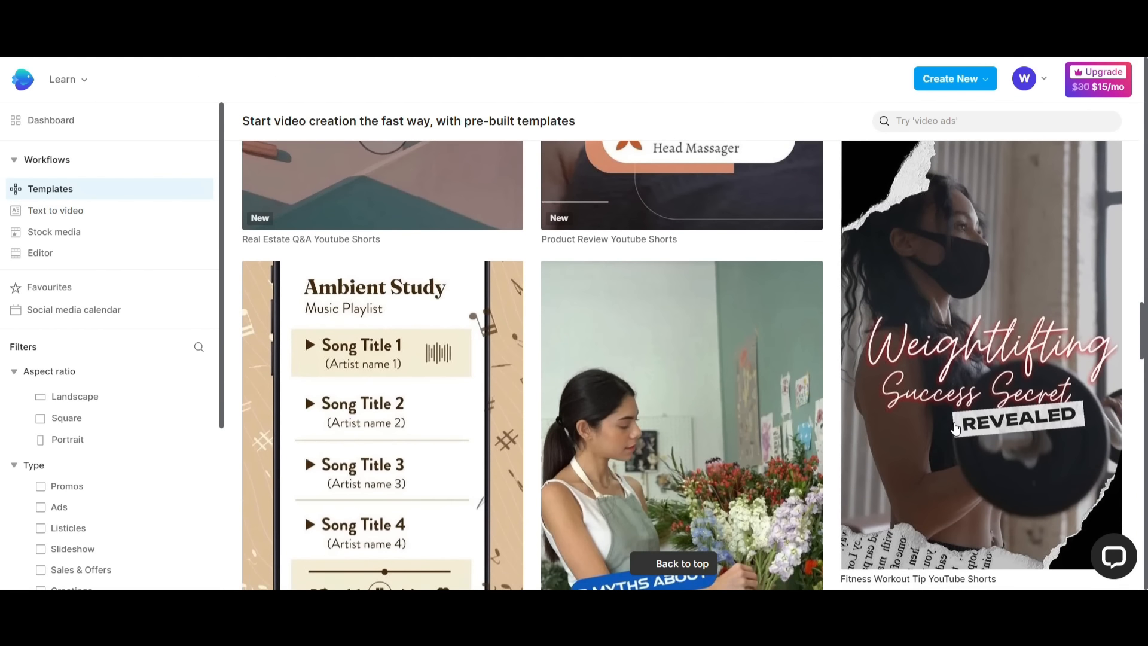
{"action": "scroll", "scroll_direction": "down", "scroll_amount": 3}
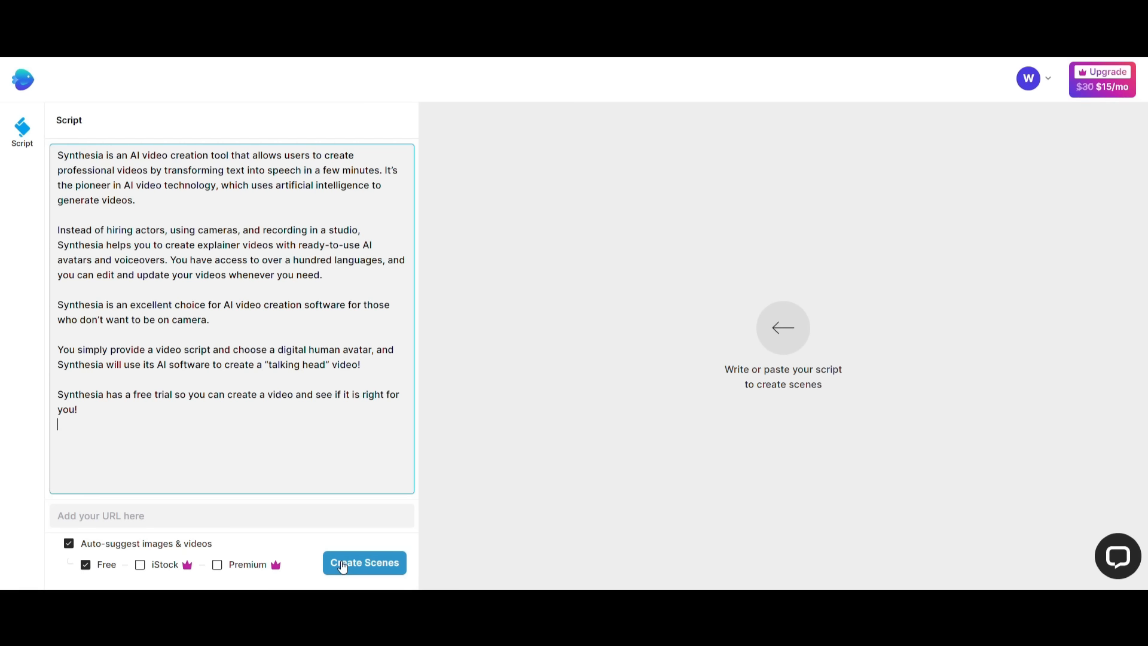
{"action": "left_click", "coordinate": [364, 562]}
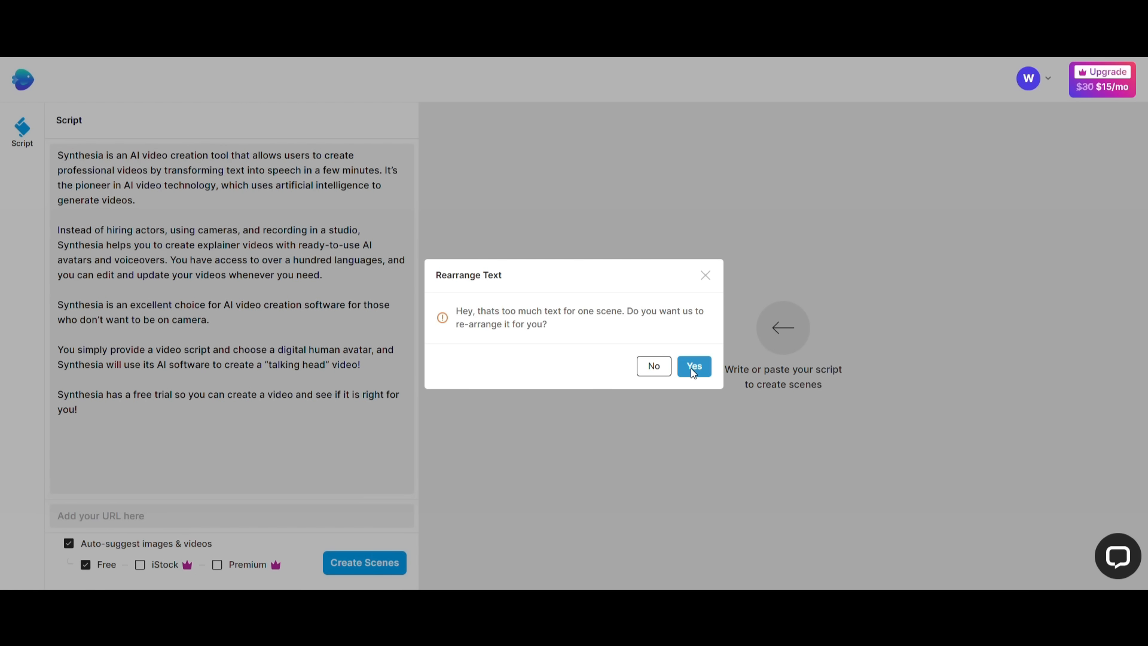
{"action": "left_click", "coordinate": [692, 365]}
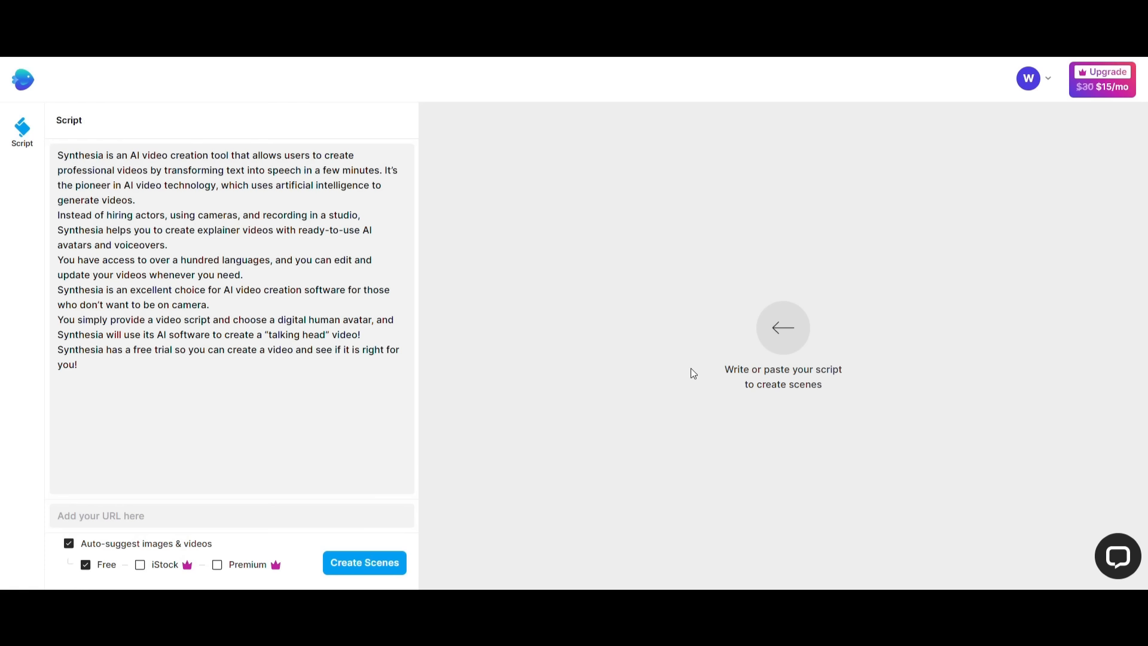
{"action": "left_click", "coordinate": [364, 562]}
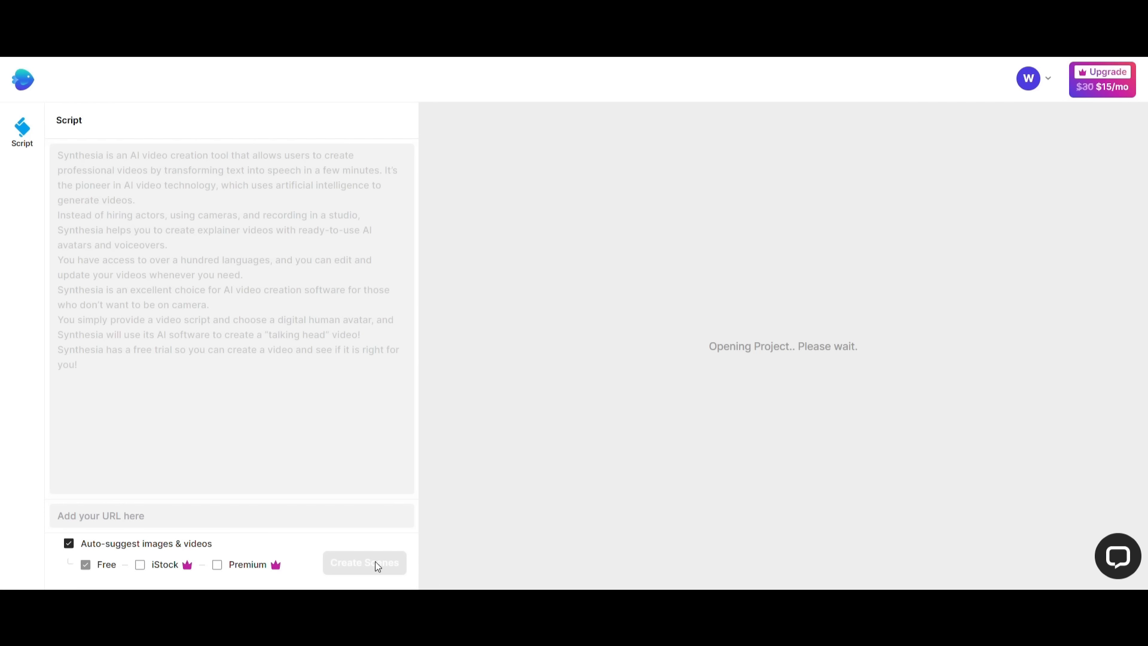
{"action": "left_click", "coordinate": [364, 562]}
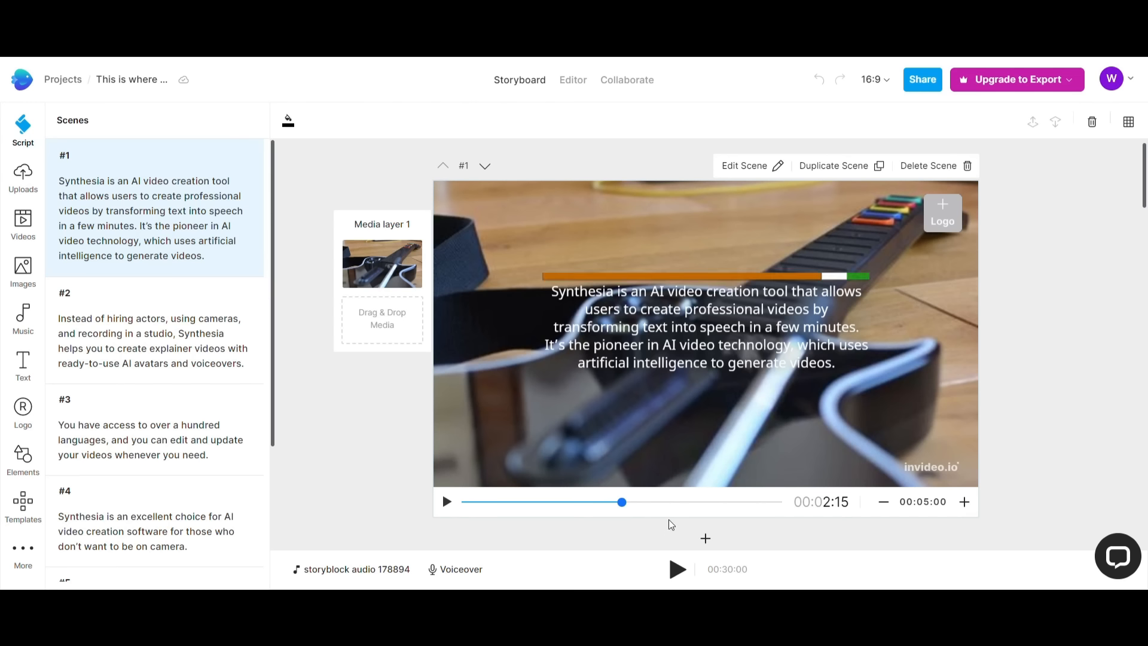
- Scroll through the numbered storyboard scenes, starting with the guitar footage scene
{"action": "scroll", "scroll_direction": "down", "scroll_amount": 3}
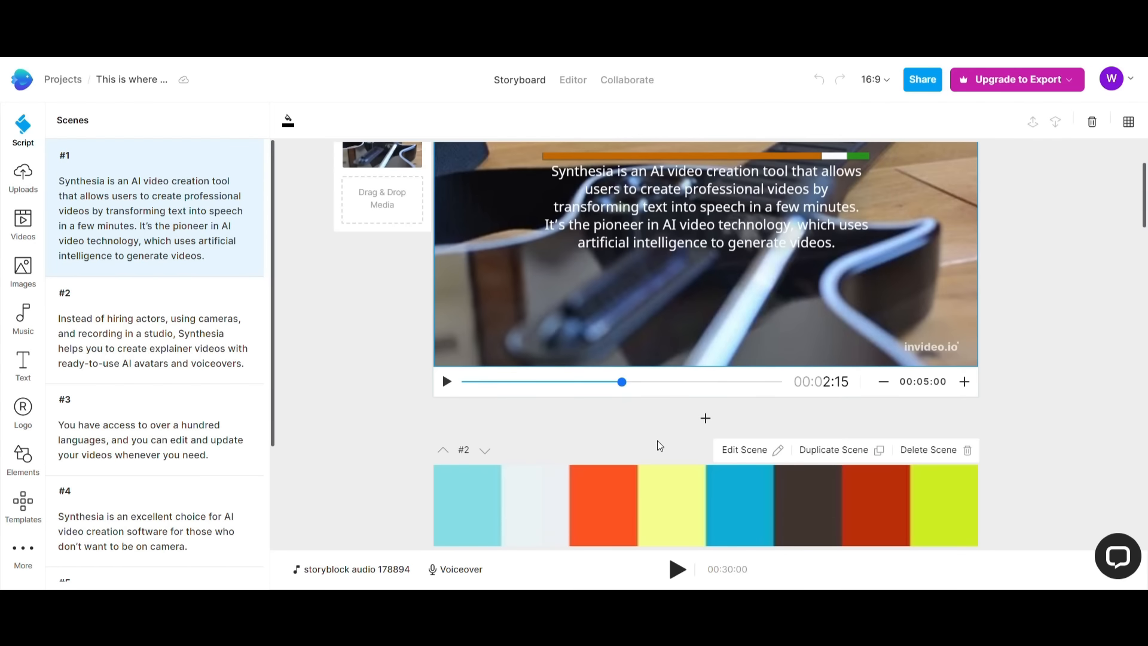
{"action": "scroll", "scroll_direction": "down", "scroll_amount": 3}
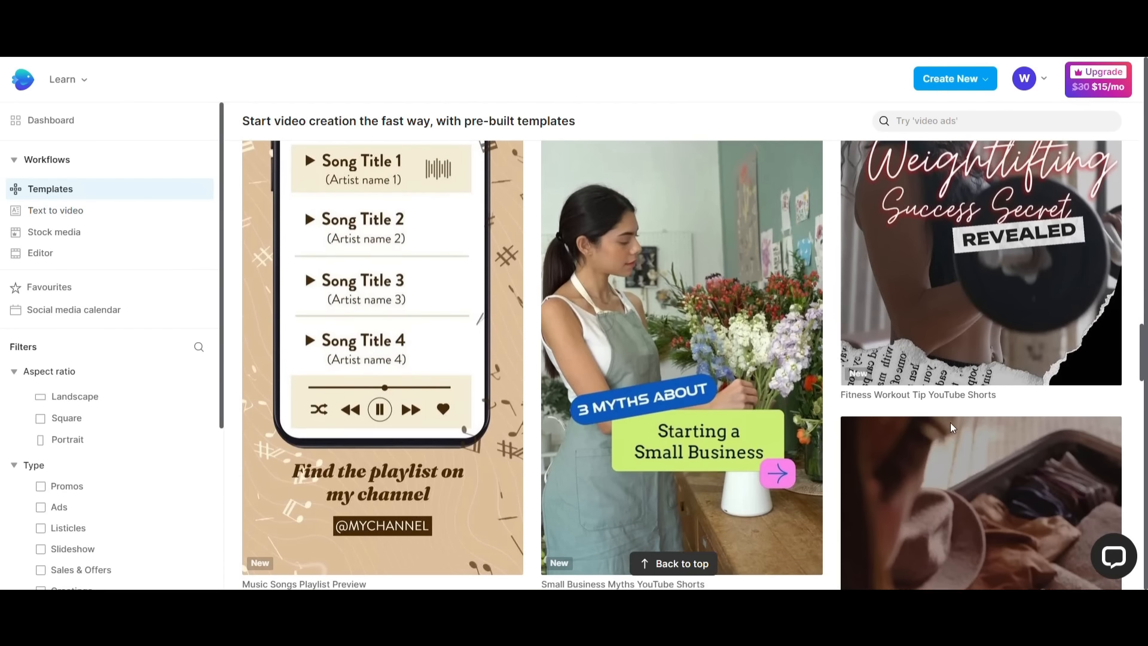
{"action": "scroll", "scroll_direction": "down", "scroll_amount": 3}
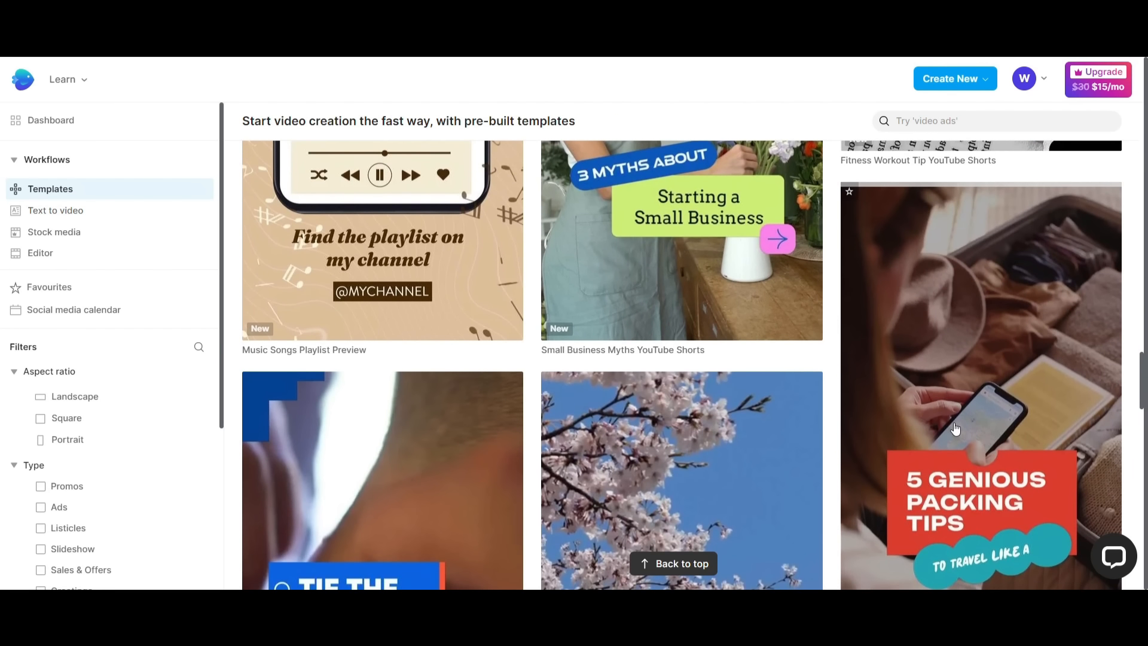
{"action": "scroll", "scroll_direction": "down", "scroll_amount": 3}
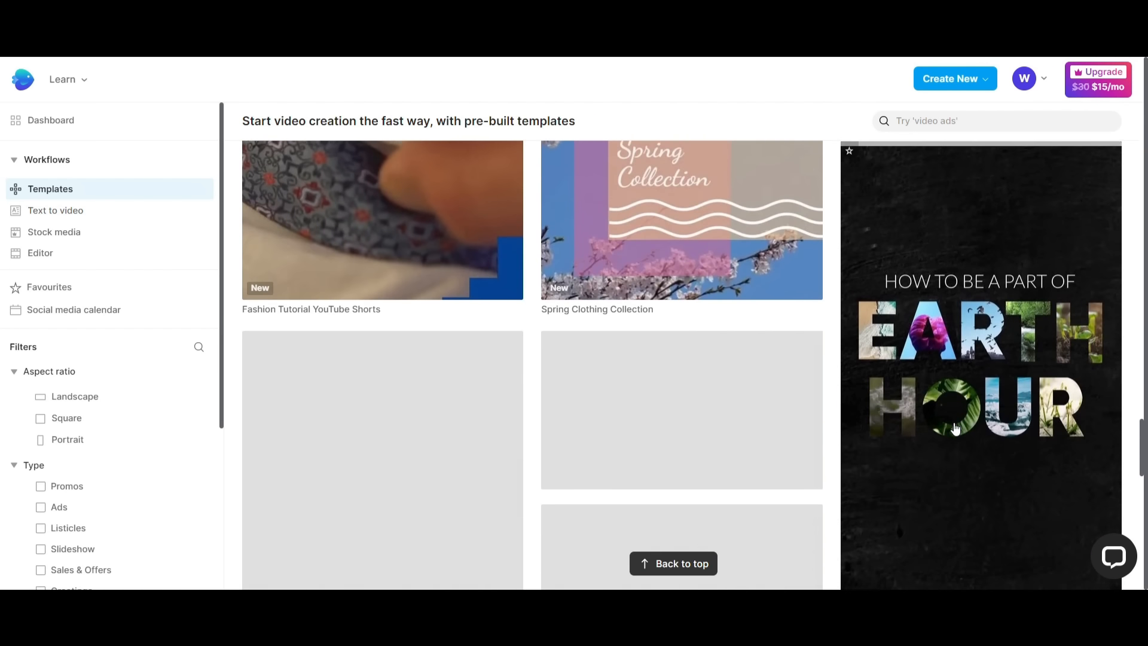
{"action": "scroll", "scroll_direction": "down", "scroll_amount": 3}
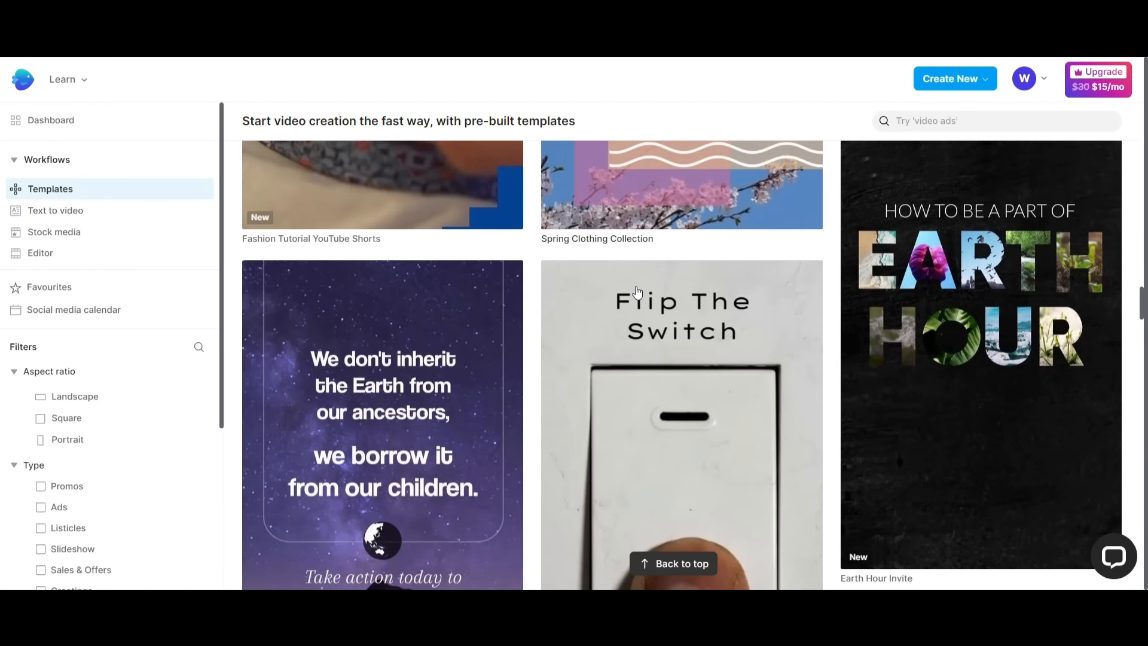
{"action": "scroll", "scroll_direction": "up", "scroll_amount": 3}
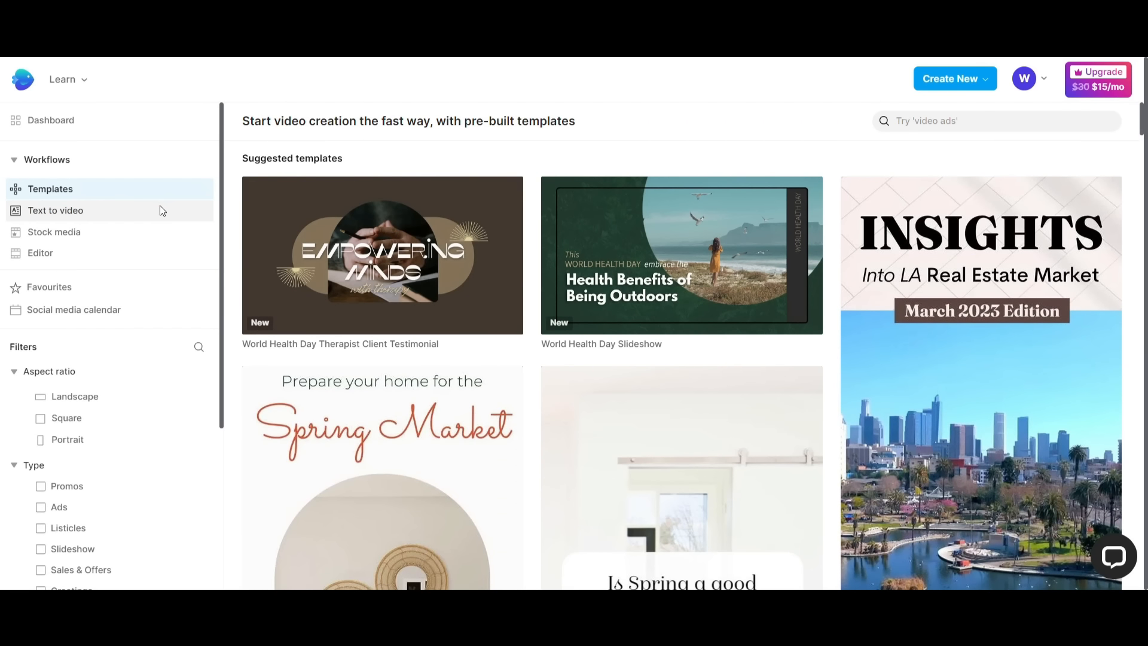
{"action": "mouse_move", "coordinate": [166, 258]}
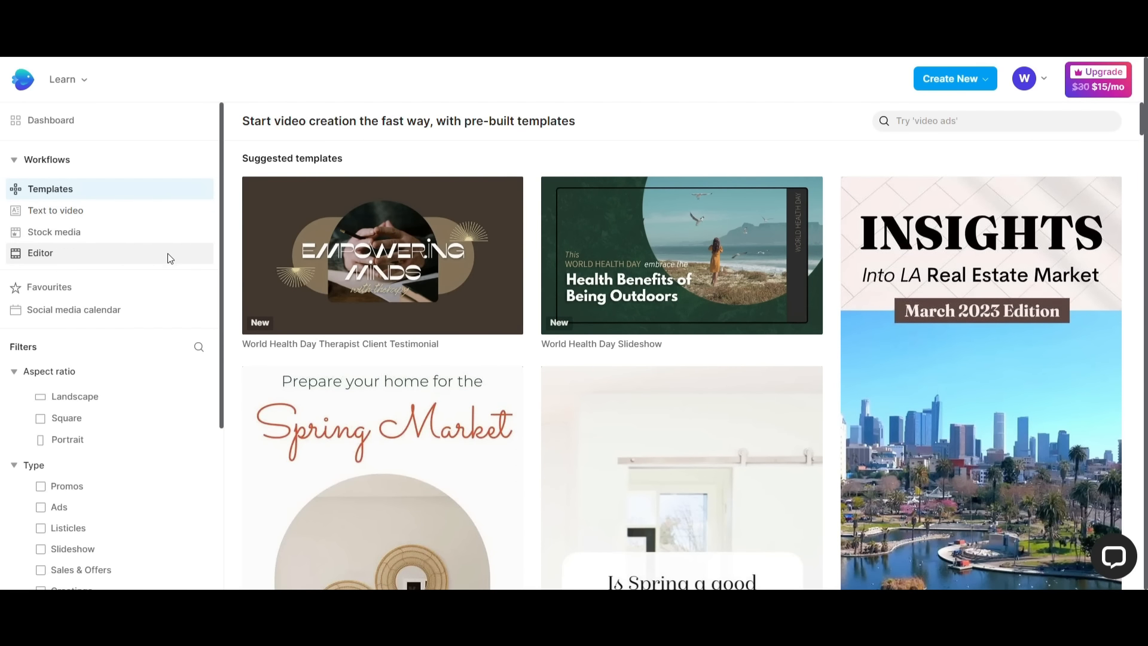
{"action": "scroll", "scroll_direction": "down", "scroll_amount": 3}
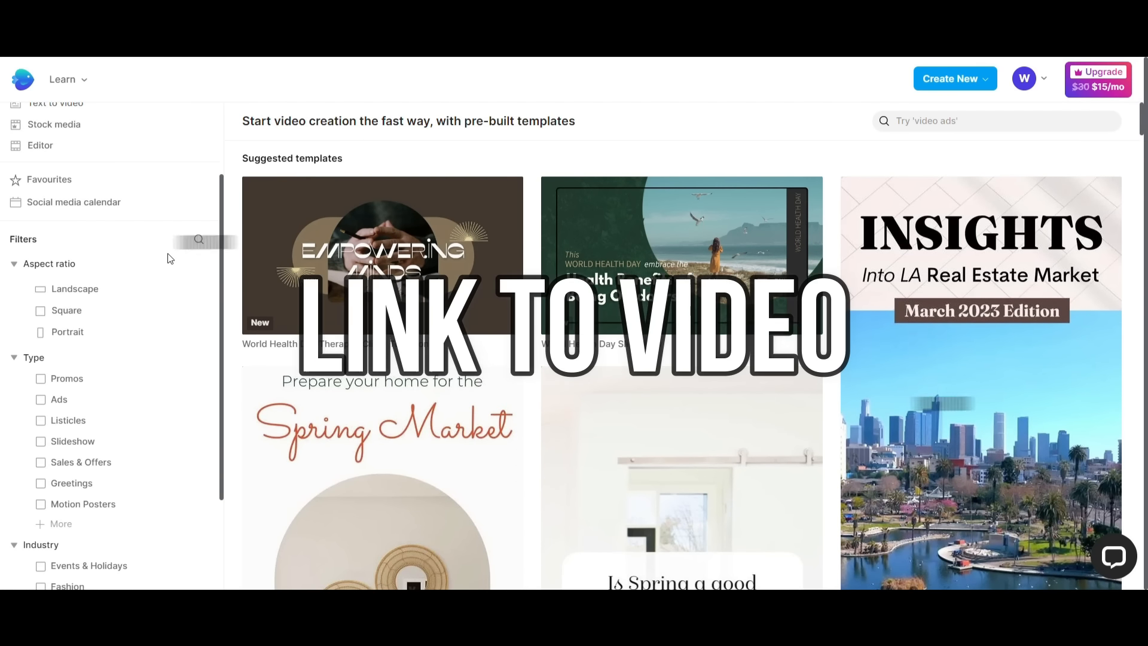
{"action": "scroll", "scroll_direction": "down", "scroll_amount": 3}
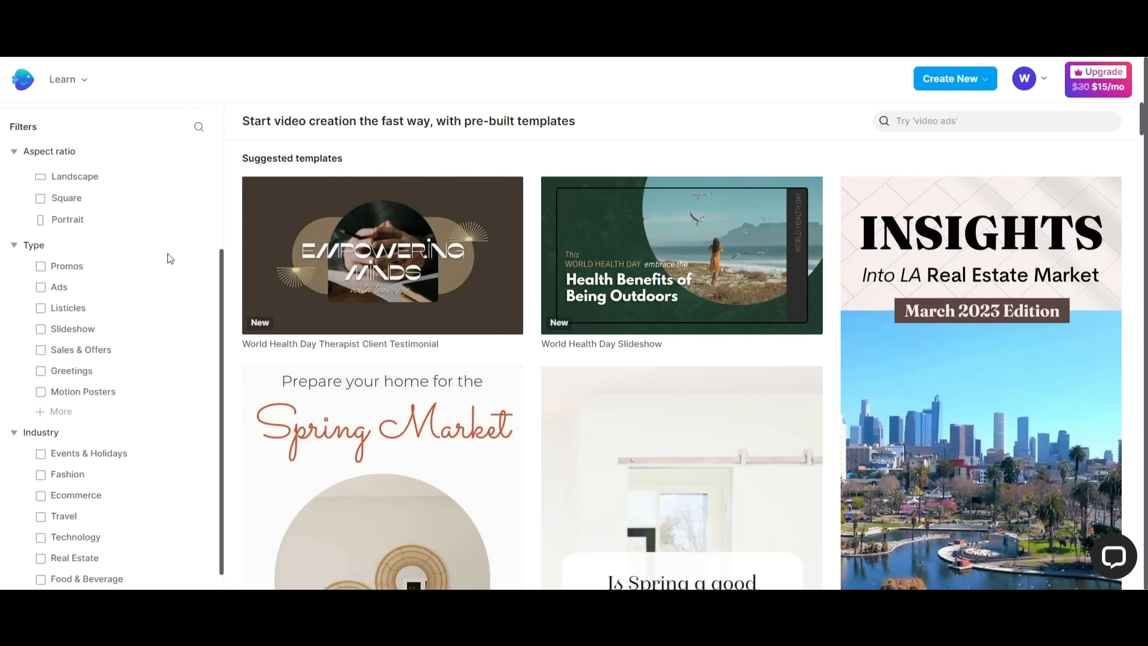
{"action": "mouse_move", "coordinate": [73, 180]}
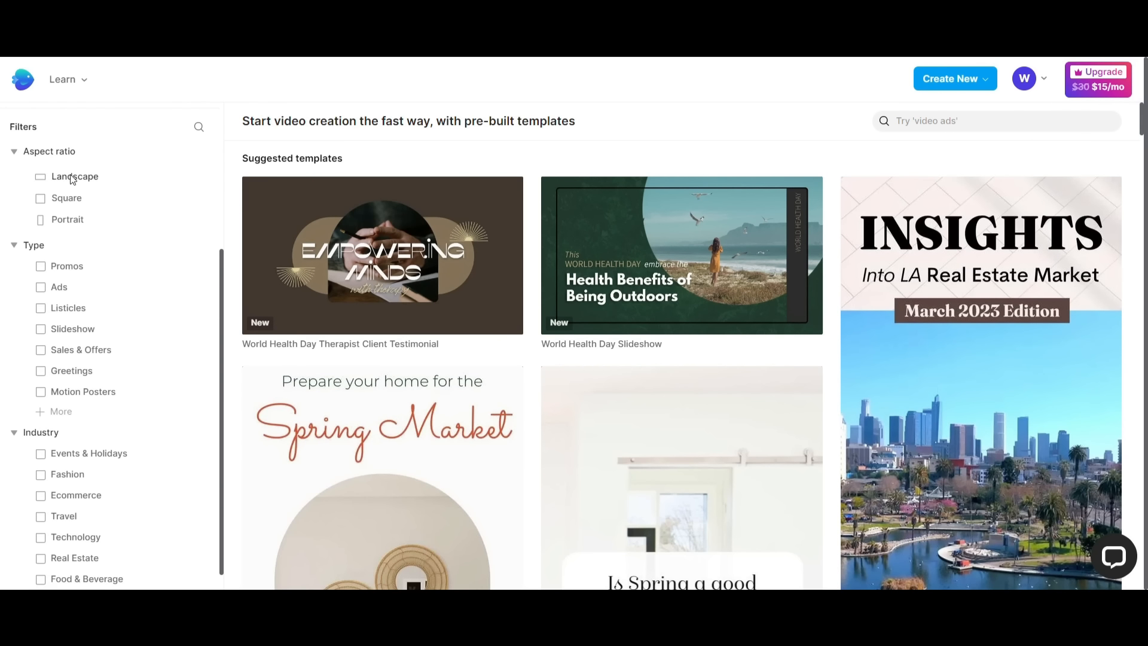
{"action": "mouse_move", "coordinate": [71, 223]}
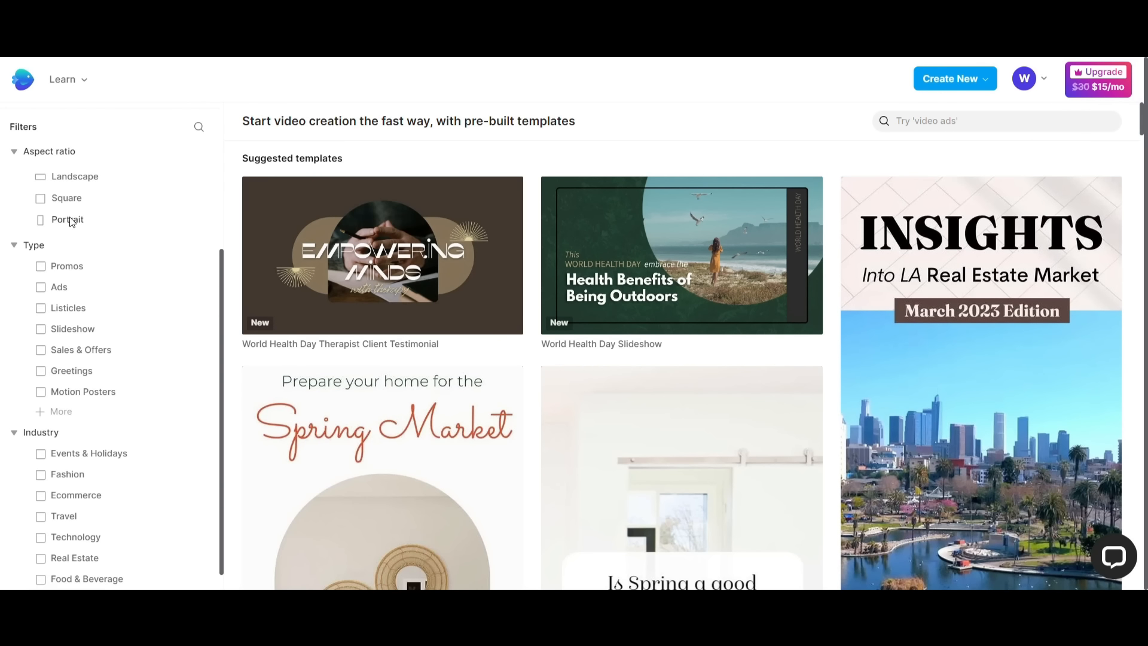
{"action": "mouse_move", "coordinate": [85, 364]}
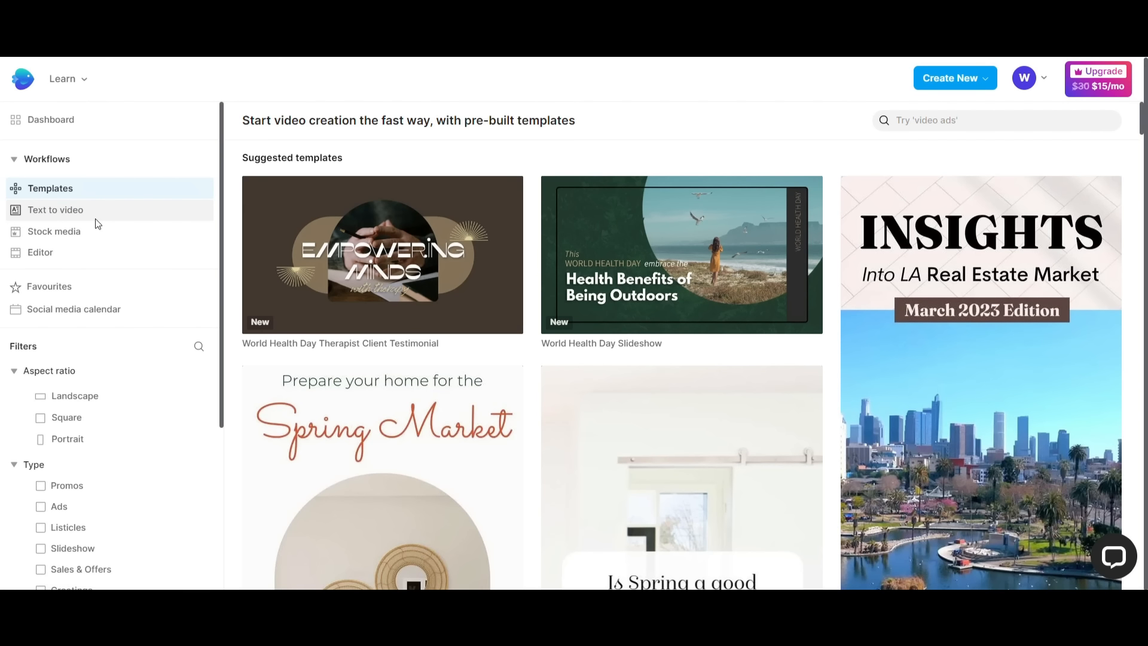
{"action": "mouse_move", "coordinate": [75, 217]}
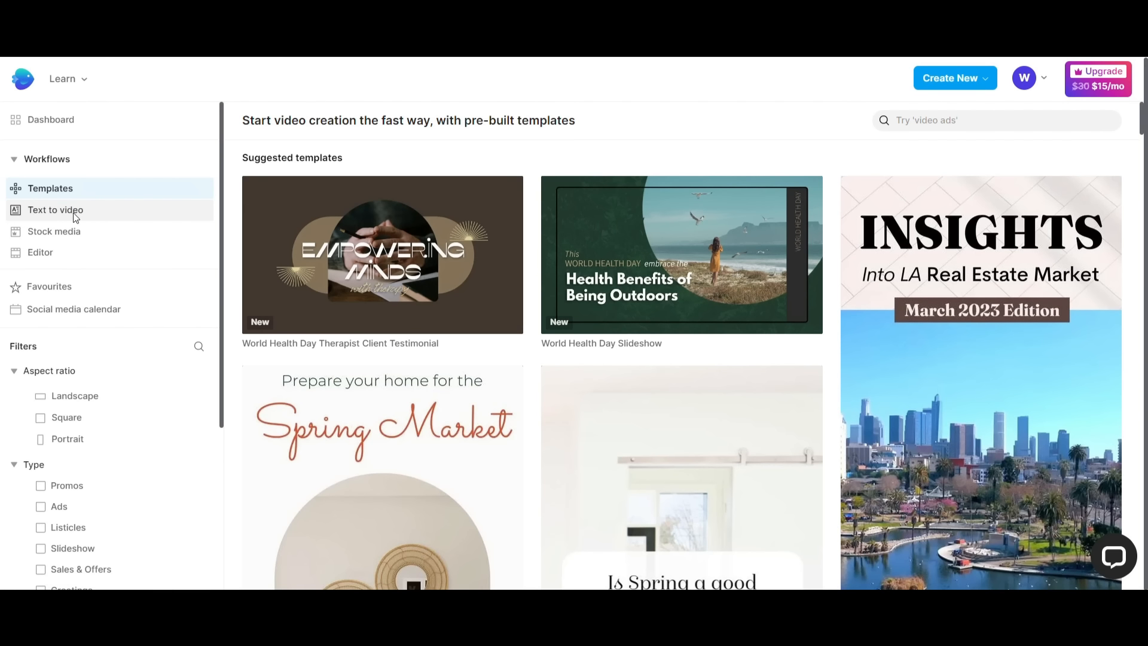
- Browse Text to video templates like General Business Video and Fun Coffee Facts
{"action": "left_click", "coordinate": [55, 209]}
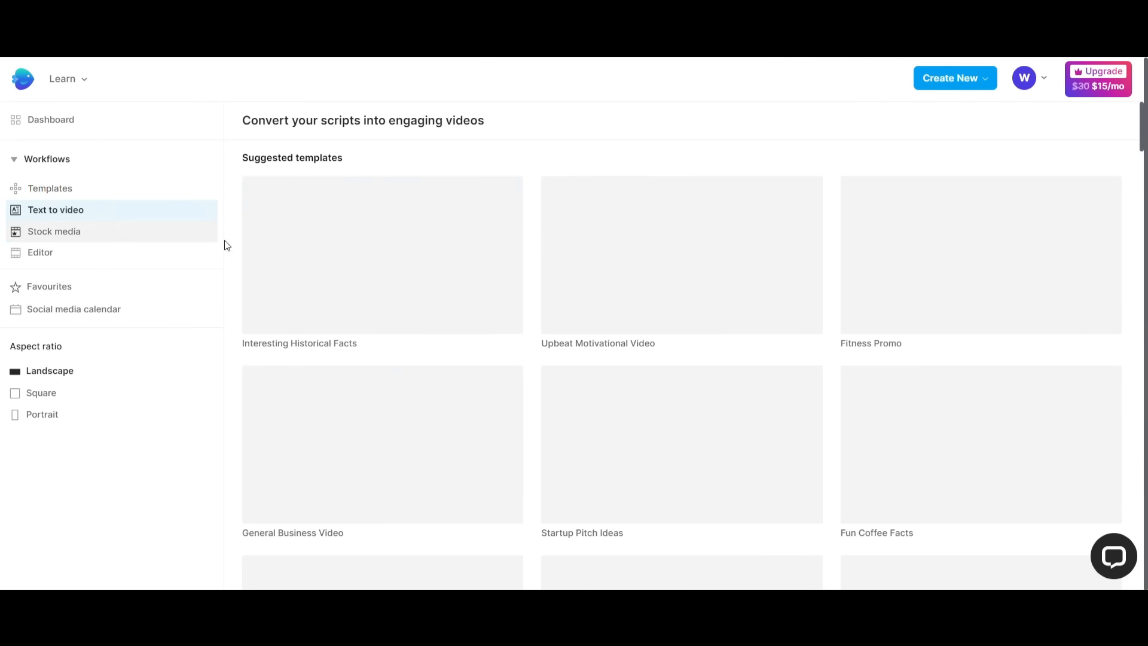
{"action": "scroll", "scroll_direction": "down", "scroll_amount": 3}
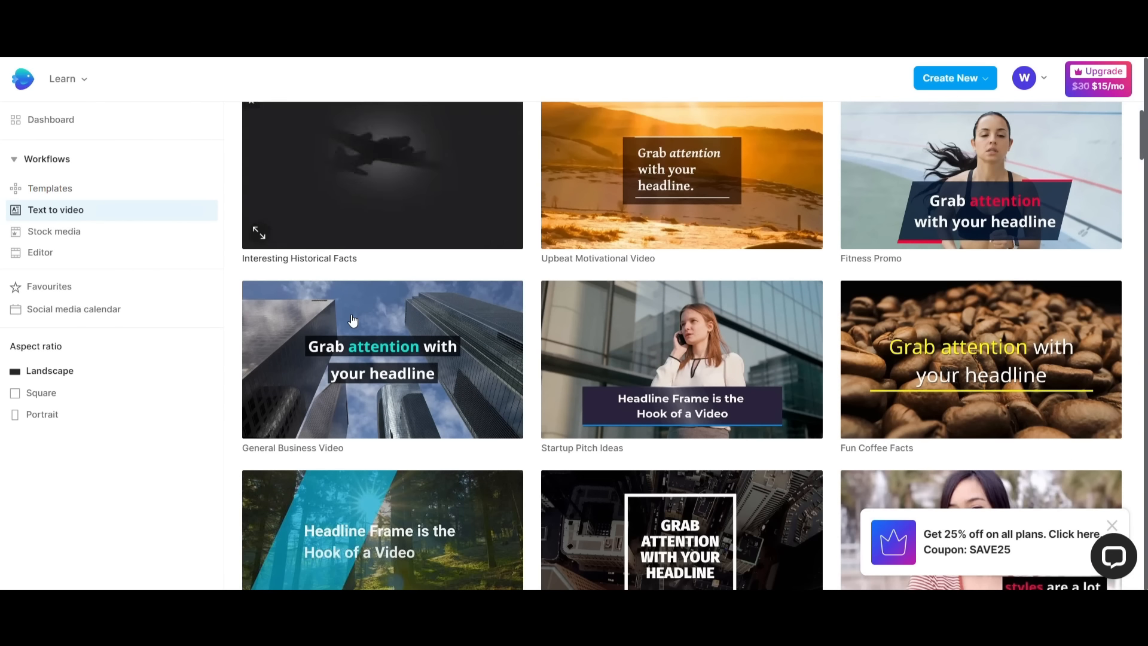
{"action": "scroll", "scroll_direction": "down", "scroll_amount": 3}
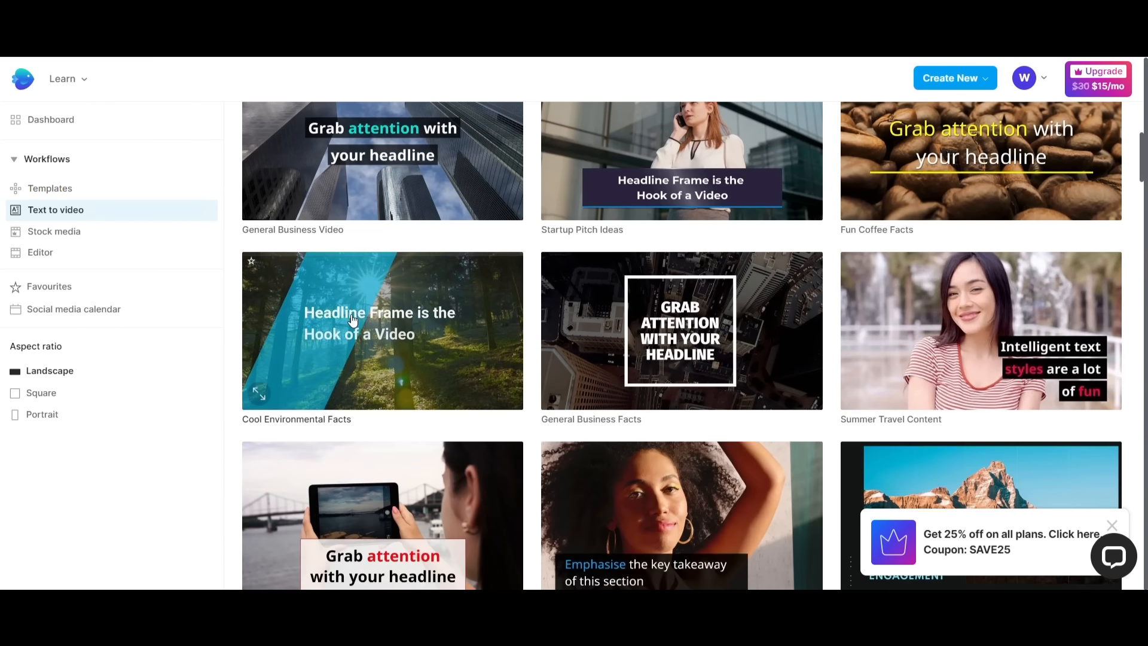
{"action": "scroll", "scroll_direction": "down", "scroll_amount": 3}
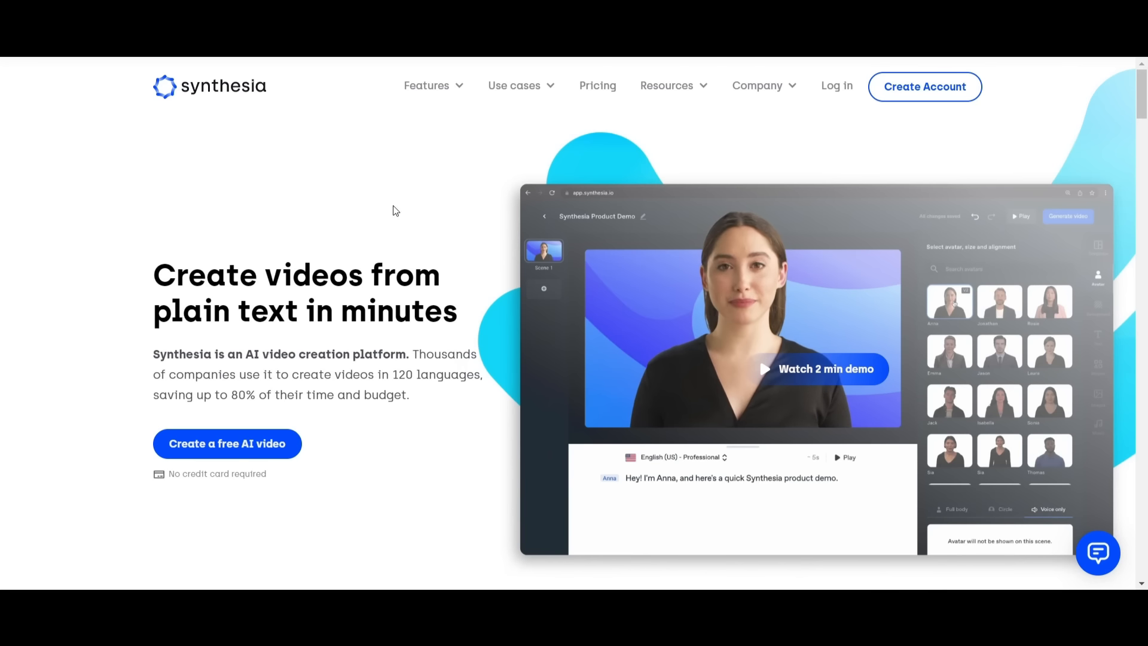
- Browse the Synthesia homepage to the bottom, then start creating a free AI video
{"action": "scroll", "scroll_direction": "down", "scroll_amount": 3}
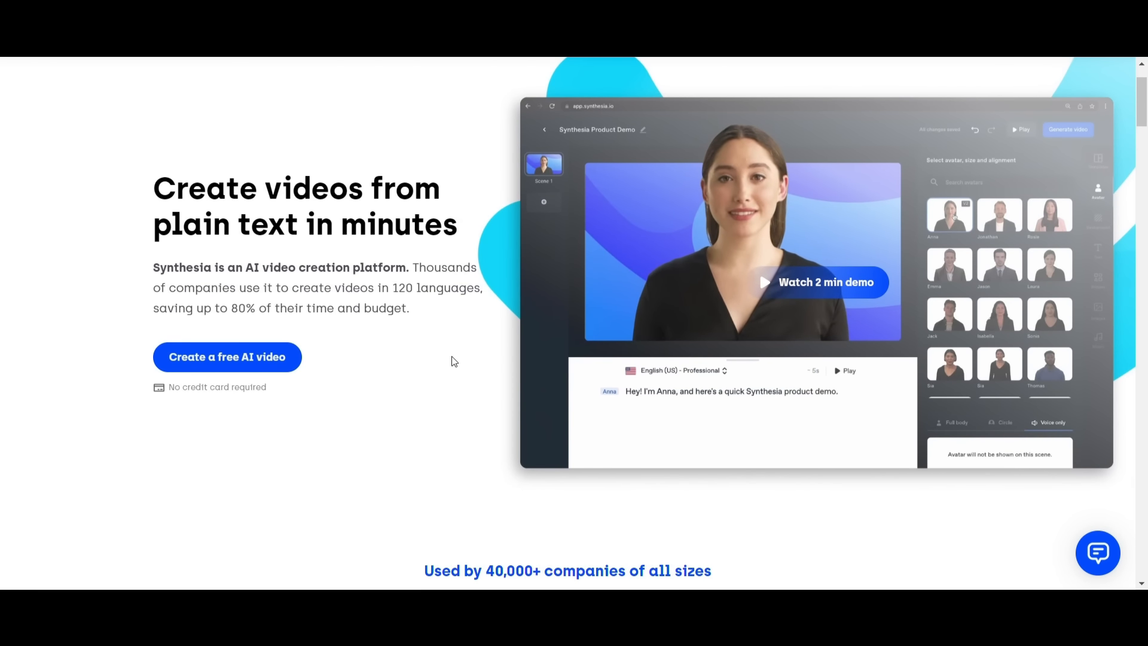
{"action": "scroll", "scroll_direction": "up", "scroll_amount": 3}
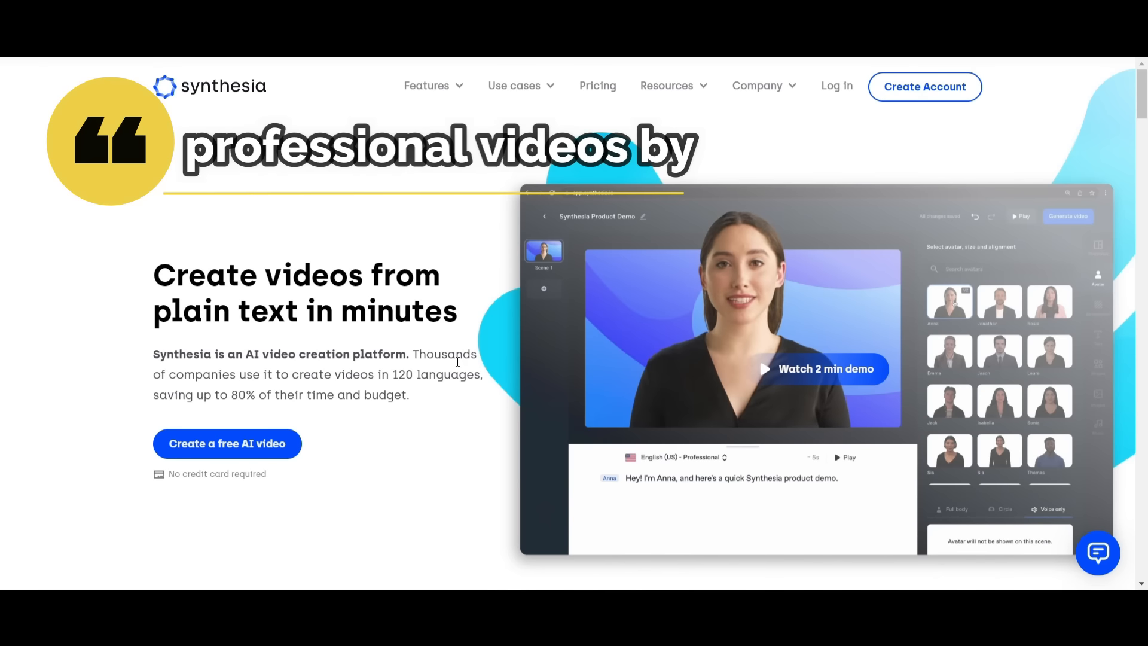
{"action": "scroll", "scroll_direction": "down", "scroll_amount": 3}
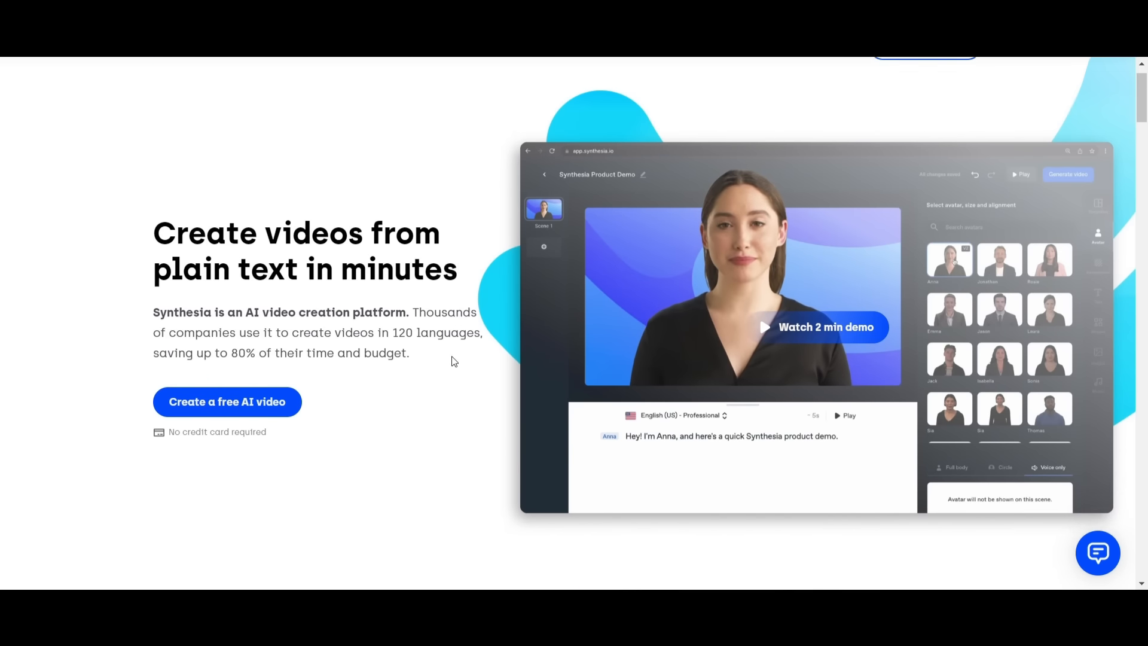
{"action": "scroll", "scroll_direction": "down", "scroll_amount": 3}
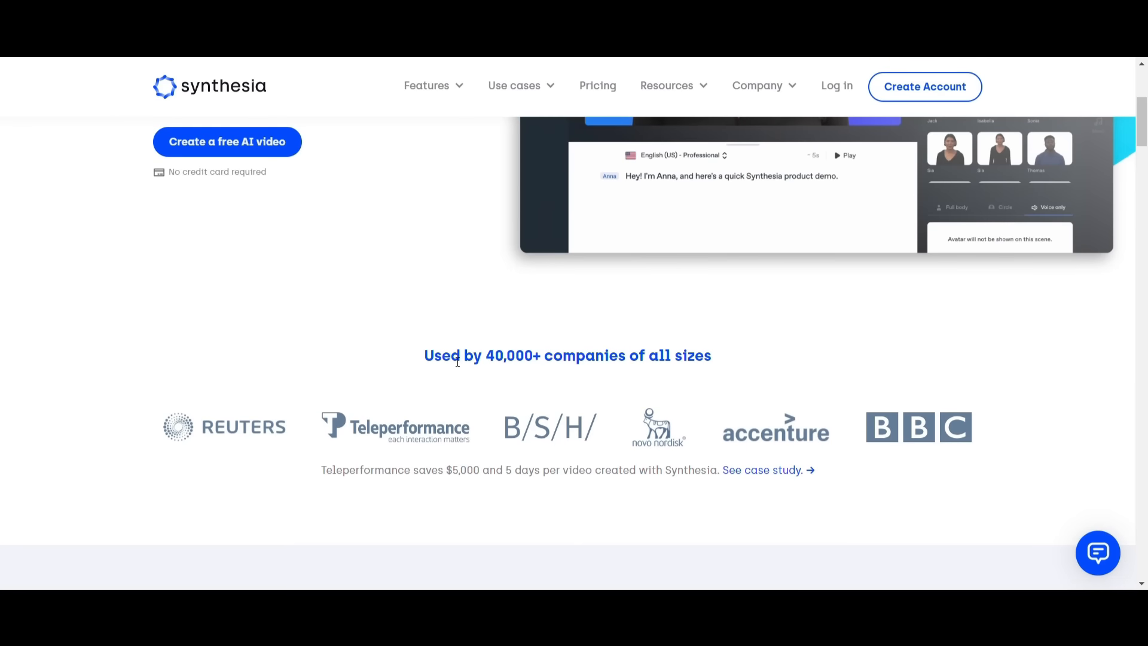
{"action": "scroll", "scroll_direction": "down", "scroll_amount": 3}
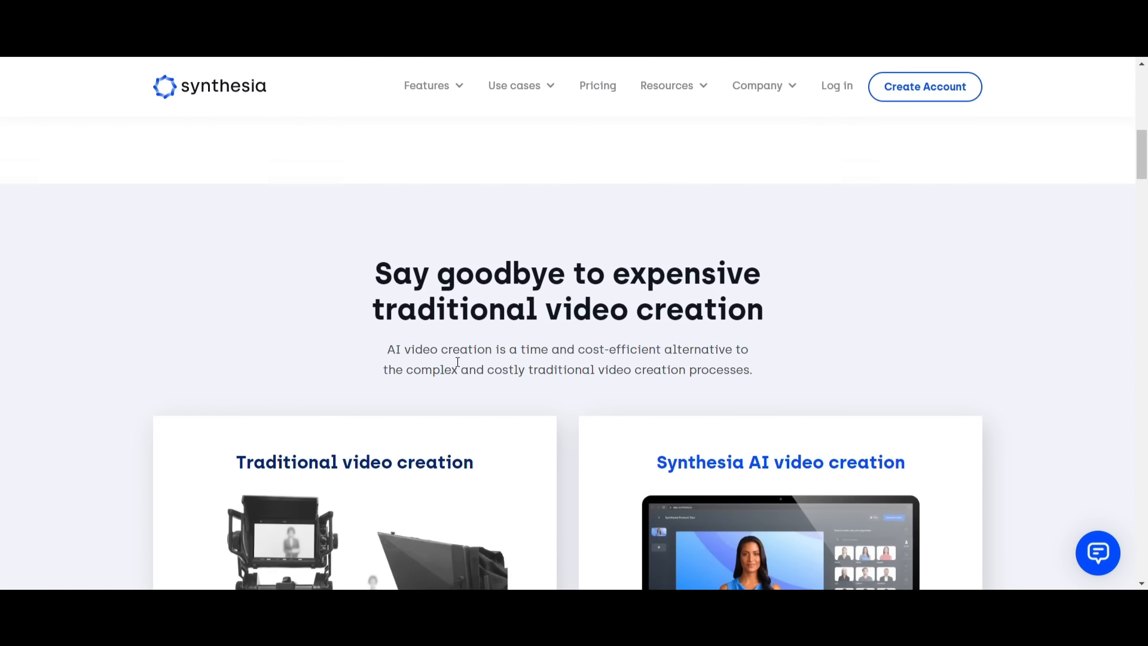
{"action": "scroll", "scroll_direction": "down", "scroll_amount": 3}
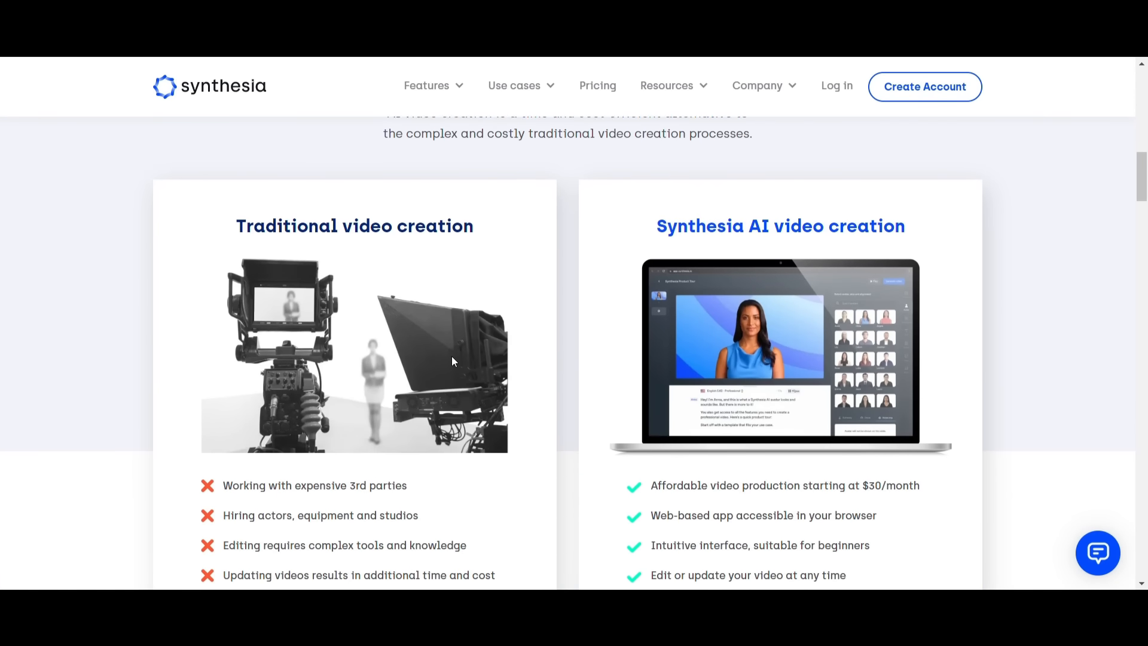
{"action": "scroll", "scroll_direction": "down", "scroll_amount": 3}
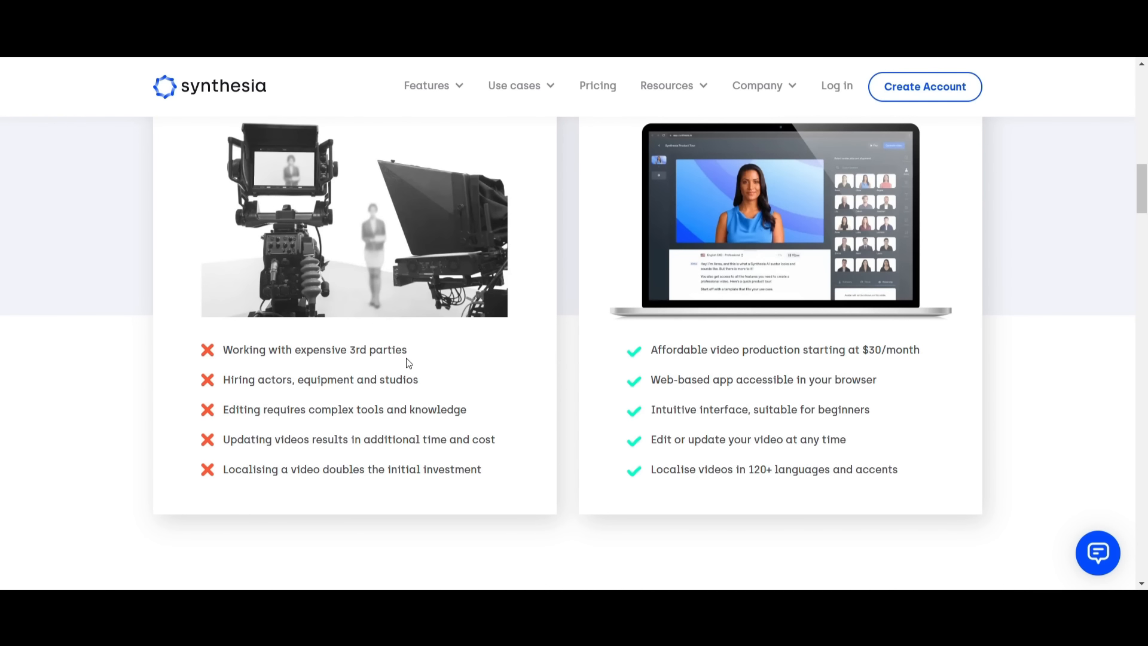
{"action": "mouse_move", "coordinate": [577, 365]}
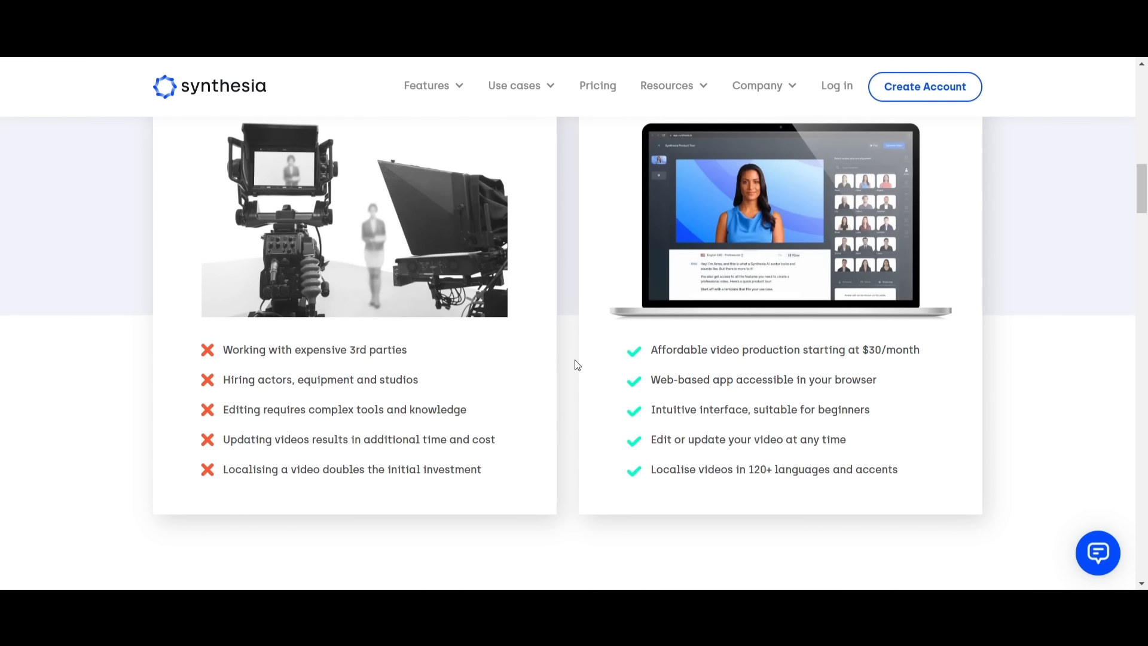
{"action": "mouse_move", "coordinate": [582, 369]}
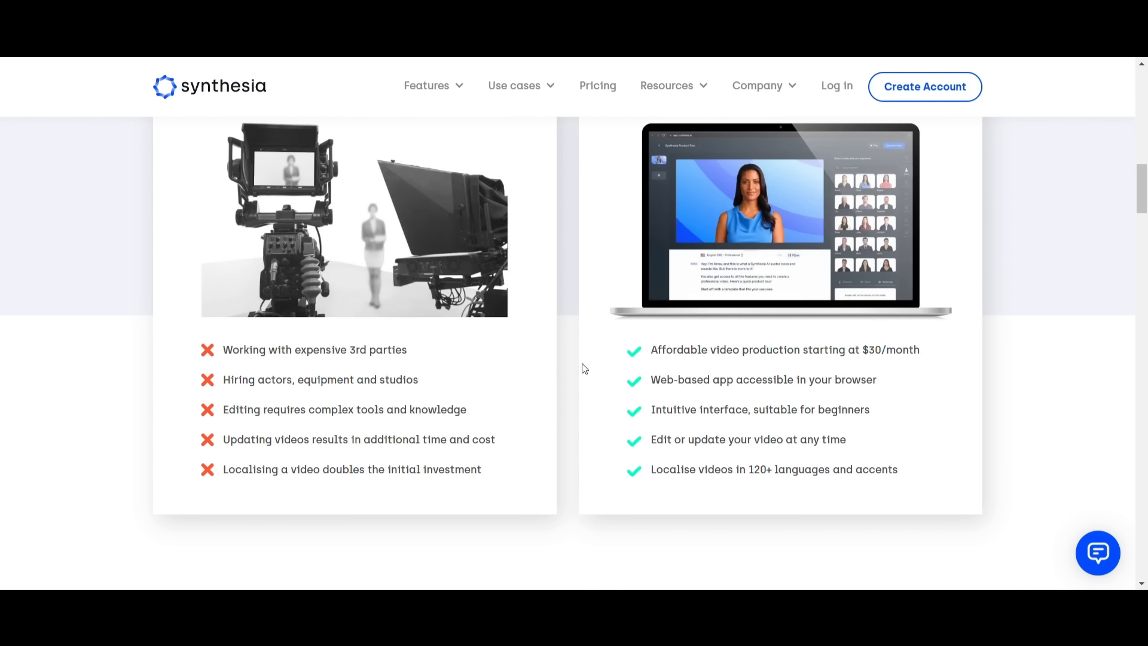
{"action": "scroll", "scroll_direction": "down", "scroll_amount": 3}
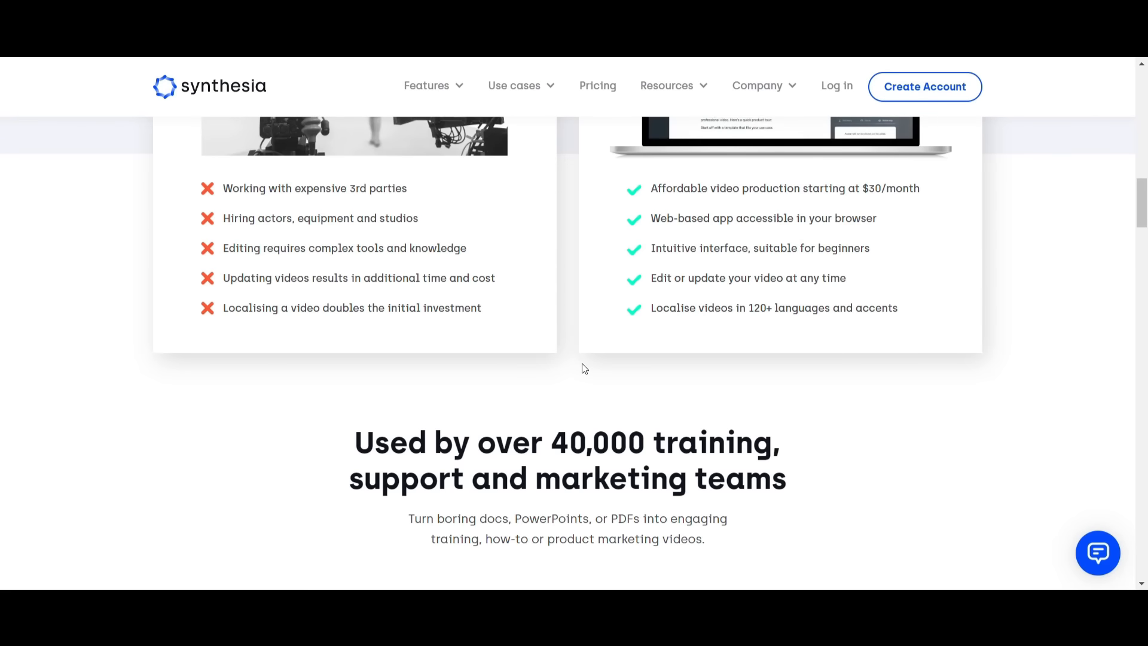
{"action": "scroll", "scroll_direction": "down", "scroll_amount": 3}
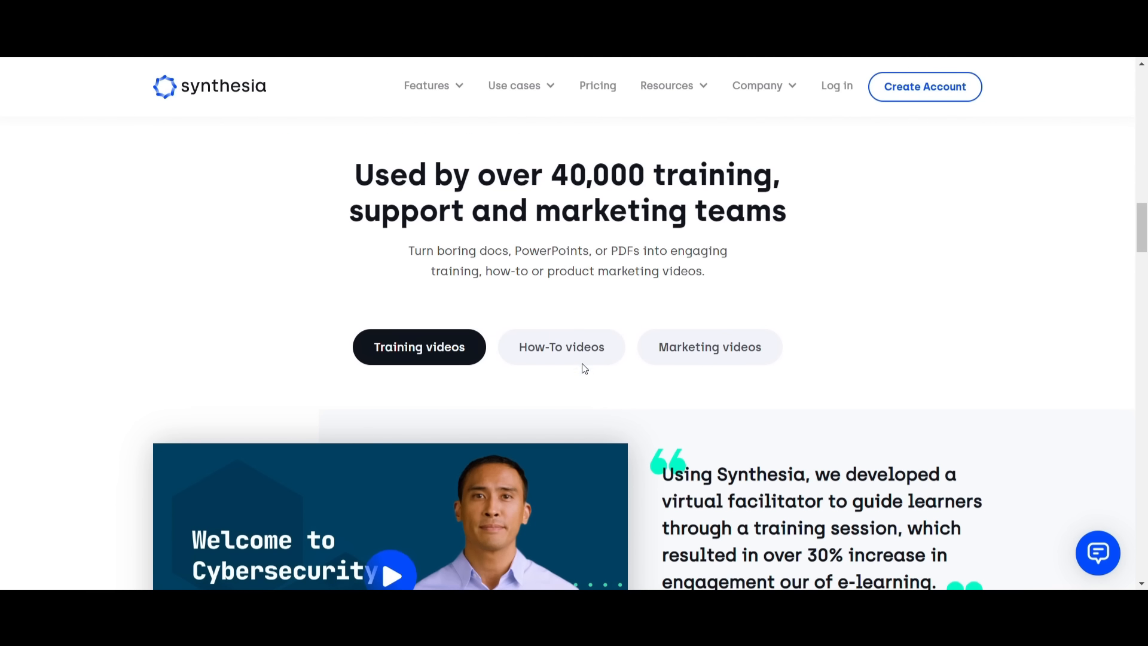
{"action": "scroll", "scroll_direction": "down", "scroll_amount": 3}
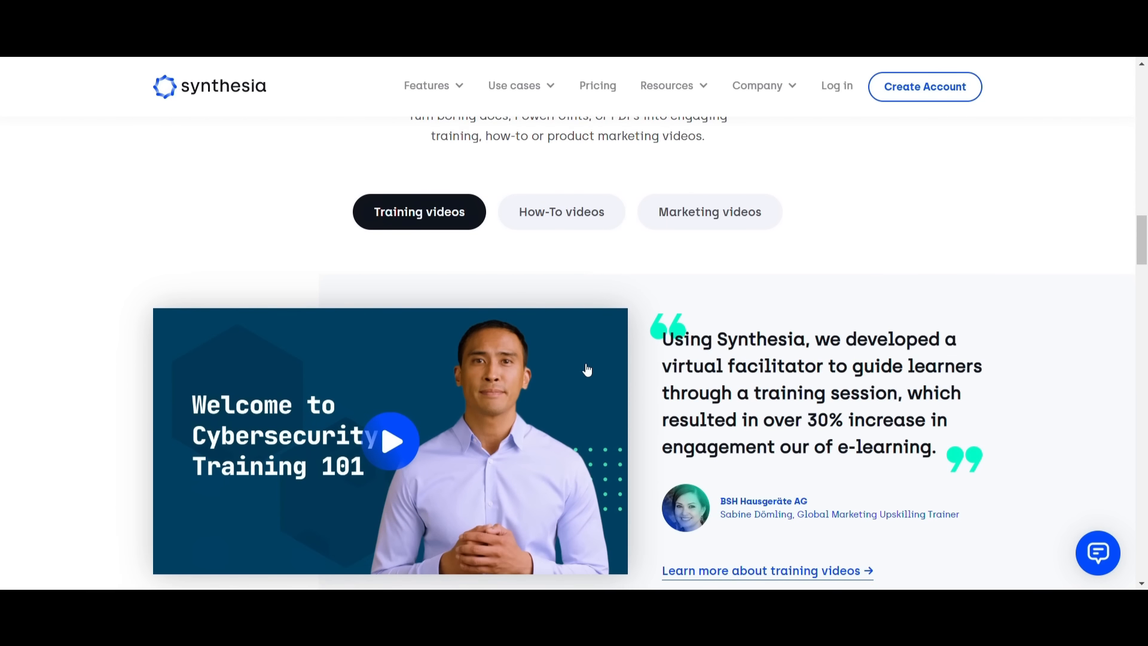
{"action": "scroll", "scroll_direction": "up", "scroll_amount": 3}
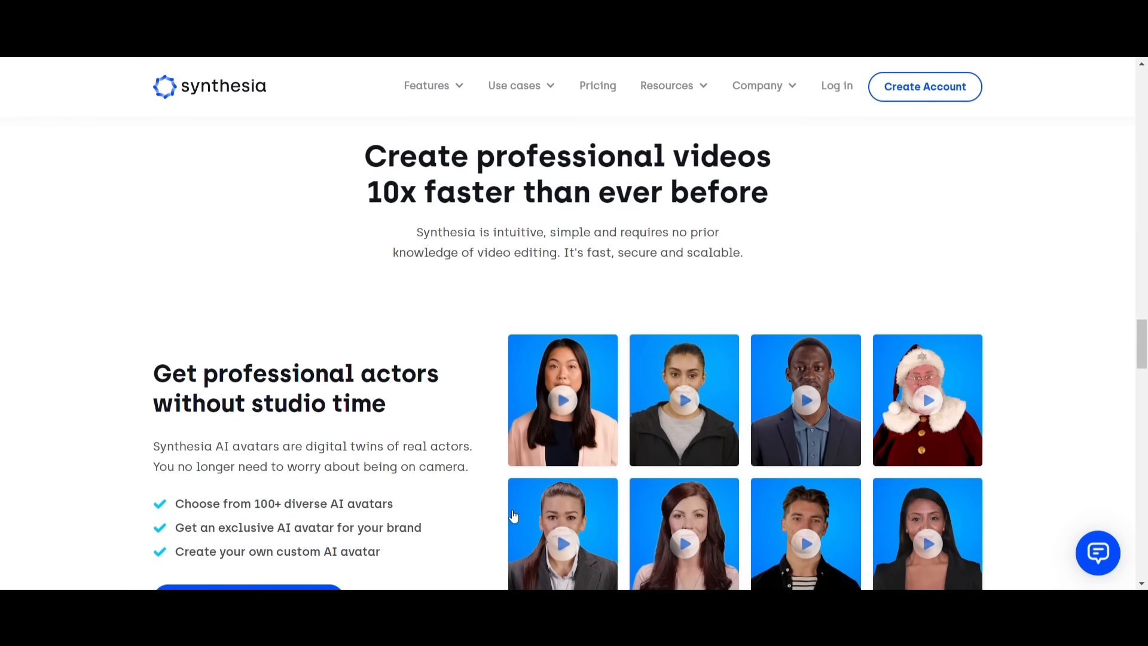
{"action": "scroll", "scroll_direction": "down", "scroll_amount": 3}
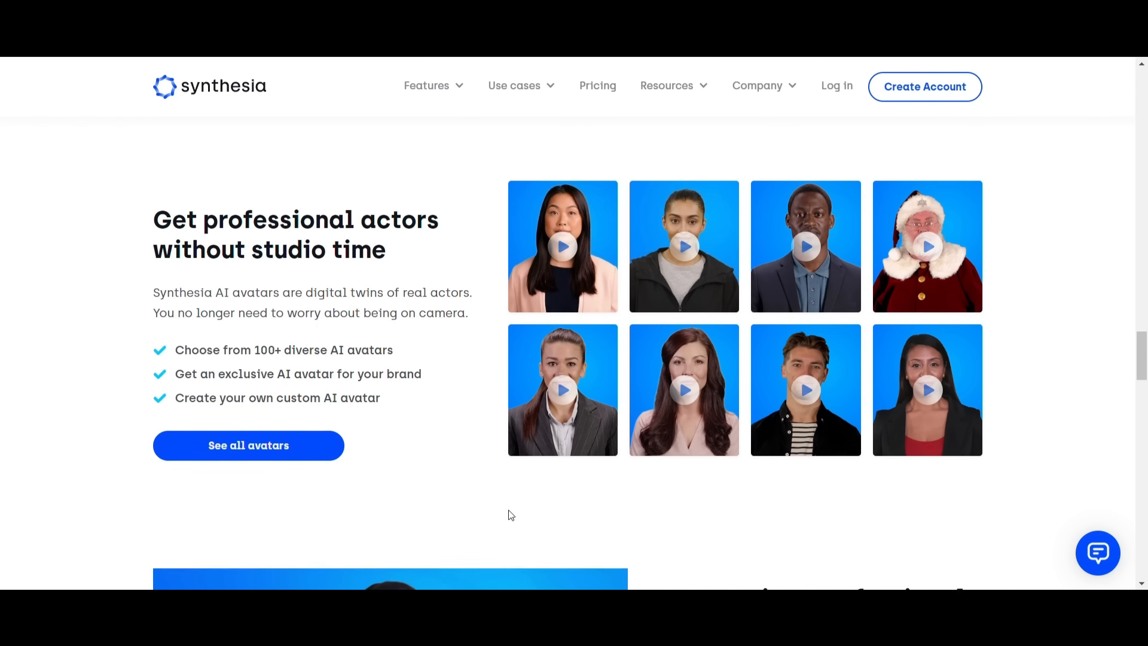
{"action": "scroll", "scroll_direction": "down", "scroll_amount": 3}
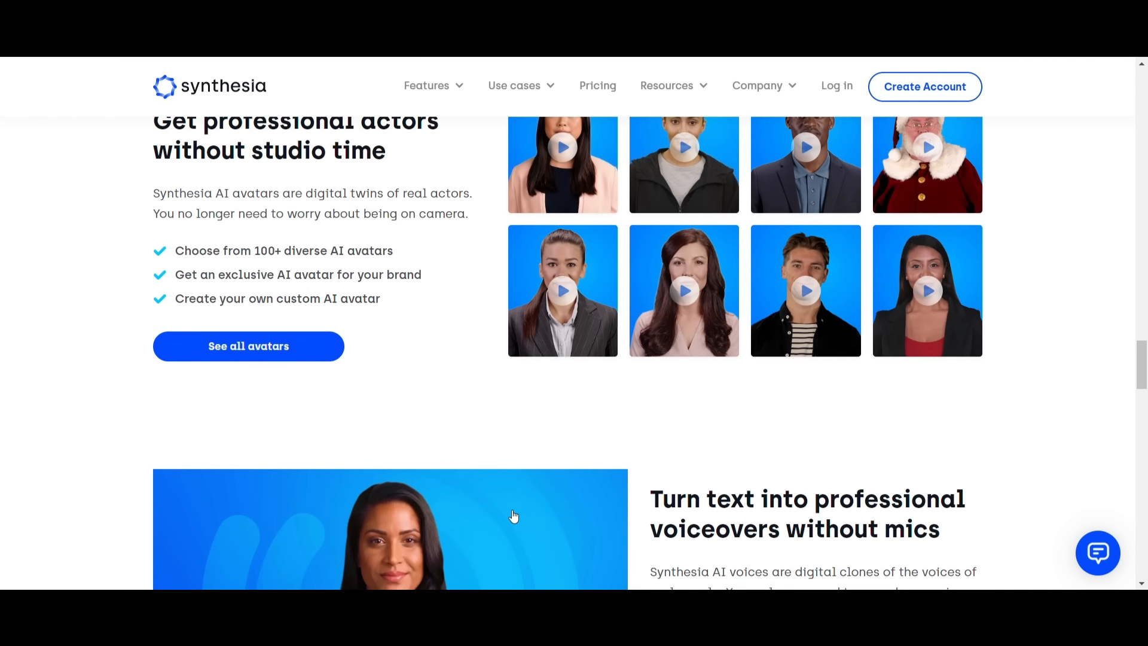
{"action": "scroll", "scroll_direction": "down", "scroll_amount": 3}
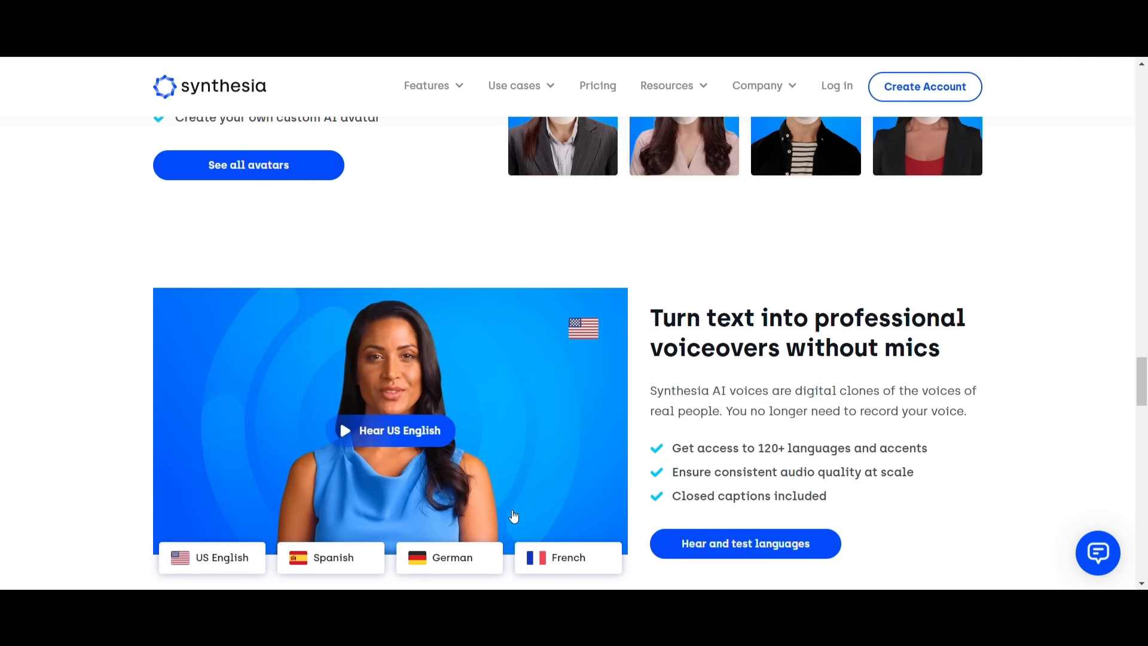
{"action": "scroll", "scroll_direction": "down", "scroll_amount": 3}
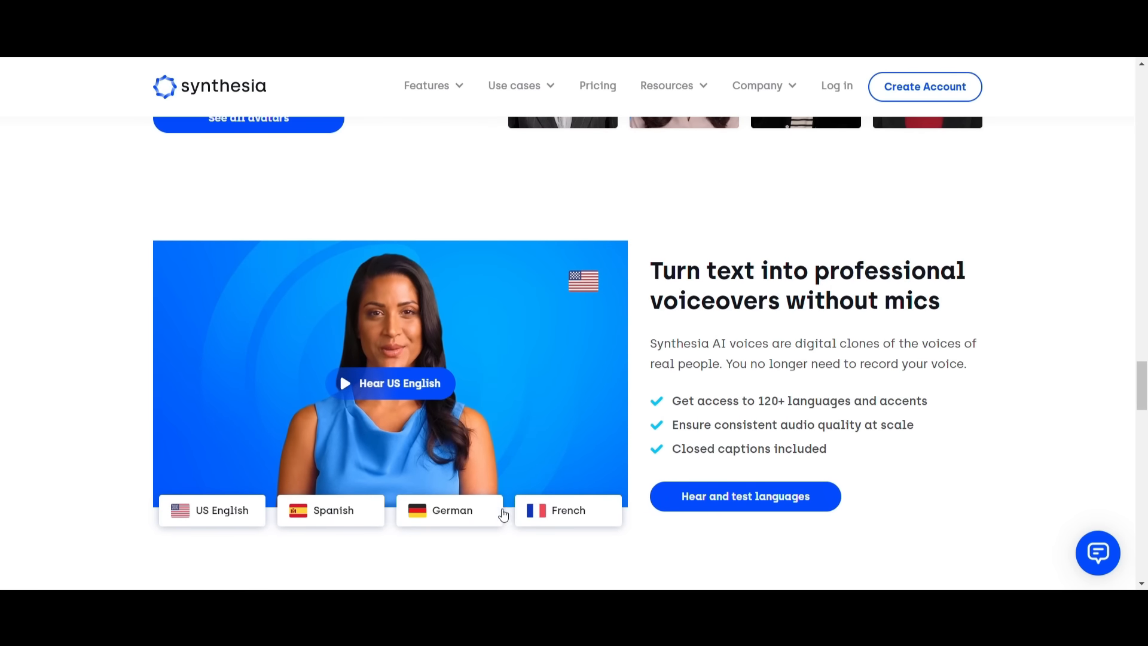
{"action": "scroll", "scroll_direction": "up", "scroll_amount": 3}
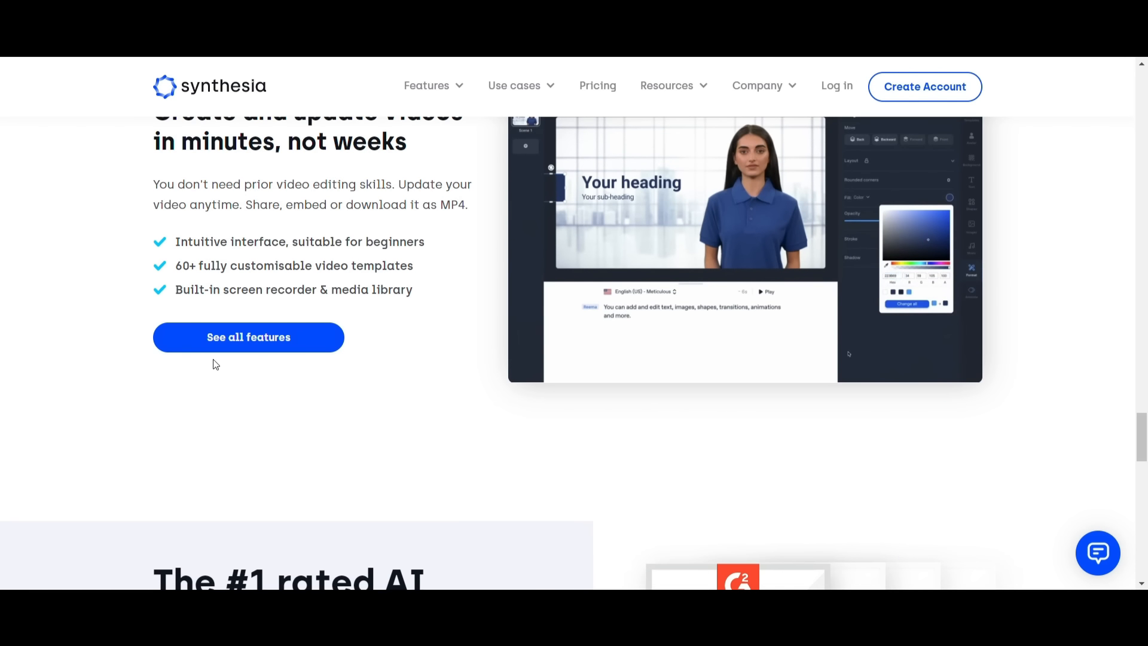
{"action": "scroll", "scroll_direction": "down", "scroll_amount": 3}
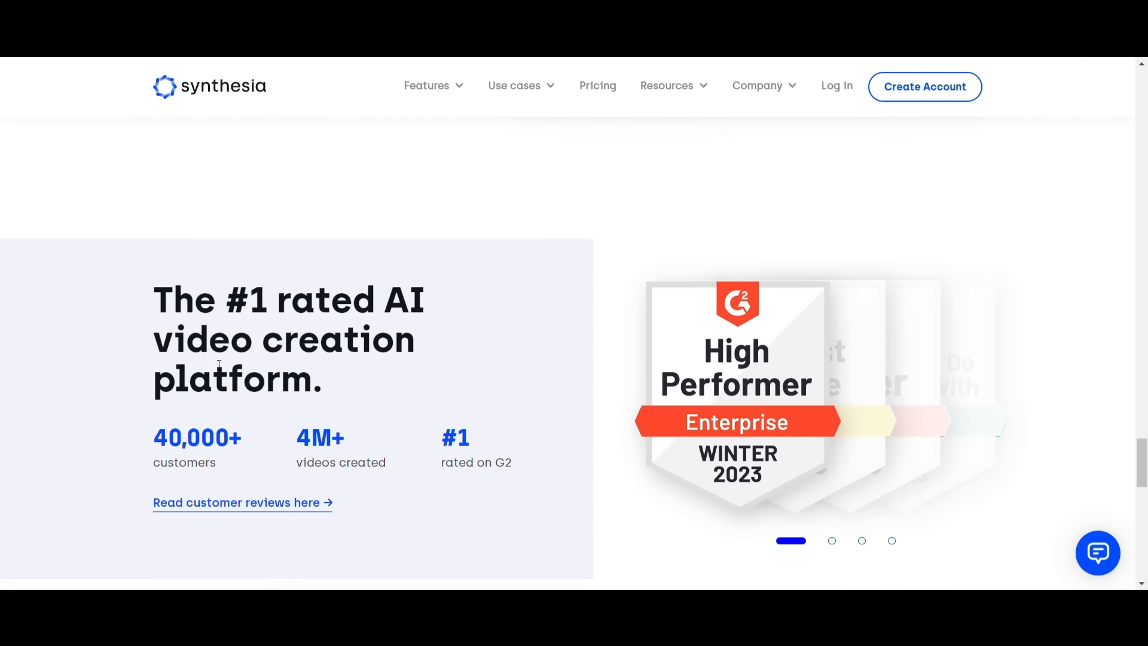
{"action": "scroll", "scroll_direction": "down", "scroll_amount": 3}
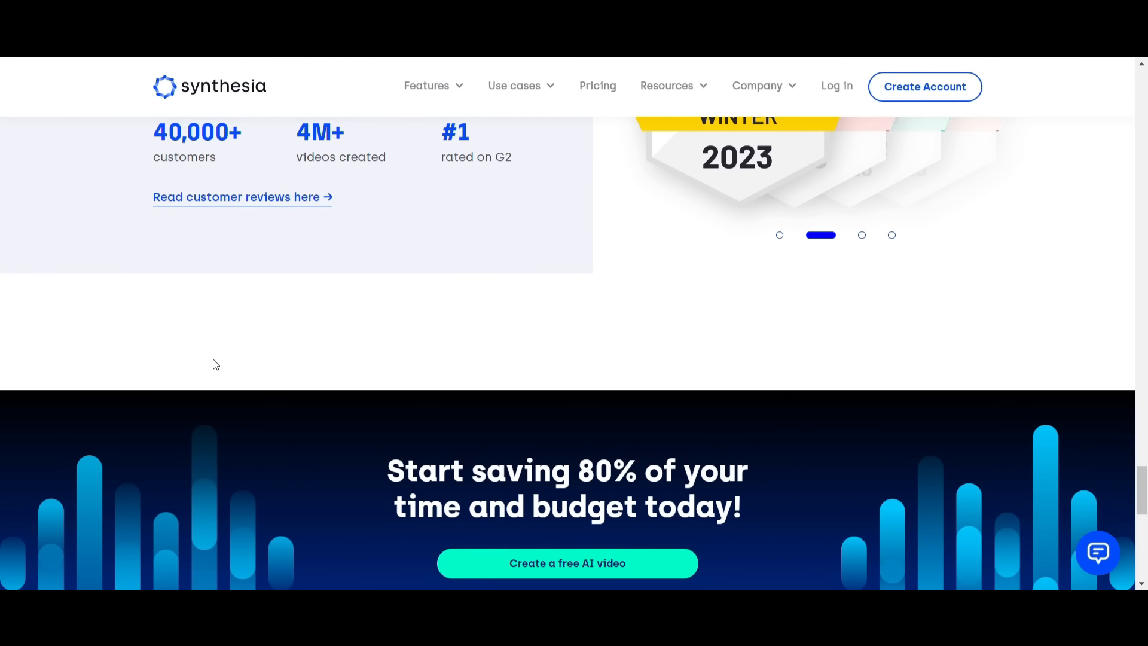
{"action": "scroll", "scroll_direction": "down", "scroll_amount": 3}
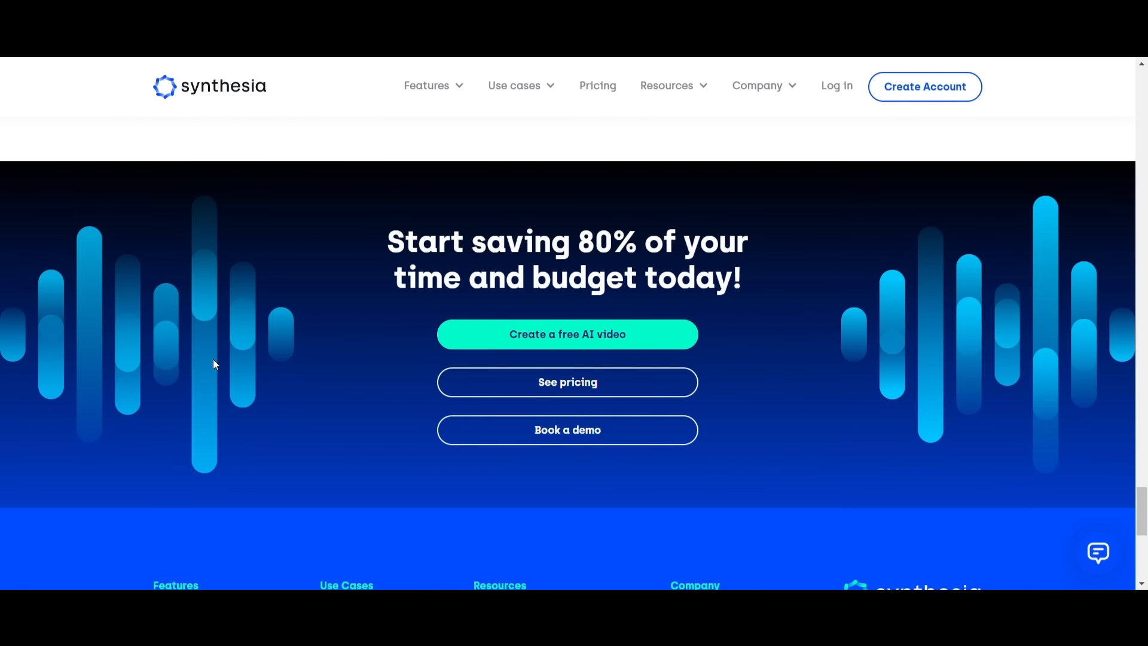
{"action": "scroll", "scroll_direction": "down", "scroll_amount": 3}
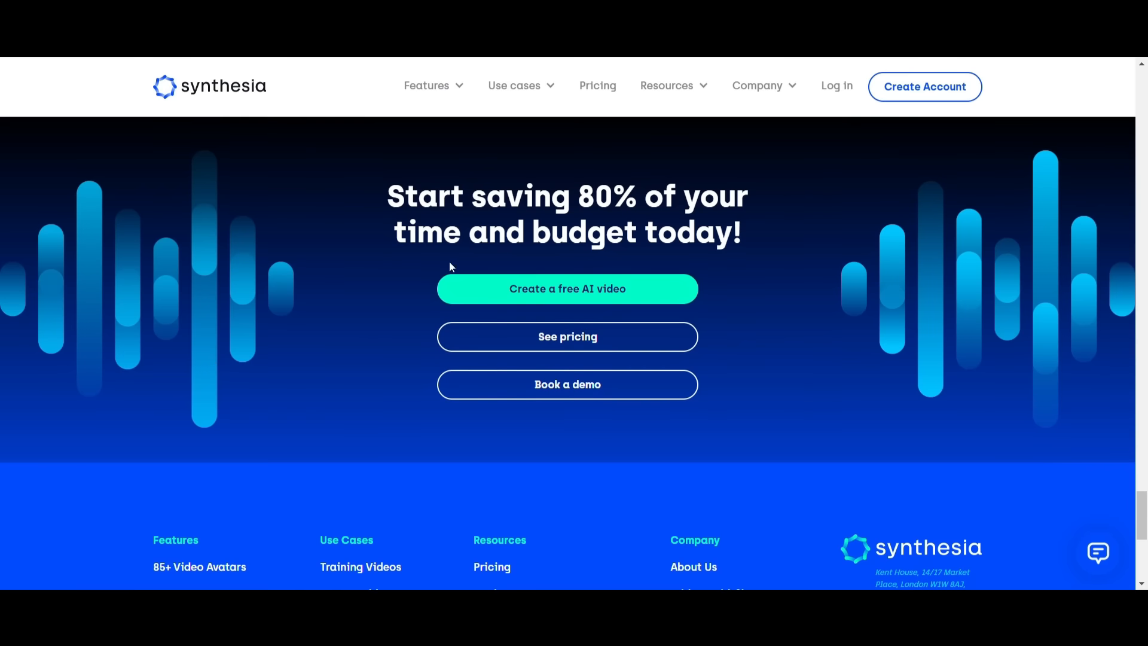
{"action": "mouse_move", "coordinate": [509, 286]}
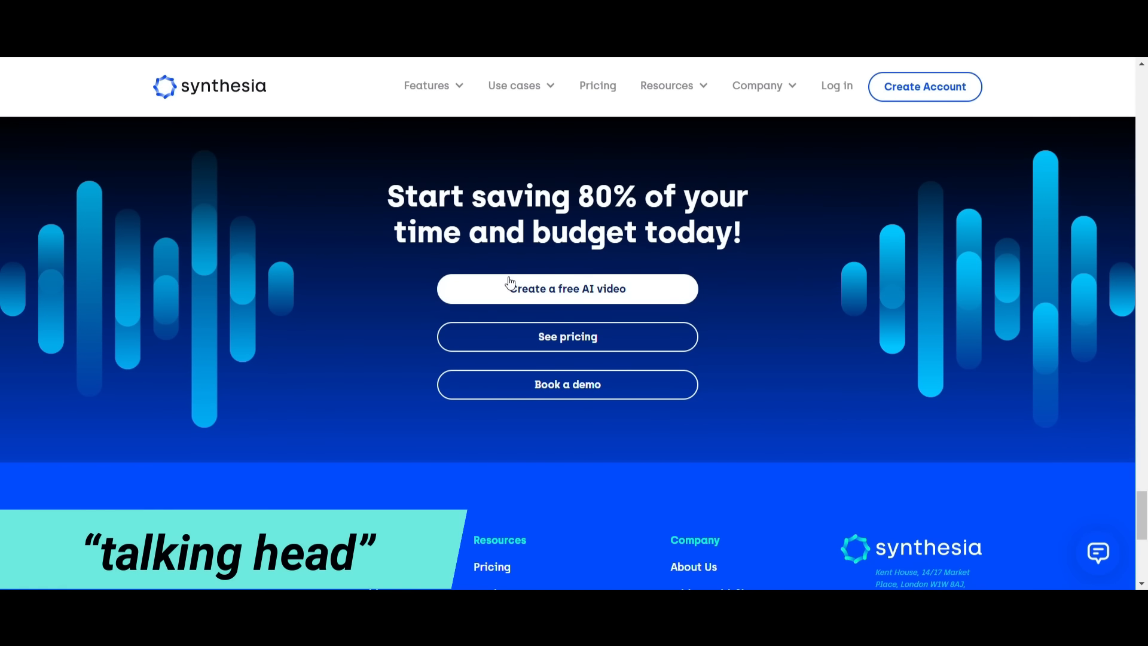
{"action": "left_click", "coordinate": [567, 287]}
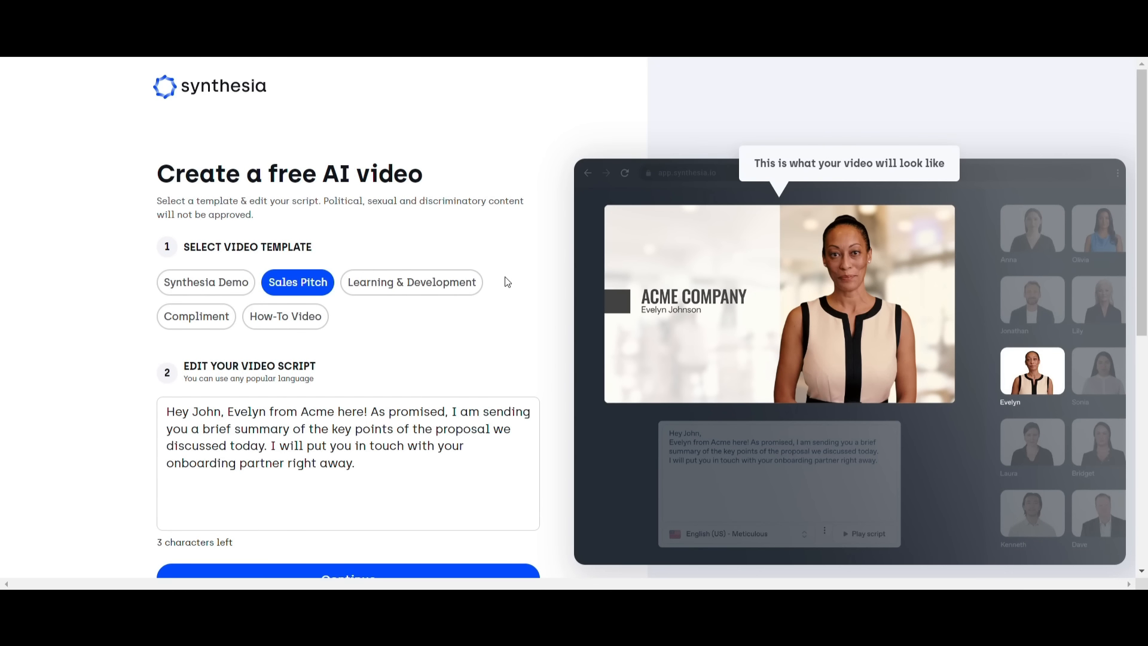
- Continue with the Sales Pitch template and script on Synthesia's free video page
{"action": "scroll", "scroll_direction": "down", "scroll_amount": 3}
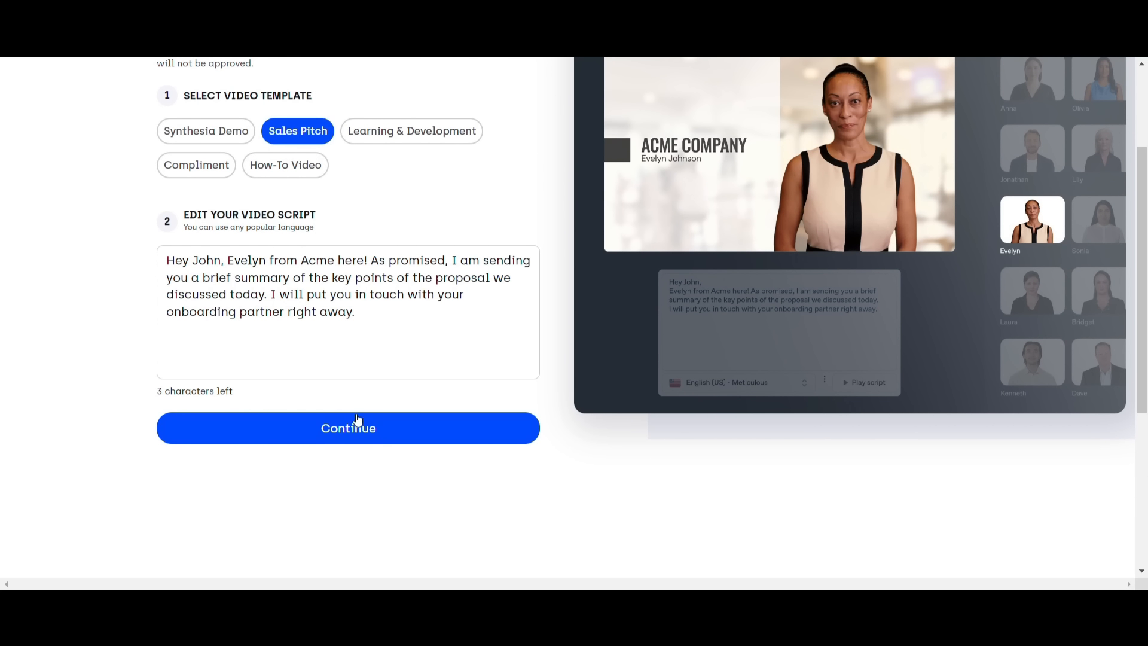
{"action": "left_click", "coordinate": [348, 428]}
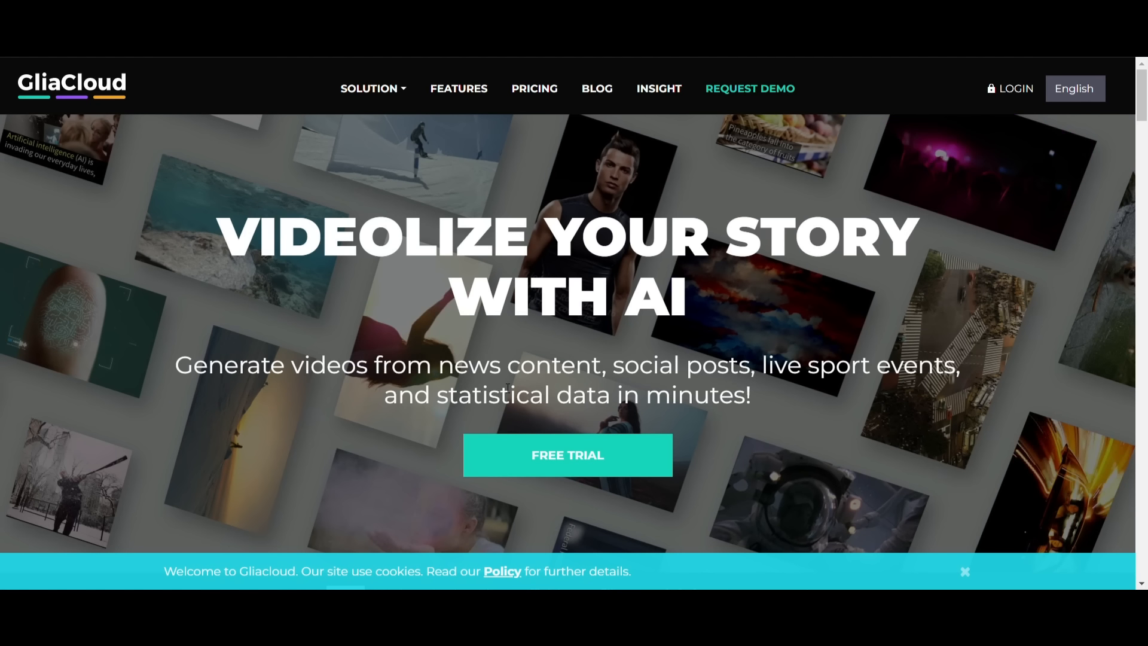
- Scroll the GliaCloud homepage down to the demo request form, then open FEATURES
{"action": "scroll", "scroll_direction": "down", "scroll_amount": 3}
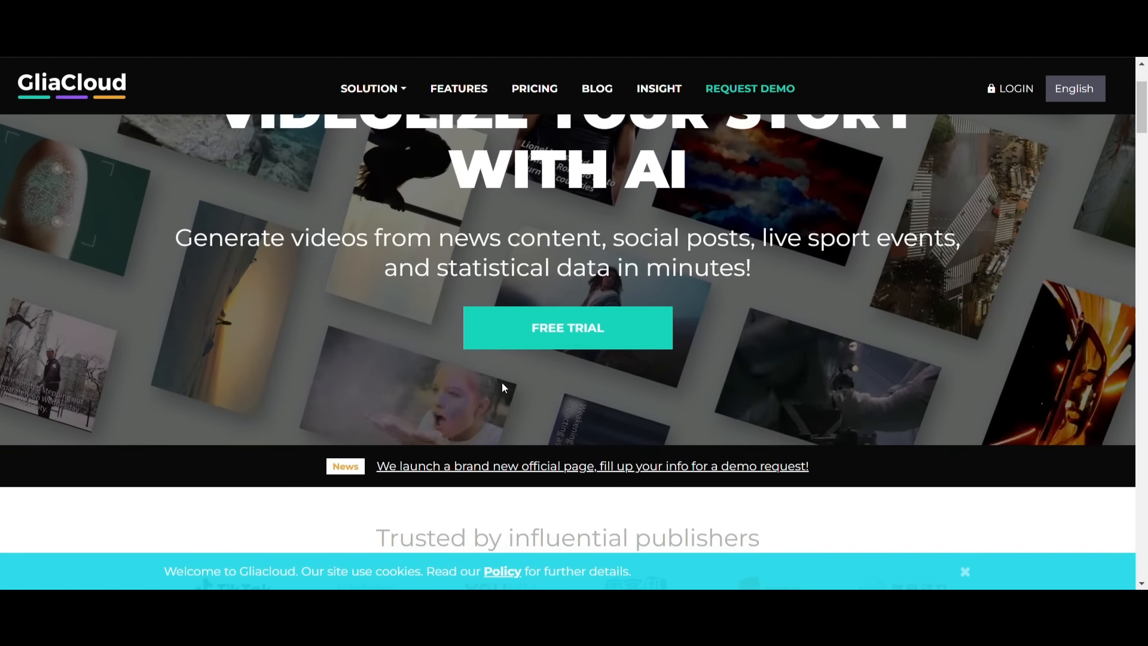
{"action": "scroll", "scroll_direction": "down", "scroll_amount": 3}
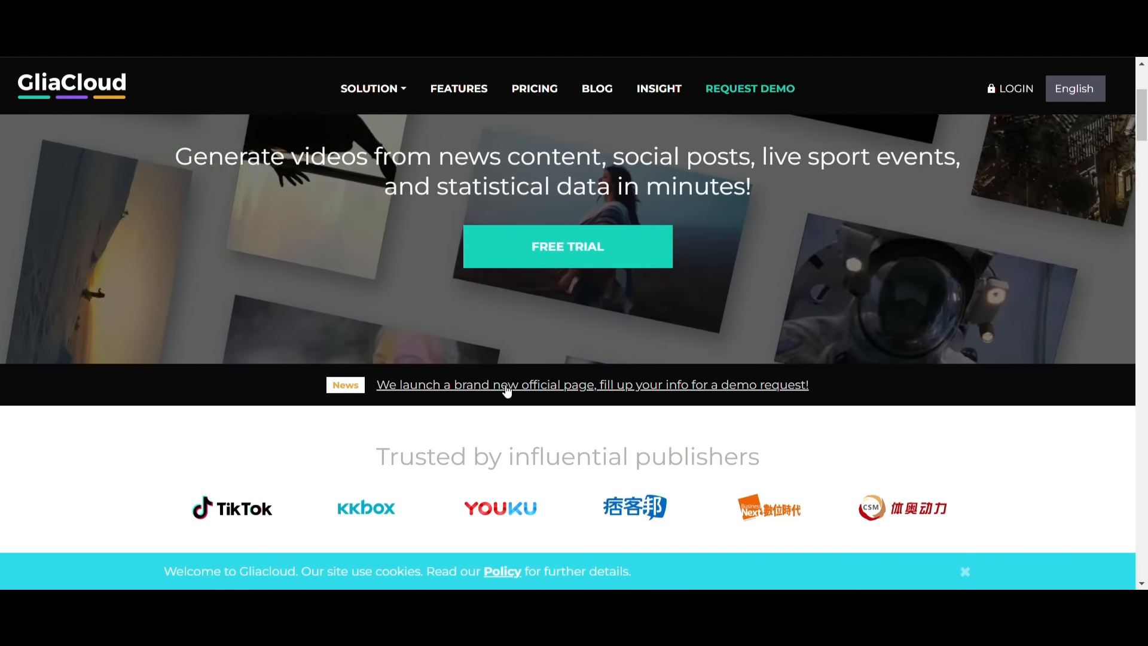
{"action": "scroll", "scroll_direction": "down", "scroll_amount": 3}
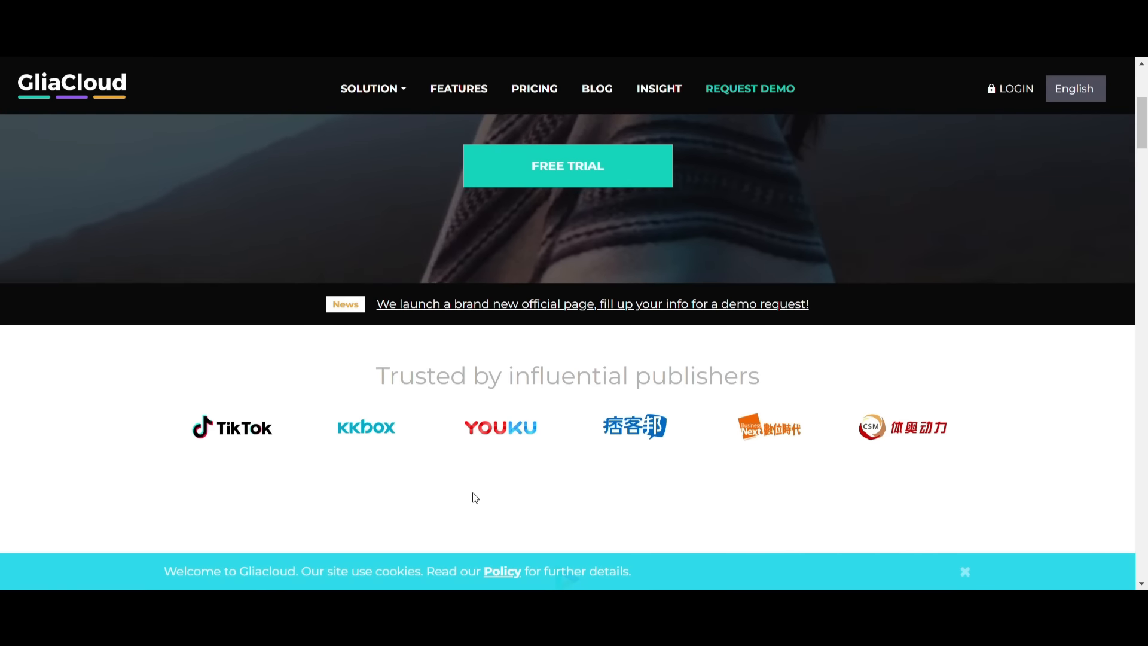
{"action": "scroll", "scroll_direction": "down", "scroll_amount": 3}
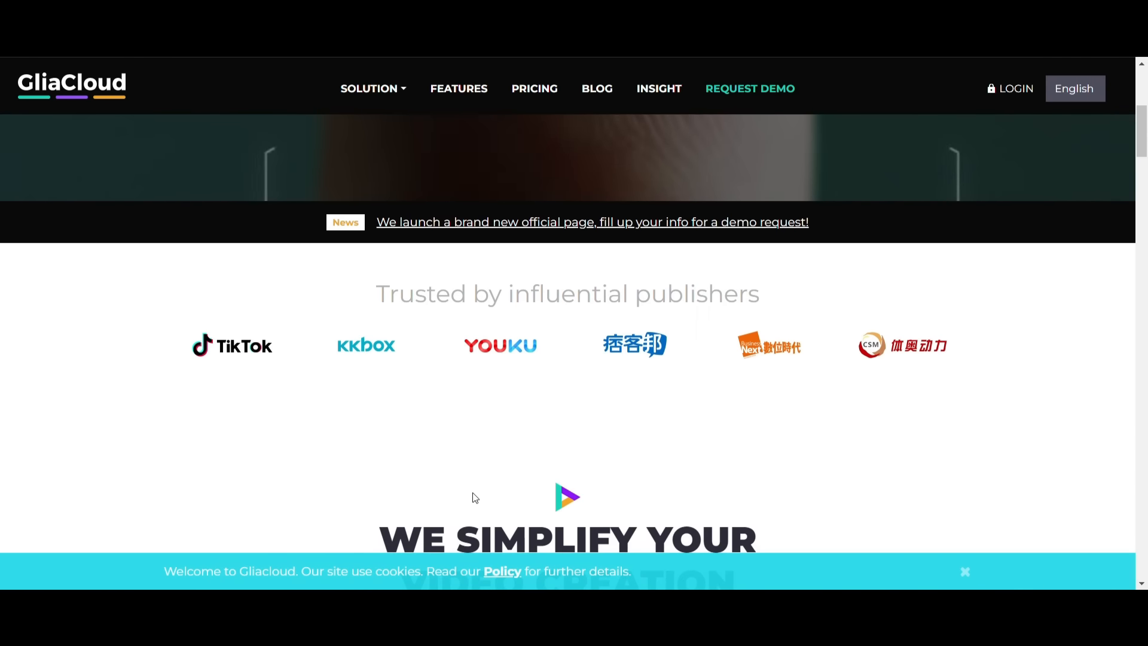
{"action": "scroll", "scroll_direction": "down", "scroll_amount": 3}
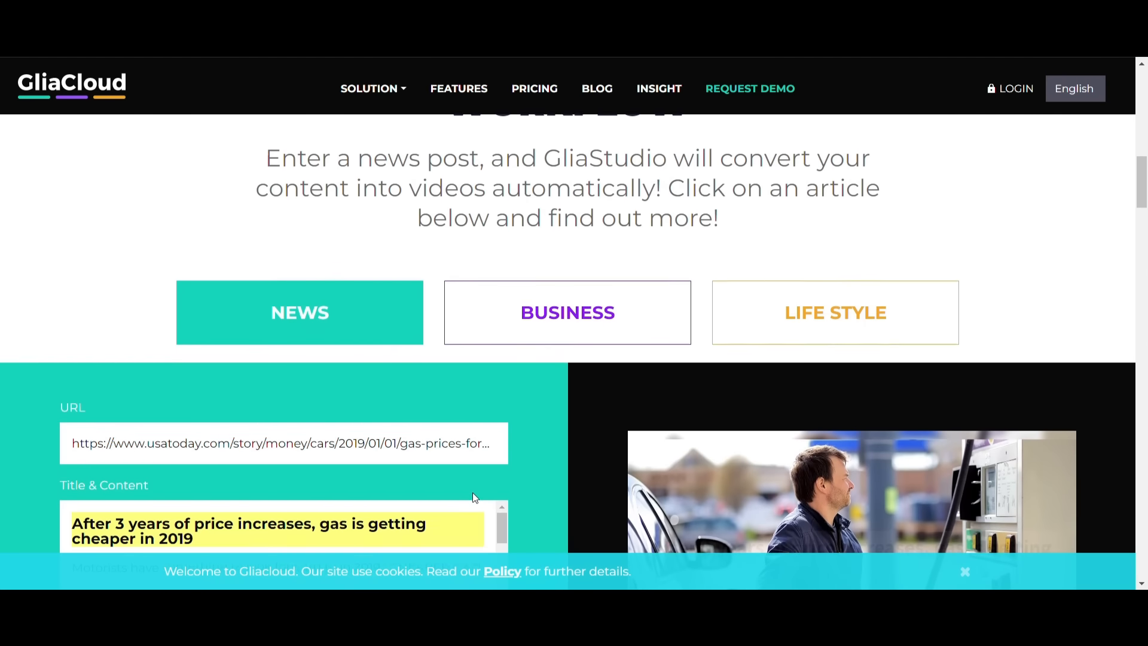
{"action": "scroll", "scroll_direction": "down", "scroll_amount": 3}
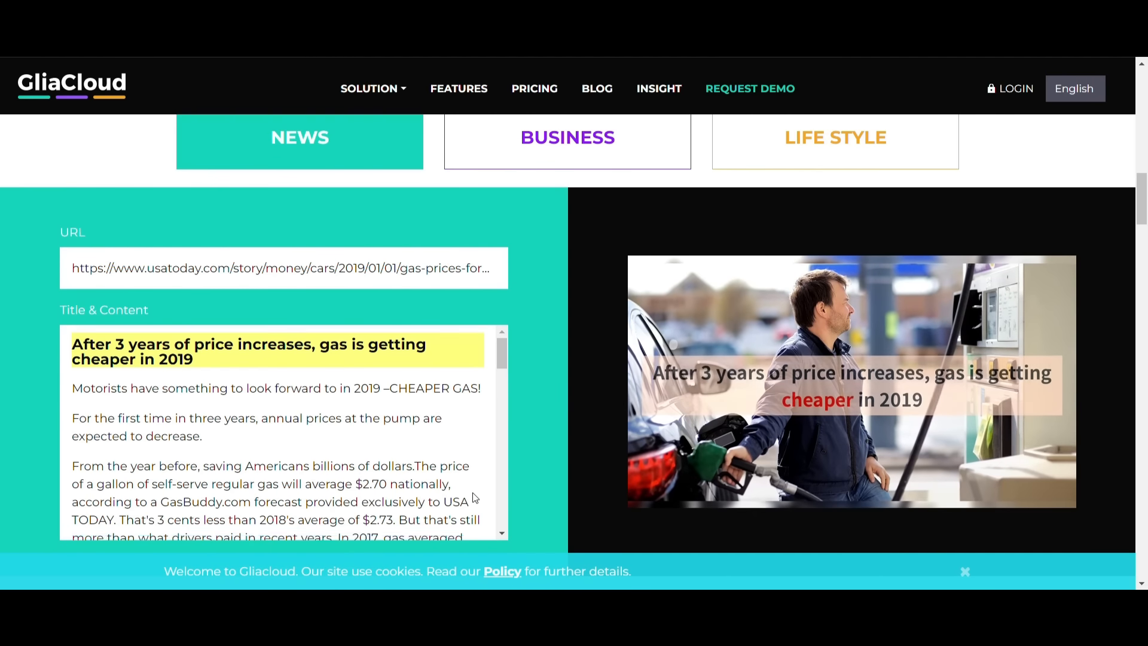
{"action": "scroll", "scroll_direction": "down", "scroll_amount": 3}
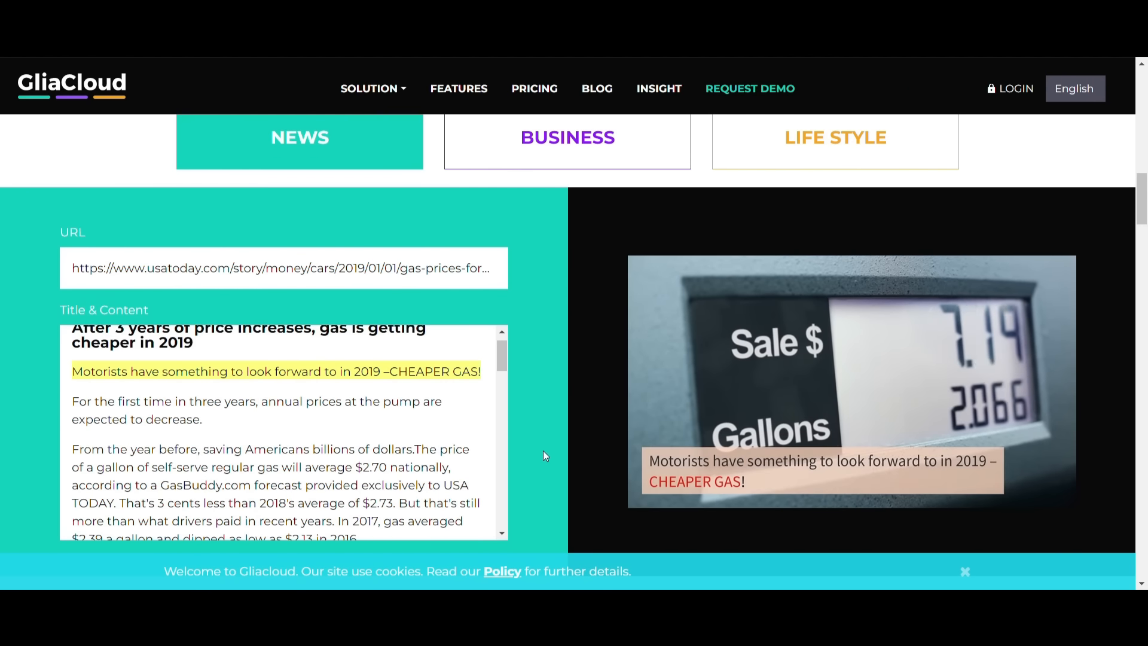
{"action": "scroll", "scroll_direction": "down", "scroll_amount": 3}
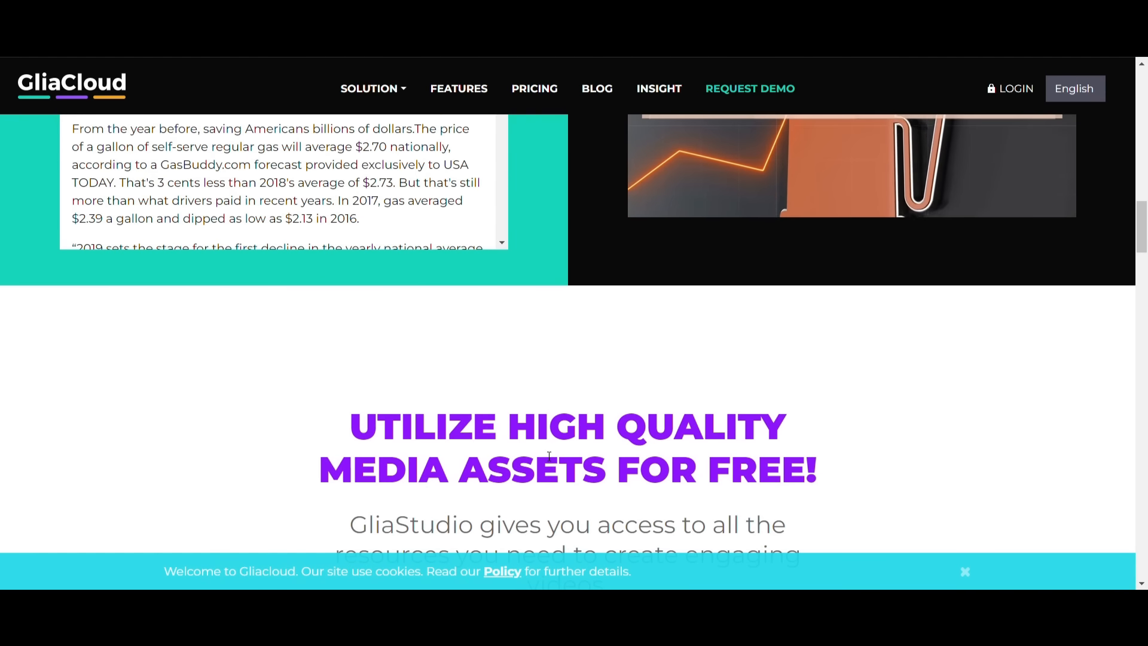
{"action": "scroll", "scroll_direction": "down", "scroll_amount": 3}
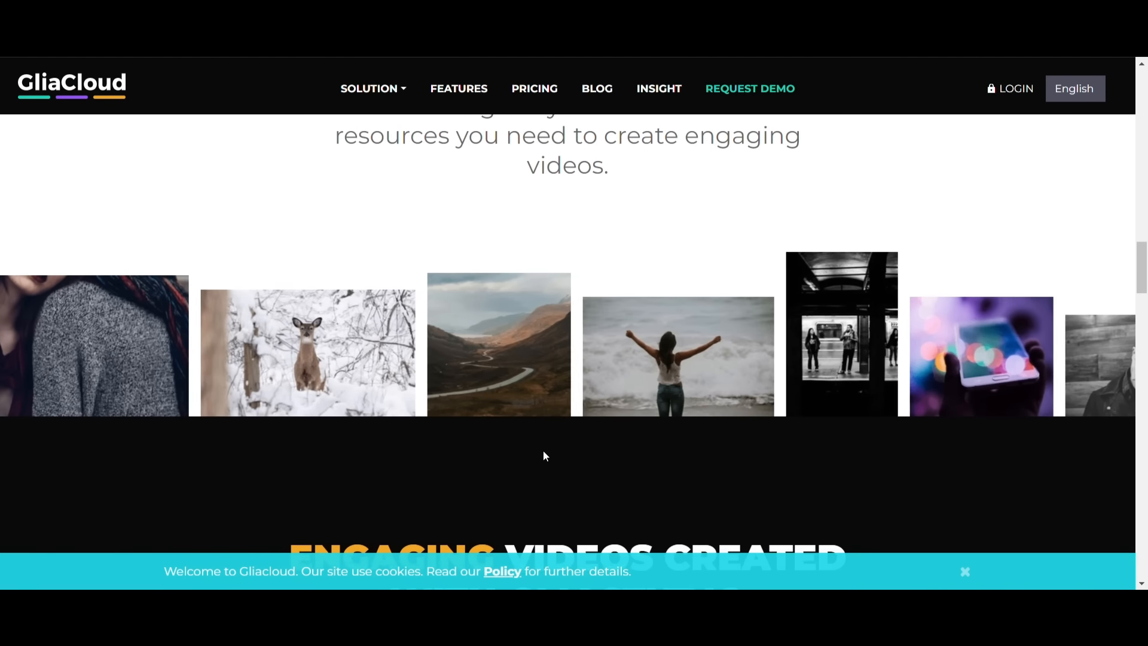
{"action": "scroll", "scroll_direction": "down", "scroll_amount": 3}
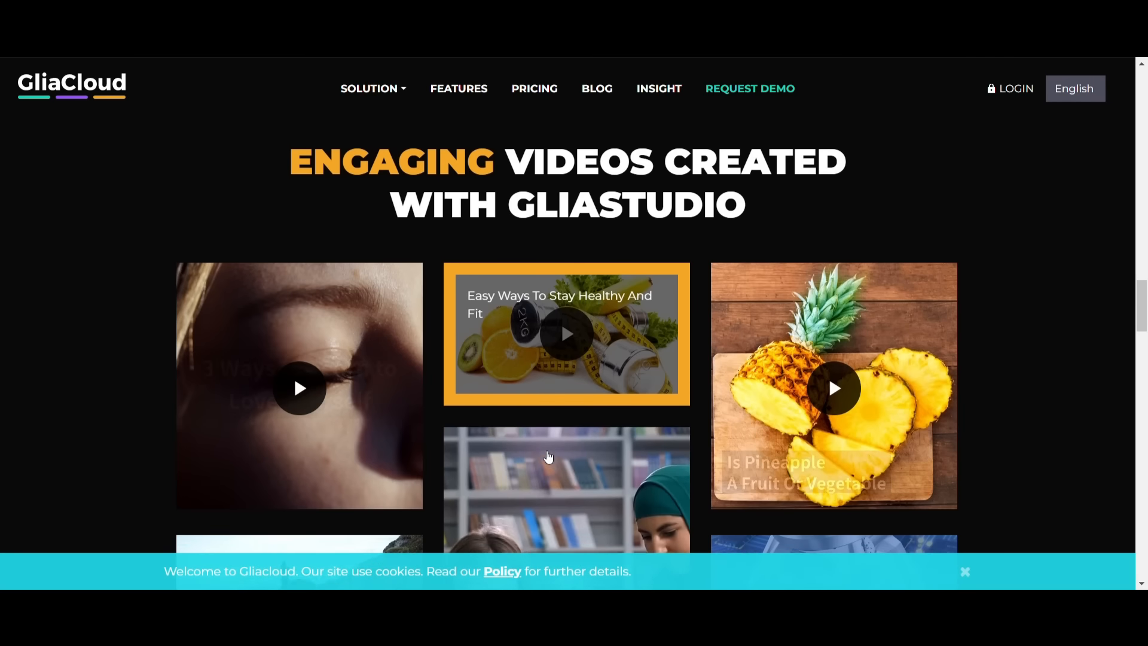
{"action": "scroll", "scroll_direction": "down", "scroll_amount": 3}
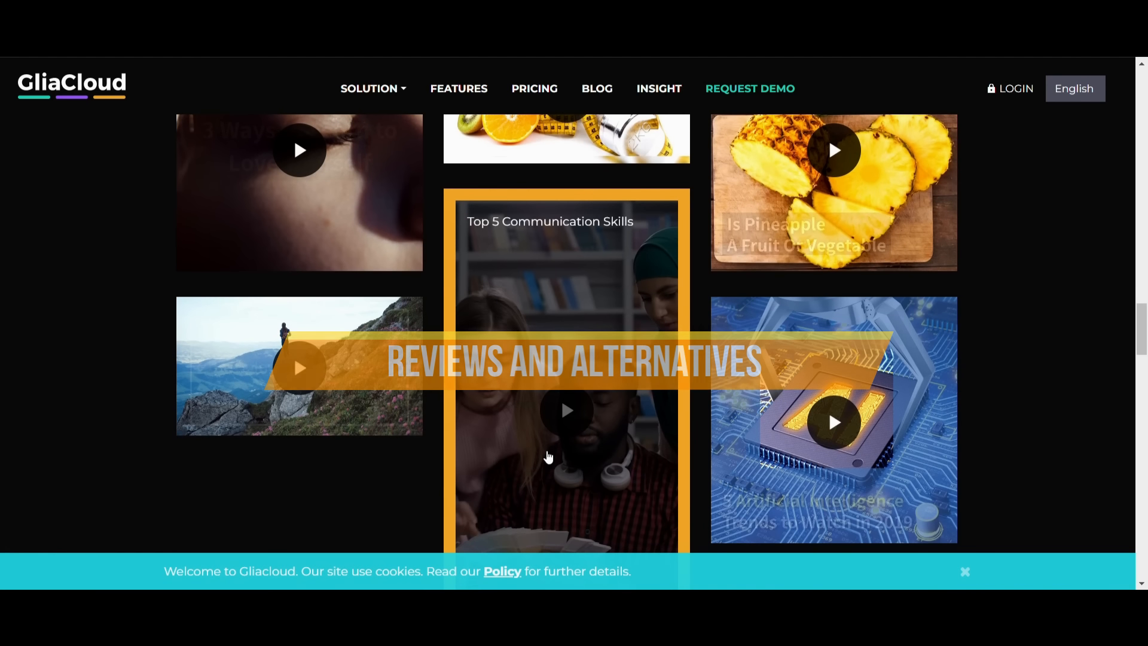
{"action": "scroll", "scroll_direction": "down", "scroll_amount": 3}
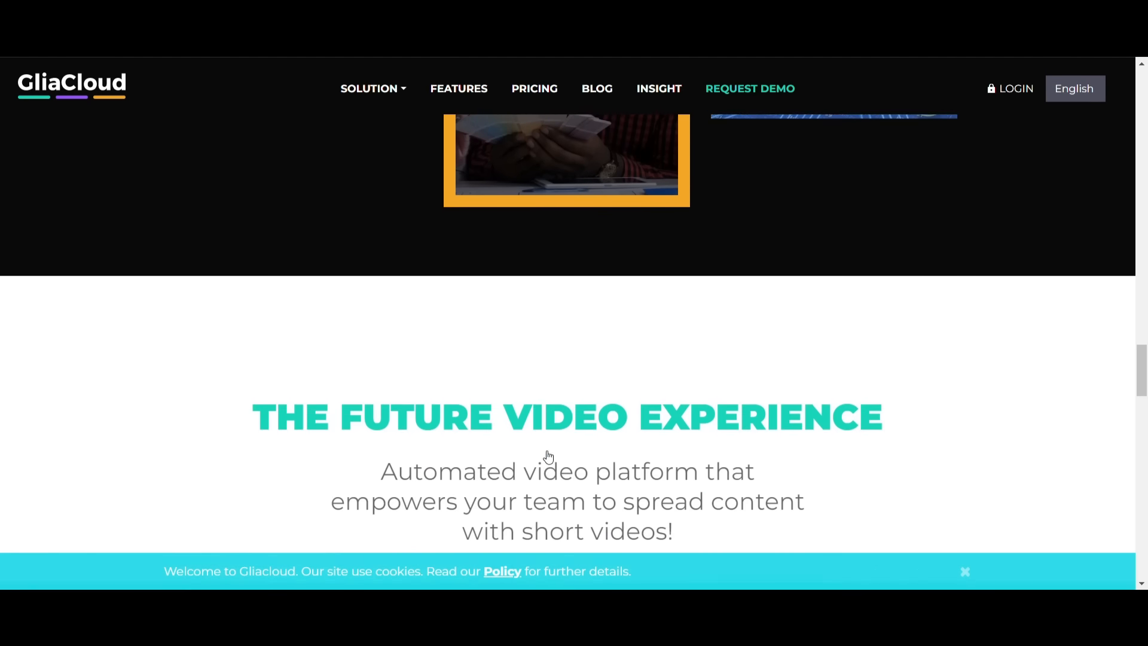
{"action": "scroll", "scroll_direction": "down", "scroll_amount": 3}
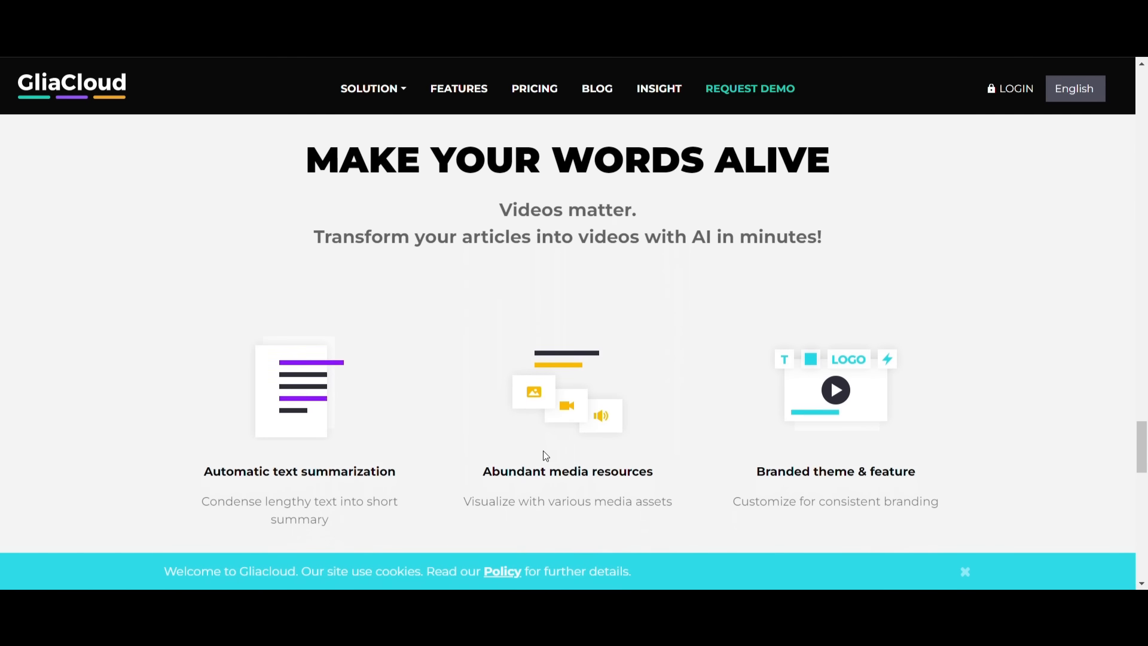
{"action": "scroll", "scroll_direction": "down", "scroll_amount": 3}
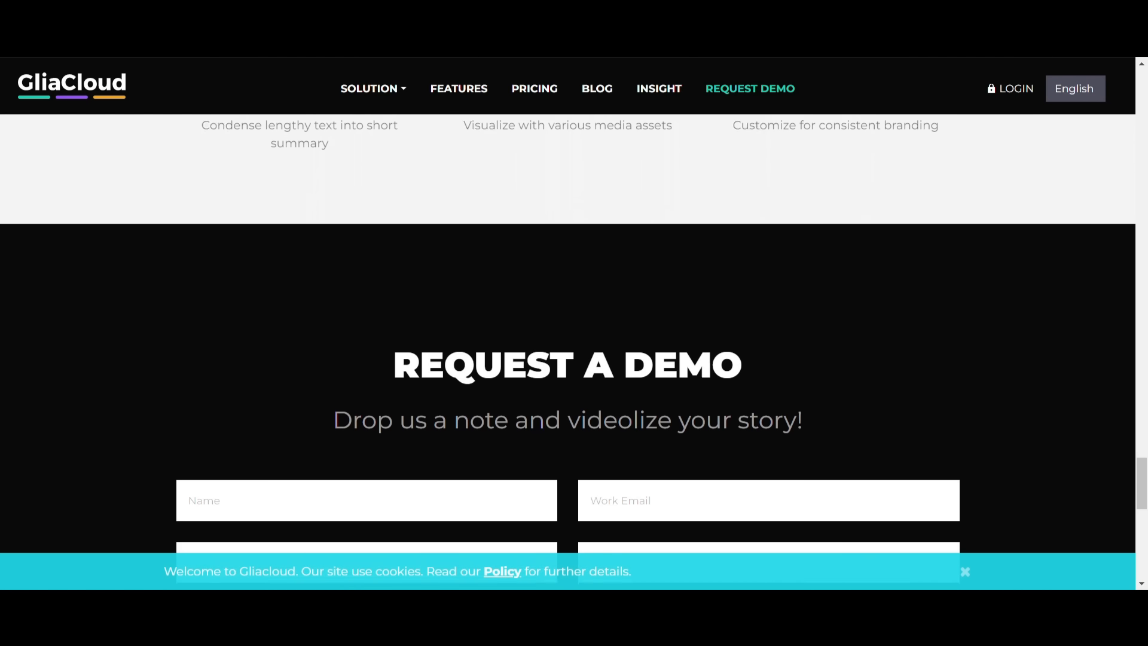
{"action": "scroll", "scroll_direction": "down", "scroll_amount": 3}
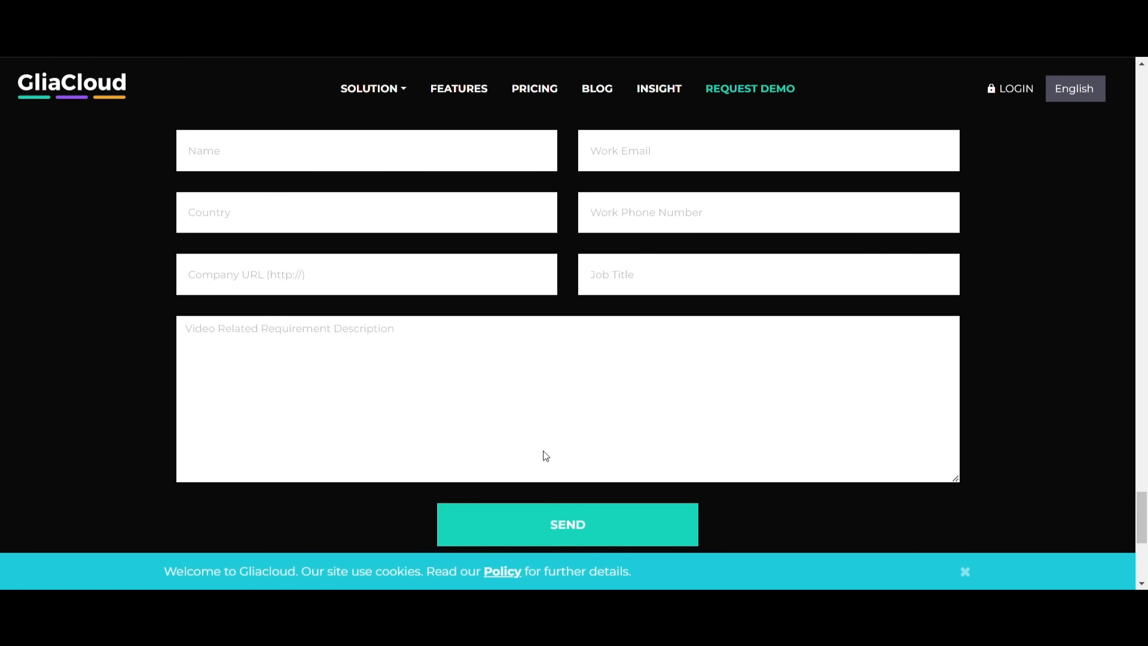
{"action": "left_click", "coordinate": [459, 88]}
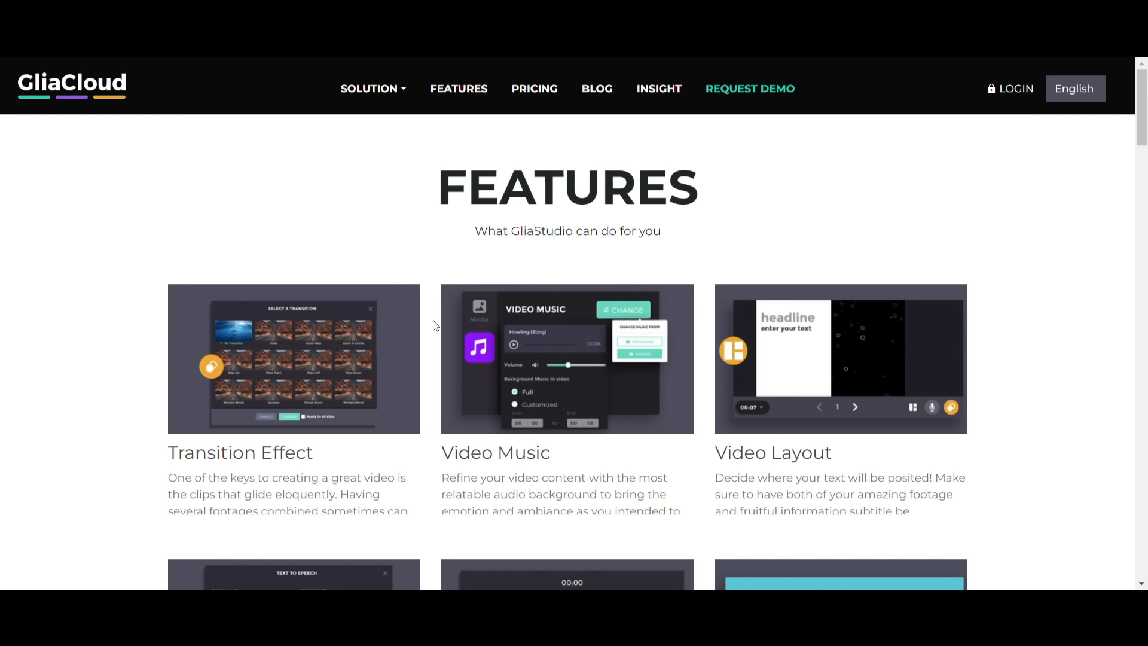
{"action": "mouse_move", "coordinate": [811, 340]}
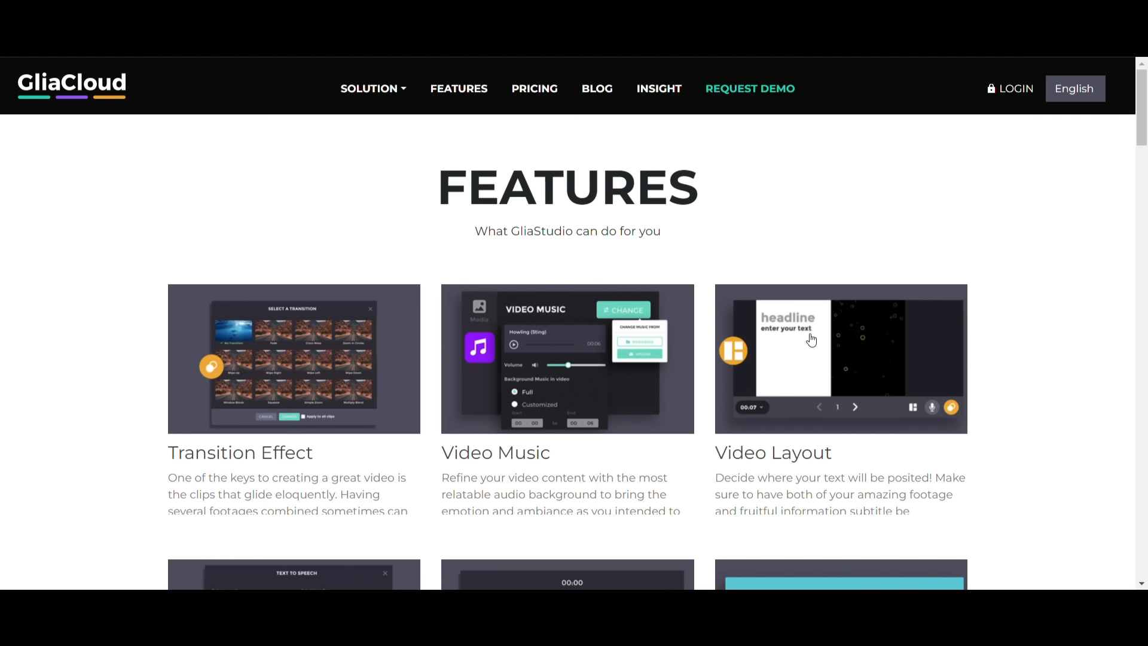
{"action": "scroll", "scroll_direction": "down", "scroll_amount": 3}
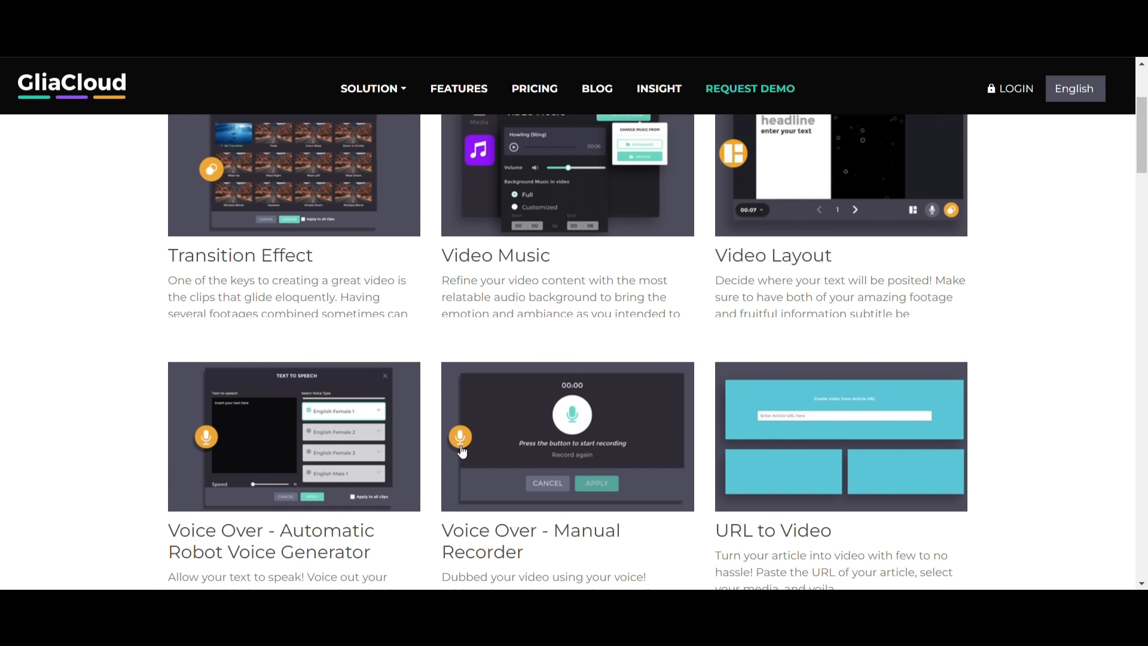
{"action": "scroll", "scroll_direction": "down", "scroll_amount": 3}
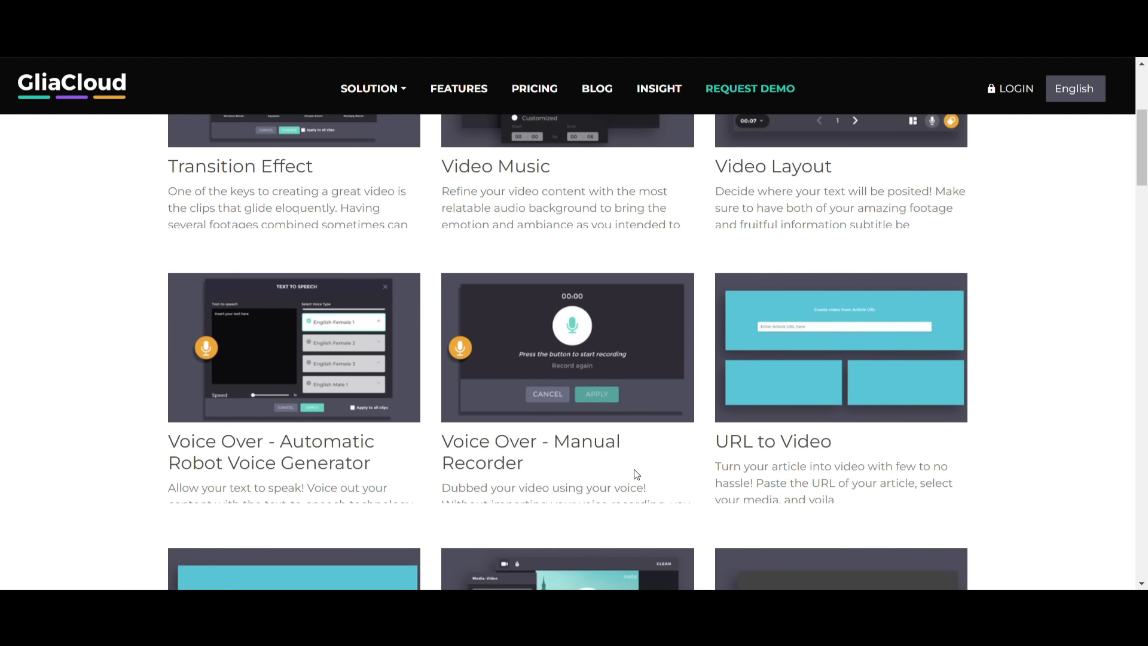
{"action": "scroll", "scroll_direction": "down", "scroll_amount": 3}
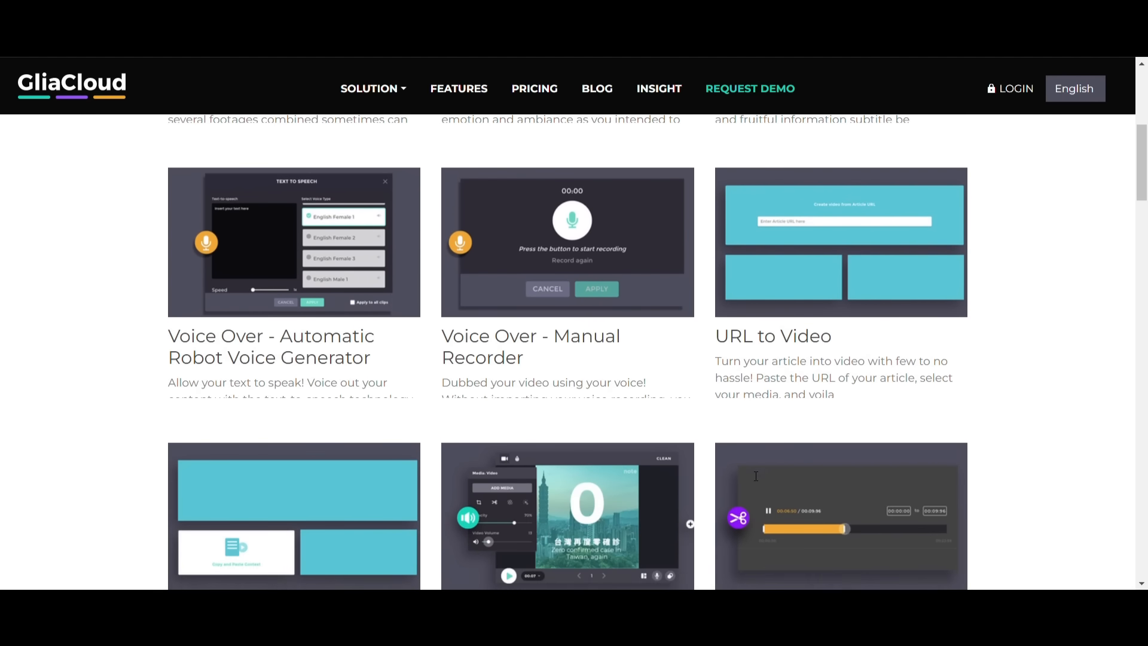
{"action": "scroll", "scroll_direction": "down", "scroll_amount": 3}
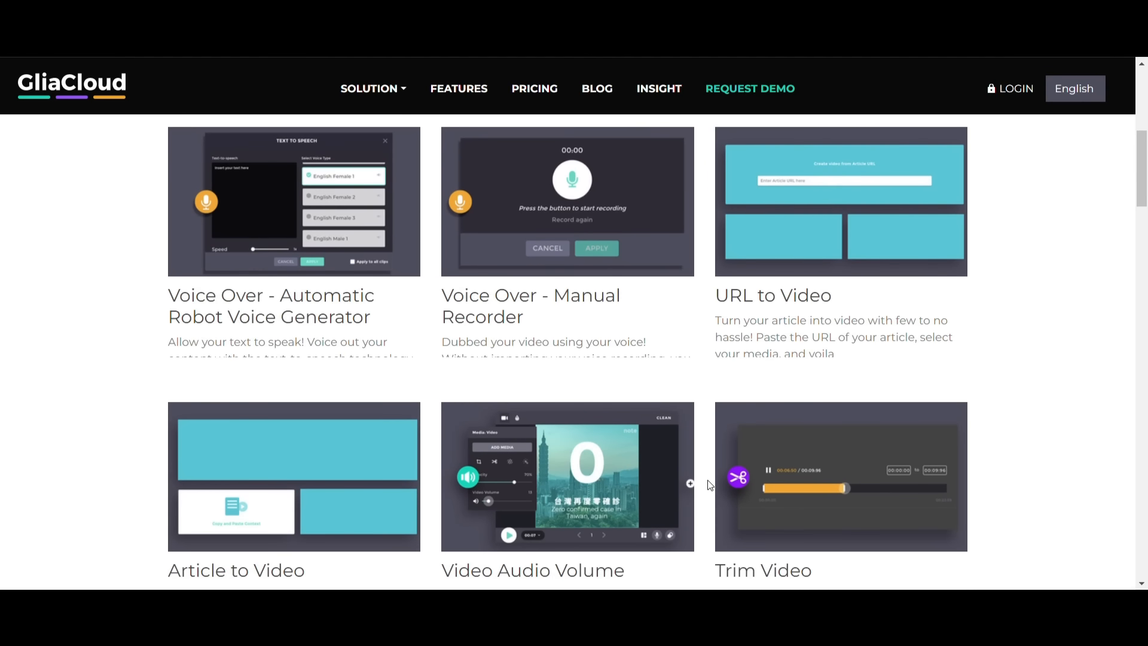
{"action": "scroll", "scroll_direction": "down", "scroll_amount": 3}
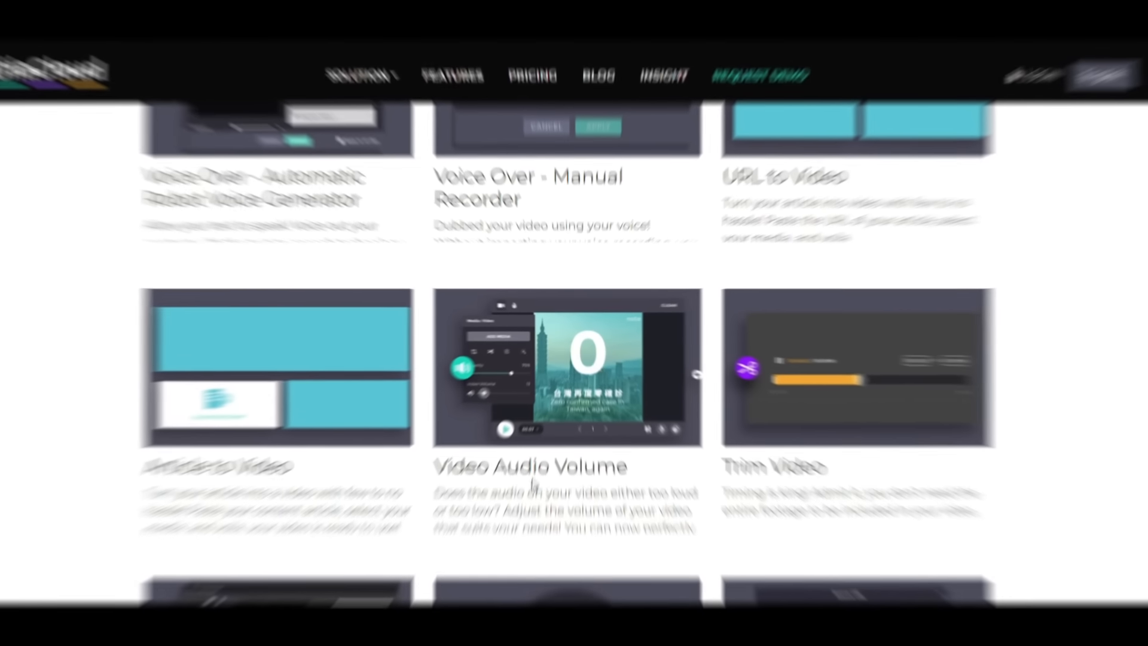
{"action": "scroll", "scroll_direction": "down", "scroll_amount": 3}
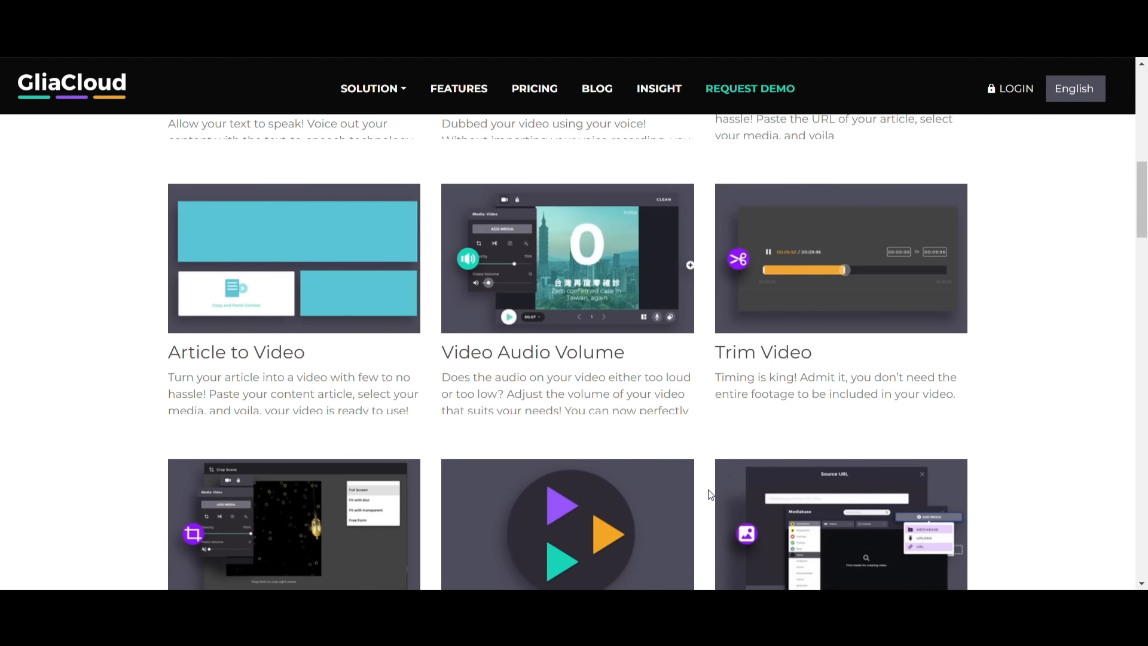
{"action": "scroll", "scroll_direction": "down", "scroll_amount": 3}
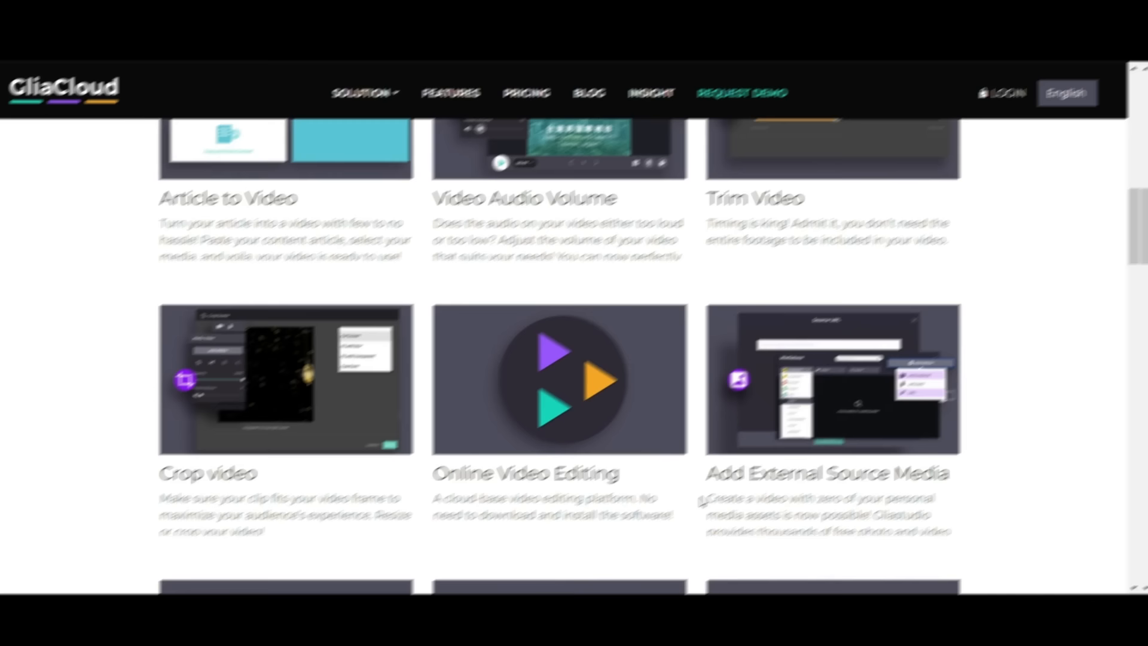
{"action": "scroll", "scroll_direction": "down", "scroll_amount": 3}
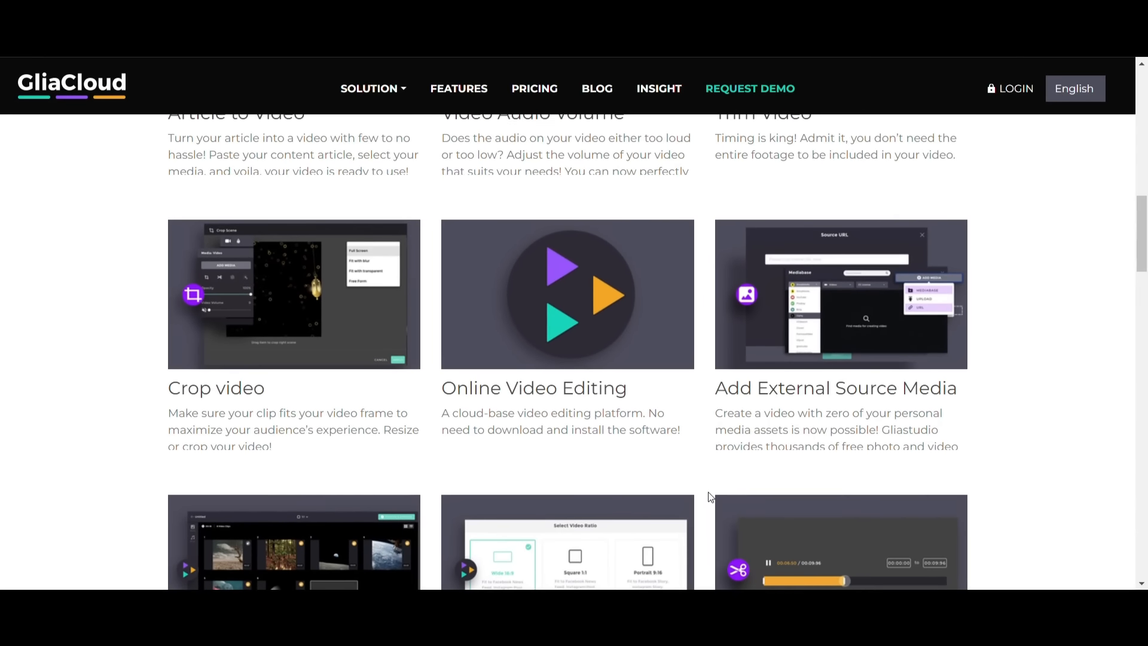
{"action": "scroll", "scroll_direction": "down", "scroll_amount": 3}
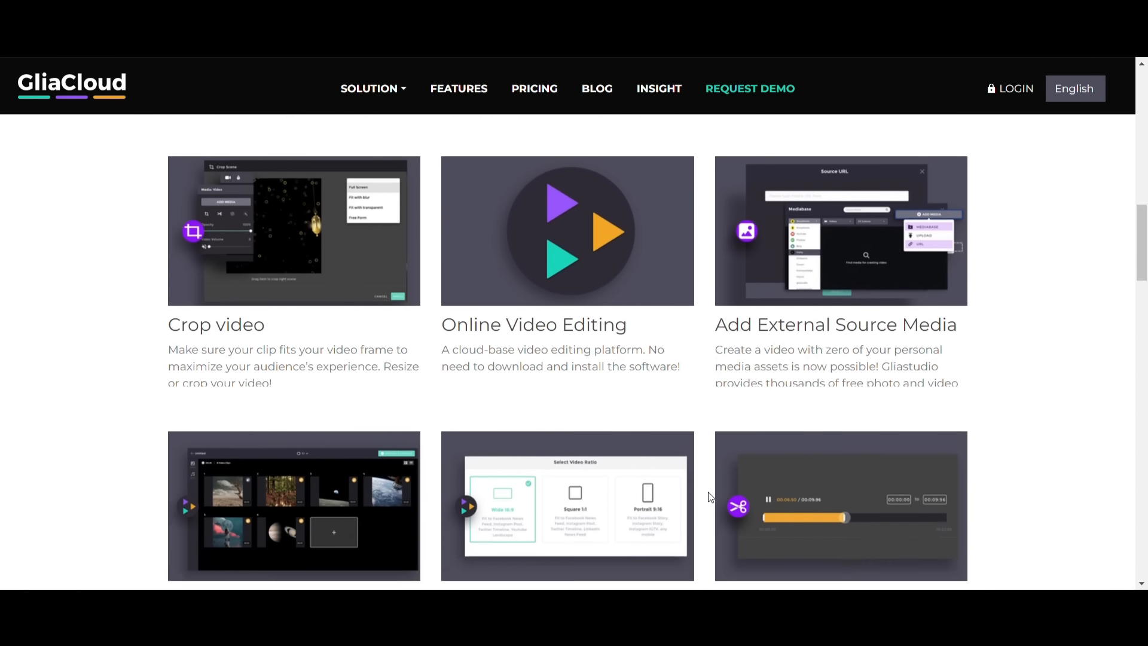
{"action": "scroll", "scroll_direction": "down", "scroll_amount": 3}
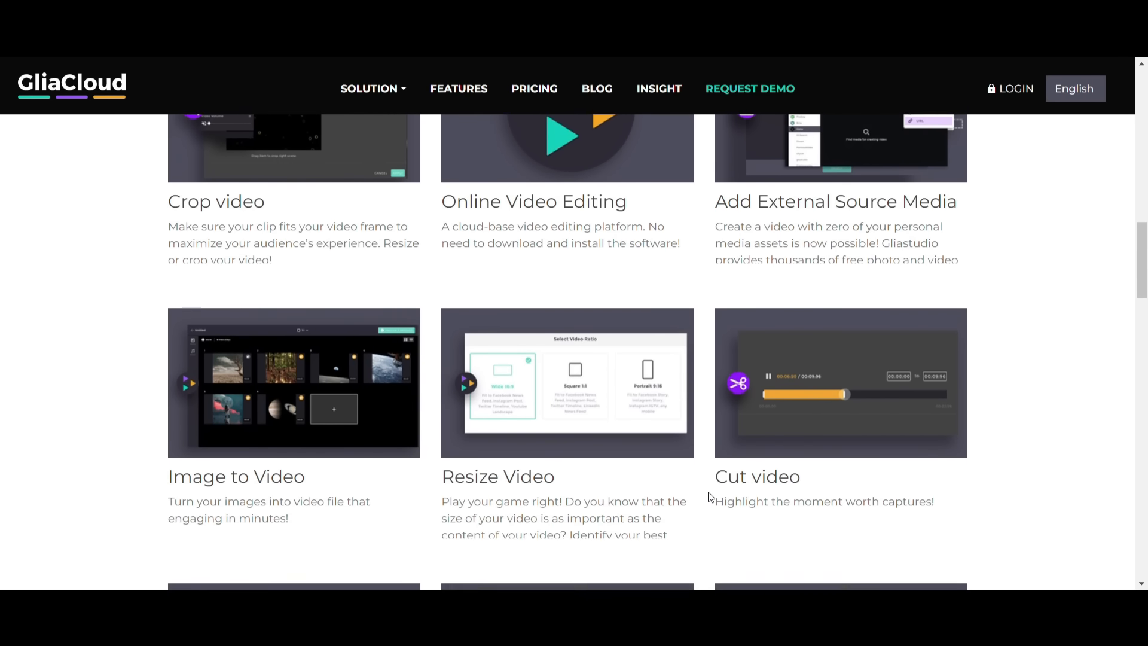
{"action": "scroll", "scroll_direction": "down", "scroll_amount": 3}
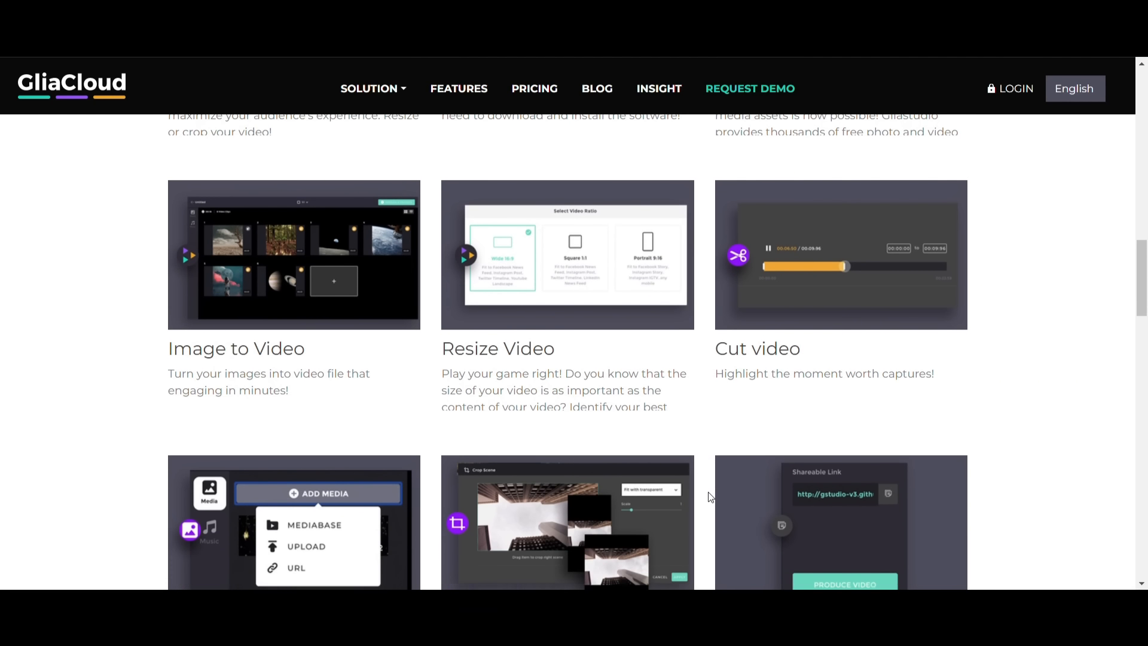
{"action": "scroll", "scroll_direction": "down", "scroll_amount": 3}
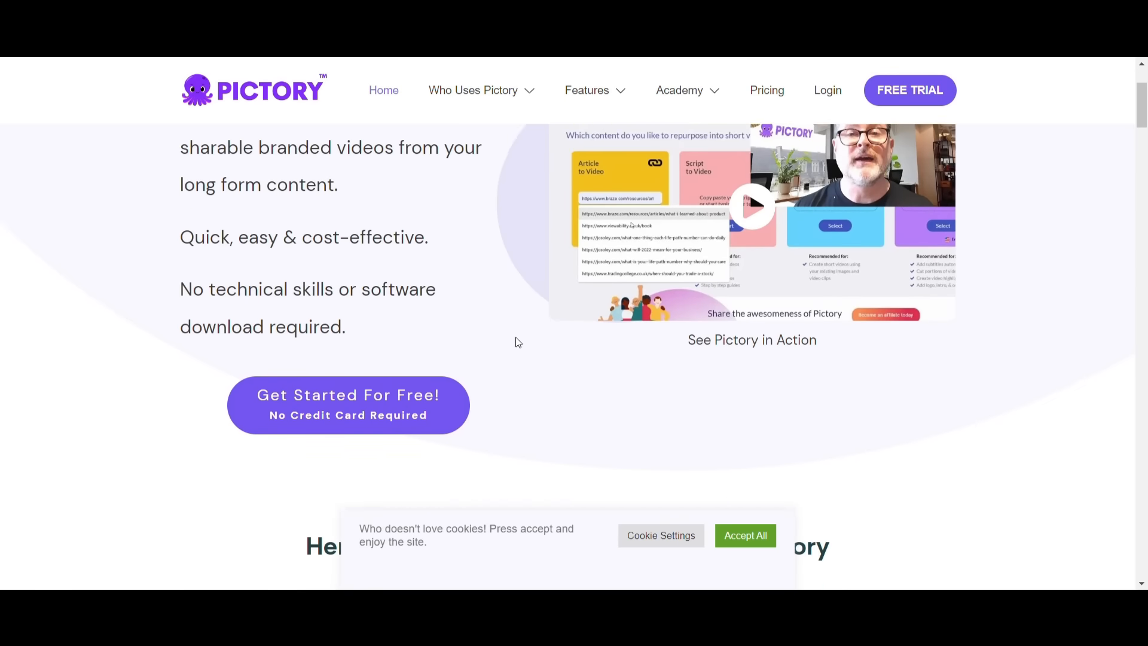
- Scroll Pictory's homepage past features, ratings and reviews to the 'In partnership with' logos
{"action": "scroll", "scroll_direction": "down", "scroll_amount": 3}
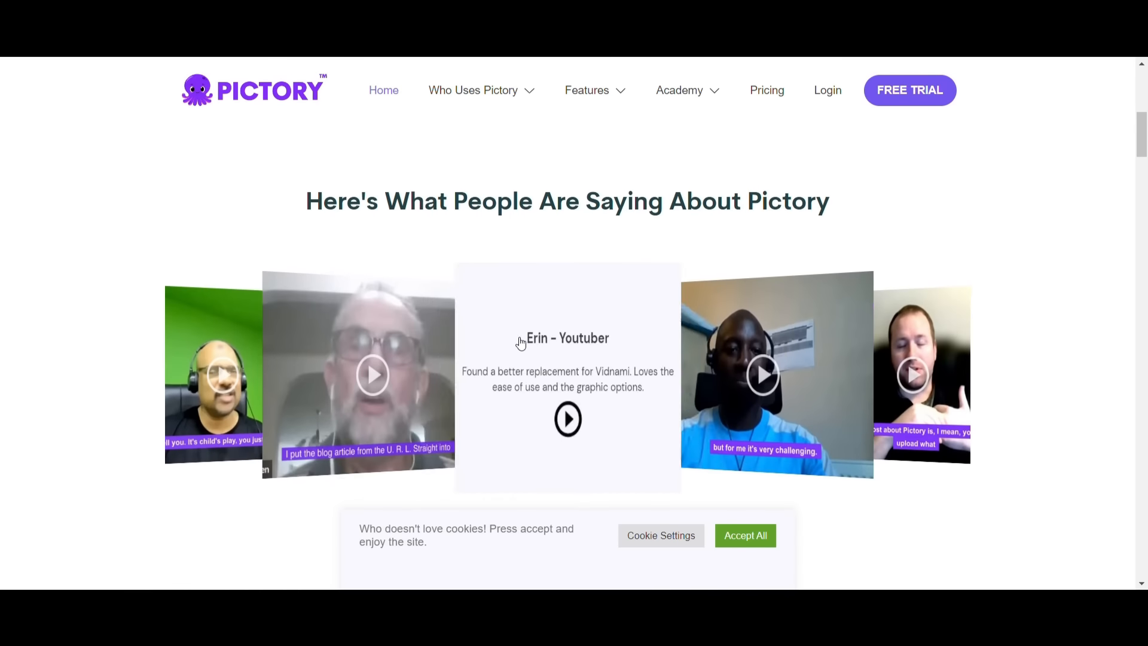
{"action": "scroll", "scroll_direction": "down", "scroll_amount": 3}
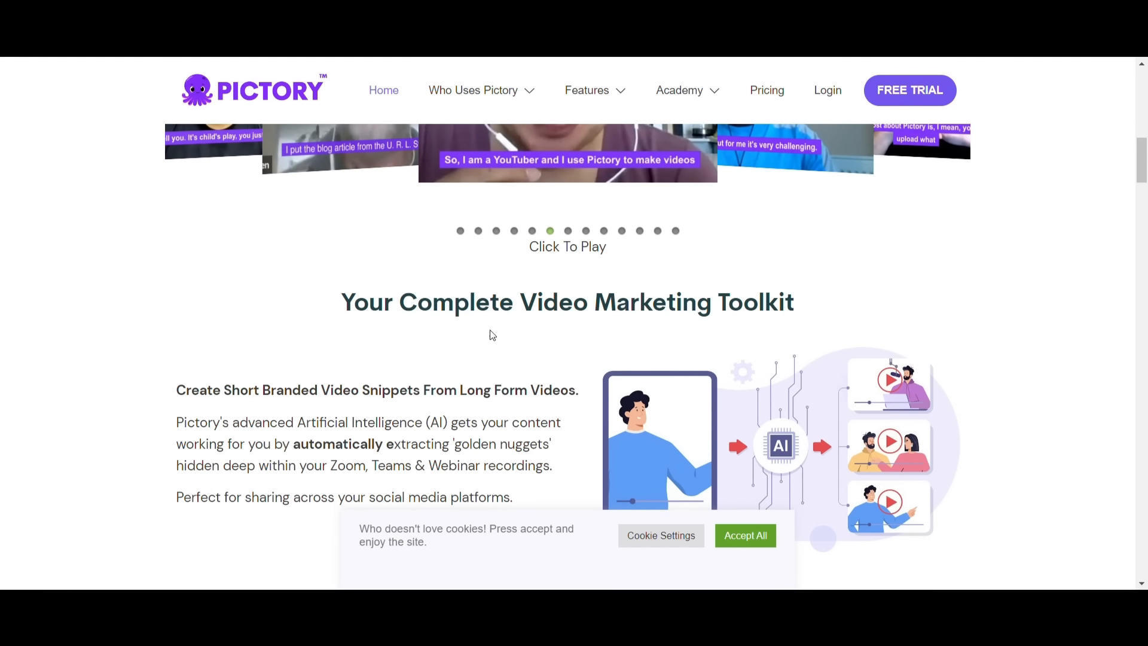
{"action": "scroll", "scroll_direction": "down", "scroll_amount": 3}
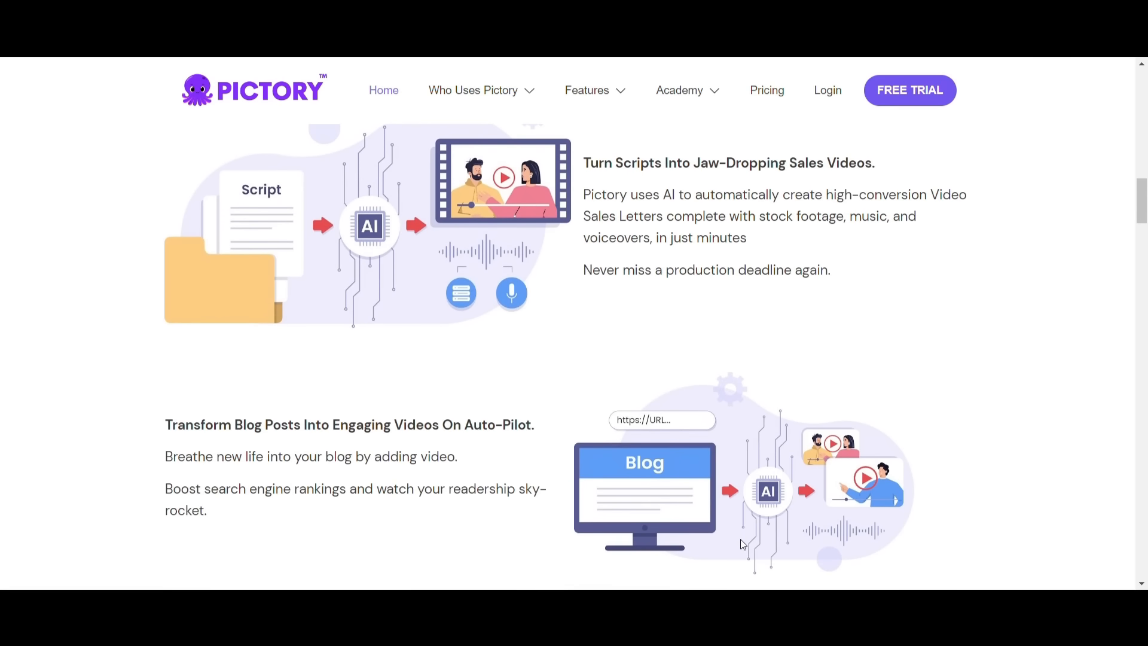
{"action": "scroll", "scroll_direction": "down", "scroll_amount": 3}
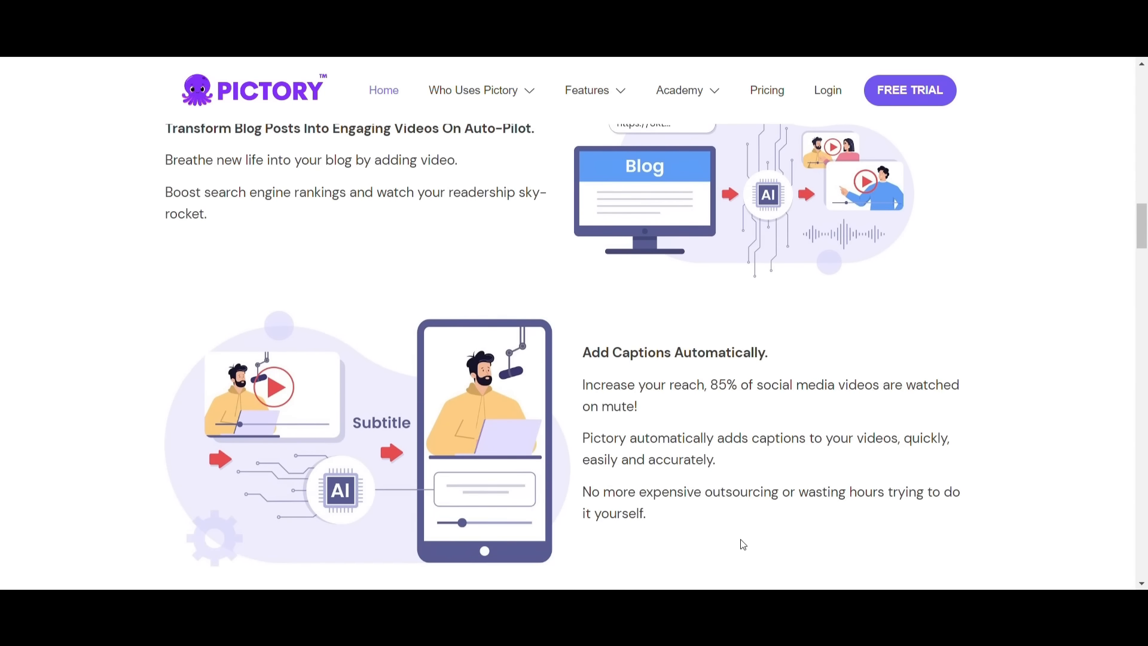
{"action": "scroll", "scroll_direction": "down", "scroll_amount": 3}
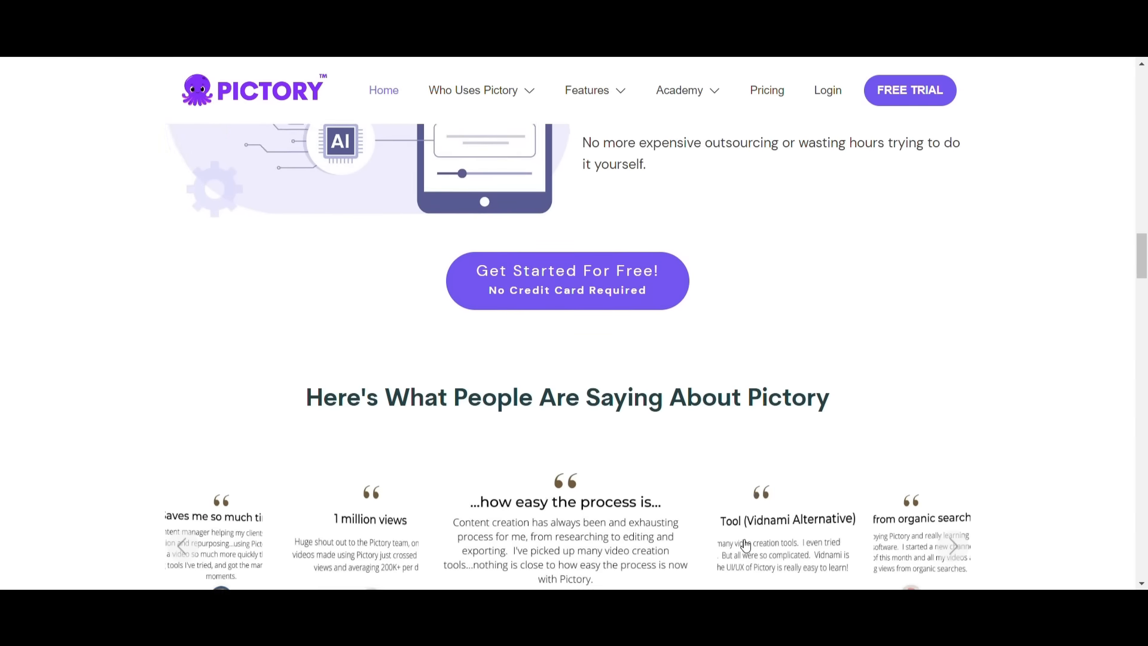
{"action": "scroll", "scroll_direction": "down", "scroll_amount": 3}
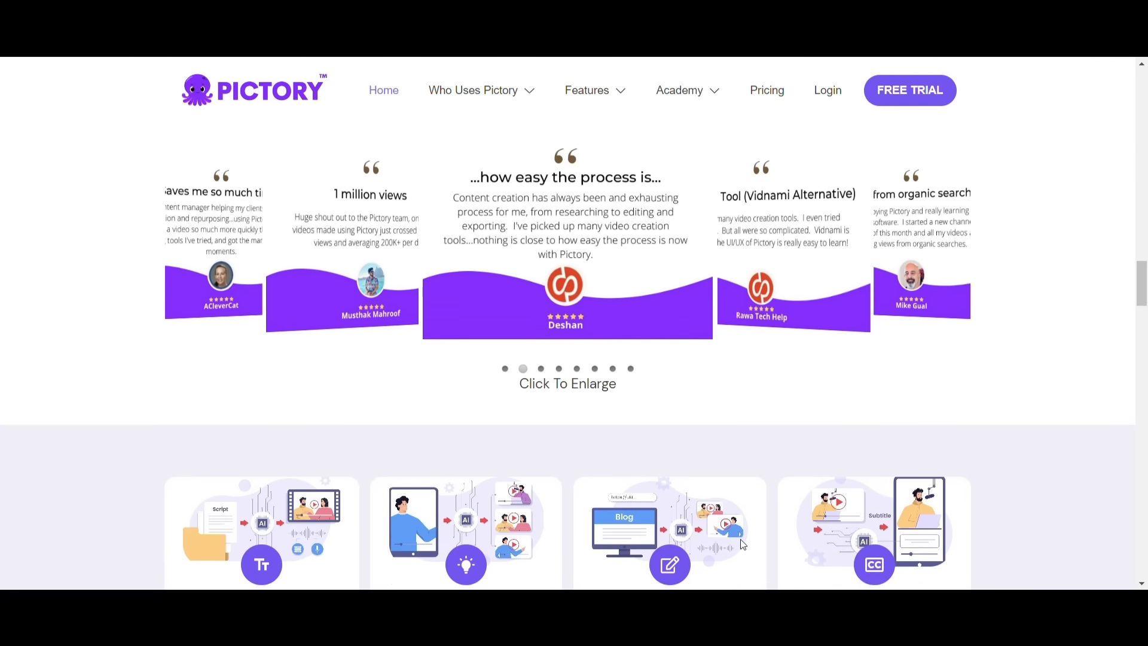
{"action": "scroll", "scroll_direction": "down", "scroll_amount": 3}
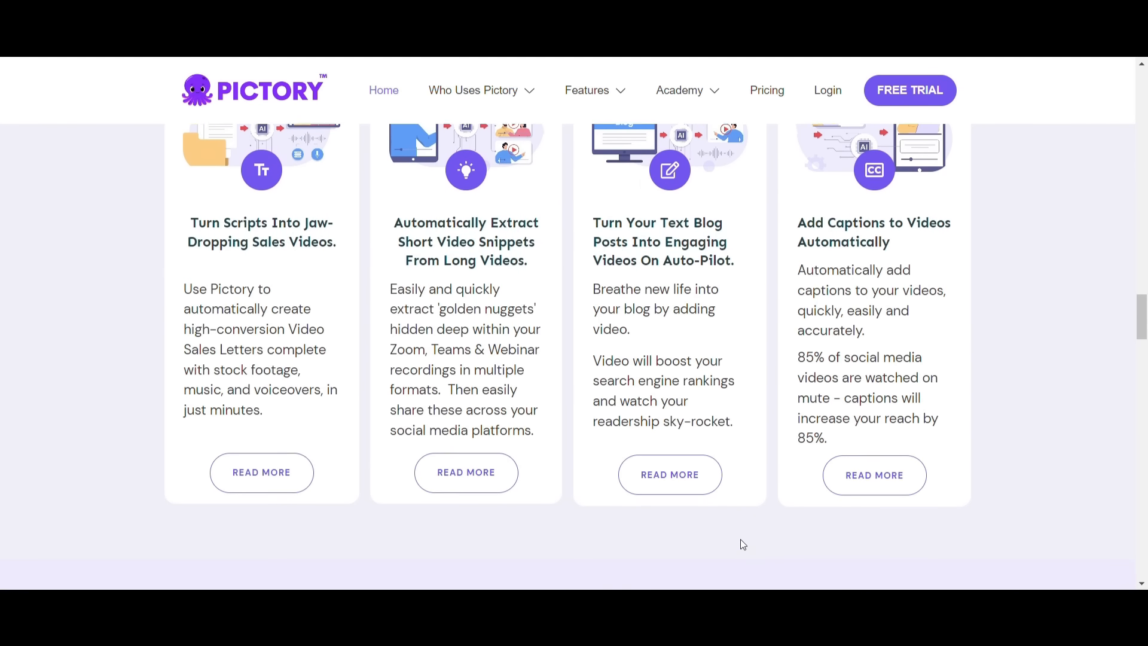
{"action": "scroll", "scroll_direction": "down", "scroll_amount": 3}
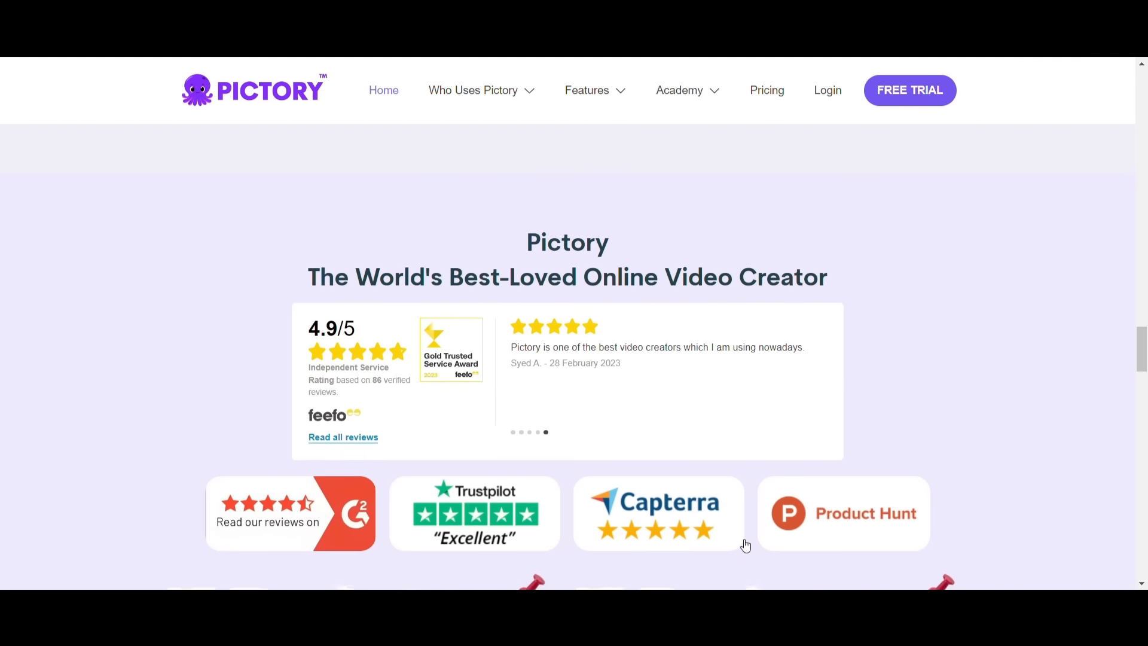
{"action": "scroll", "scroll_direction": "down", "scroll_amount": 3}
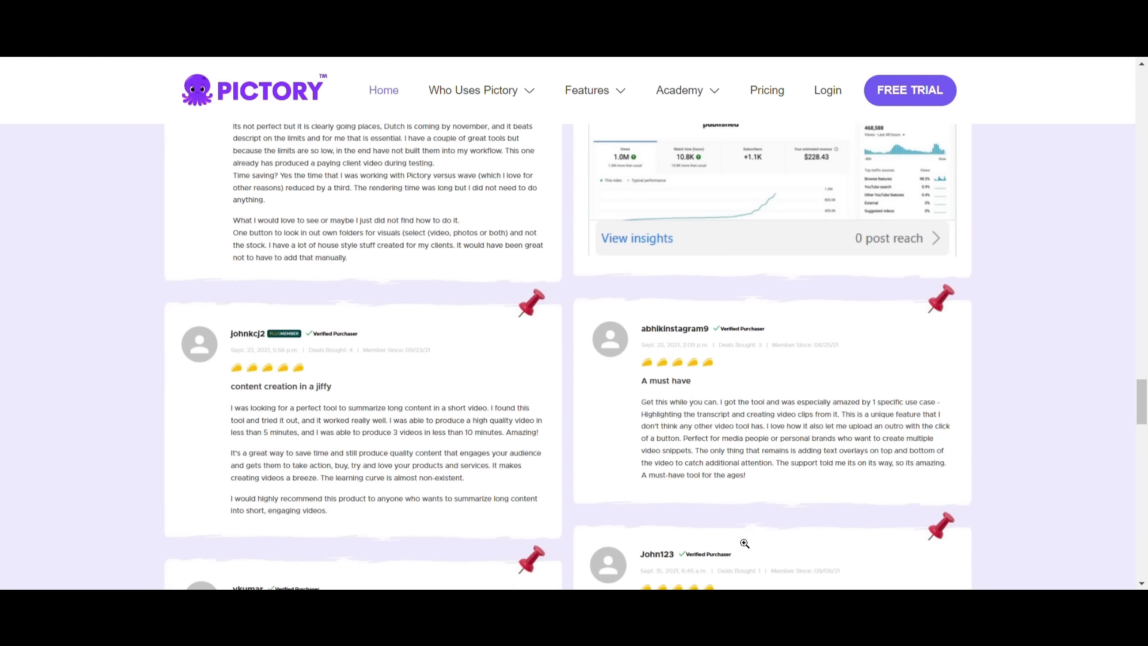
{"action": "scroll", "scroll_direction": "down", "scroll_amount": 3}
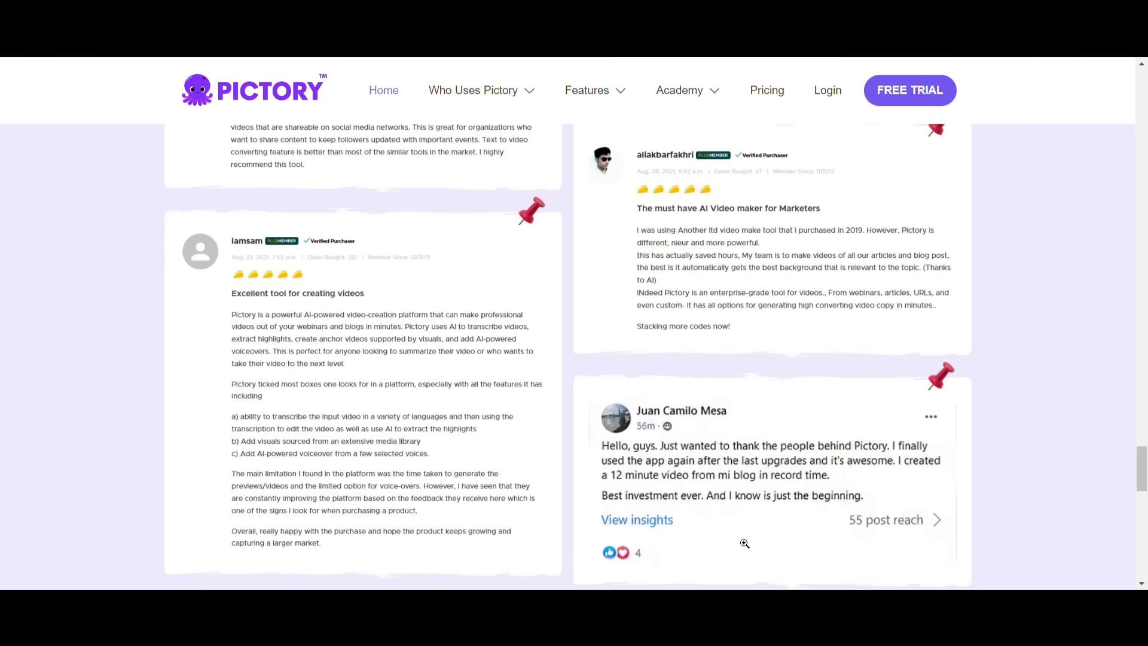
{"action": "scroll", "scroll_direction": "down", "scroll_amount": 3}
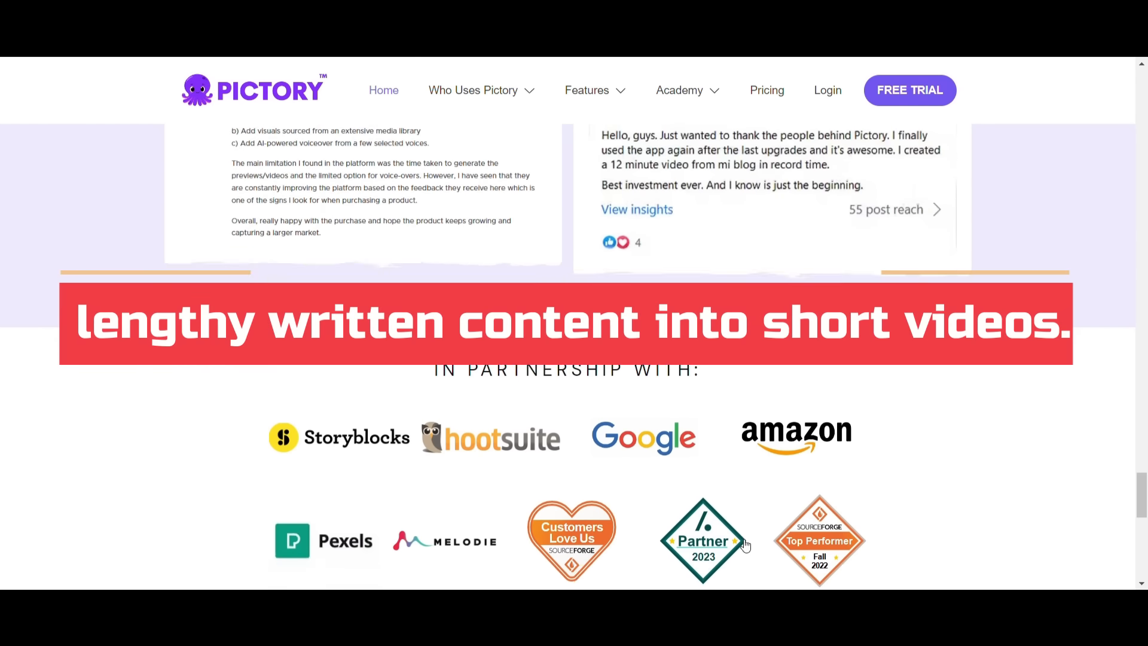
{"action": "scroll", "scroll_direction": "down", "scroll_amount": 3}
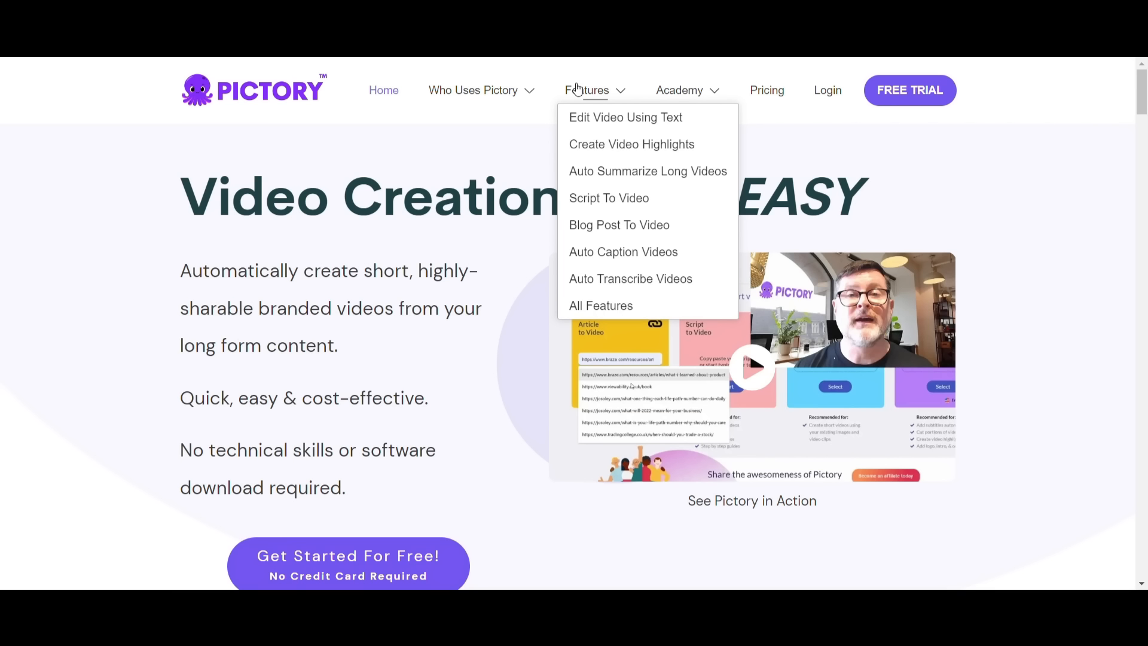
{"action": "mouse_move", "coordinate": [585, 110]}
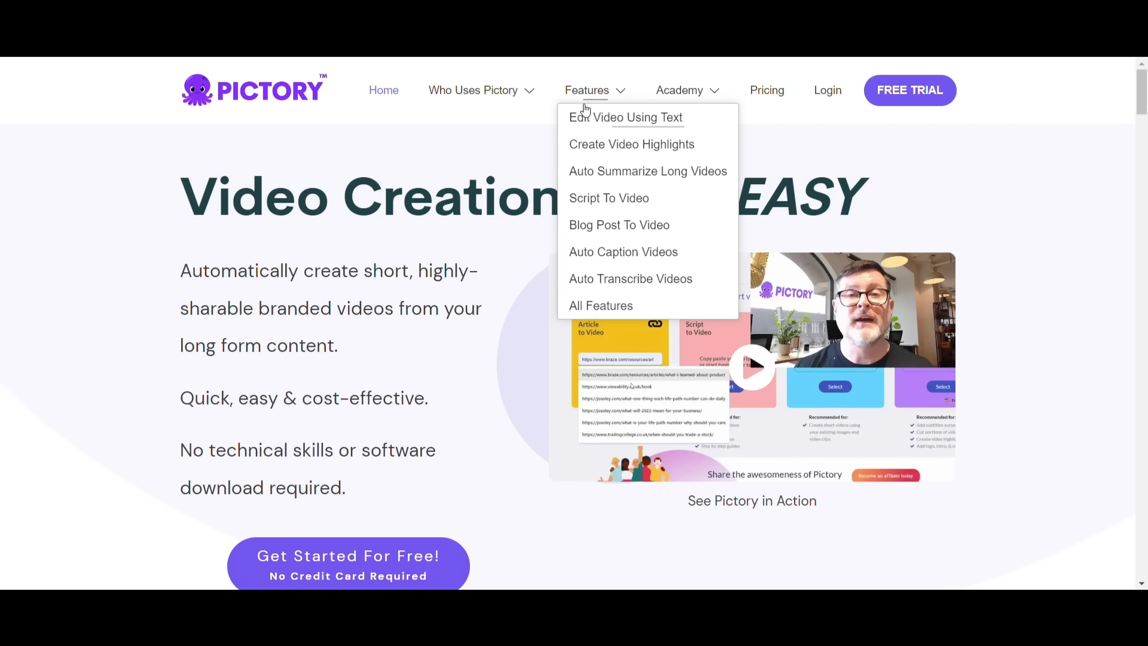
- Look over Pictory's Edit Video Using Text page, then open Script To Video
{"action": "left_click", "coordinate": [625, 117]}
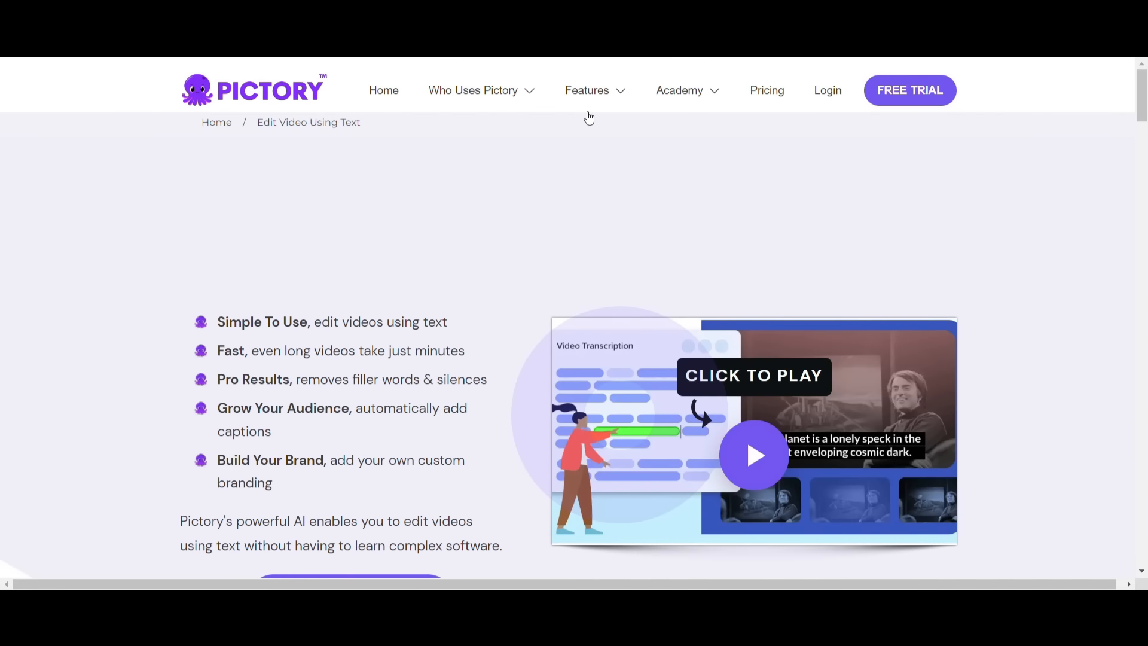
{"action": "scroll", "scroll_direction": "down", "scroll_amount": 3}
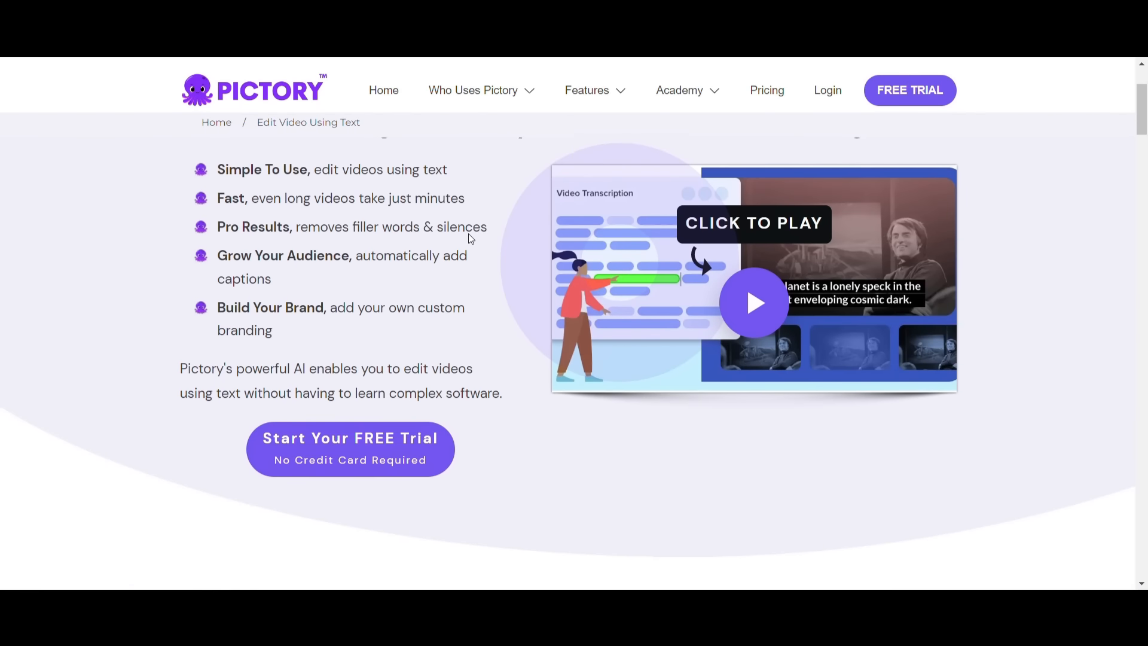
{"action": "scroll", "scroll_direction": "down", "scroll_amount": 3}
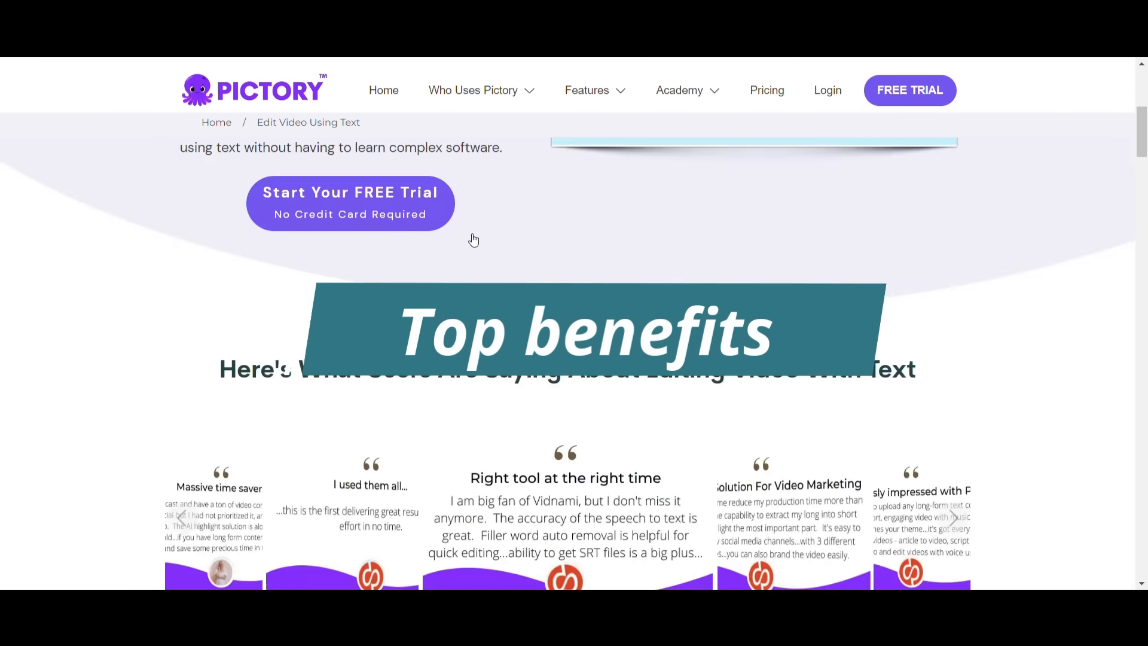
{"action": "left_click", "coordinate": [588, 90]}
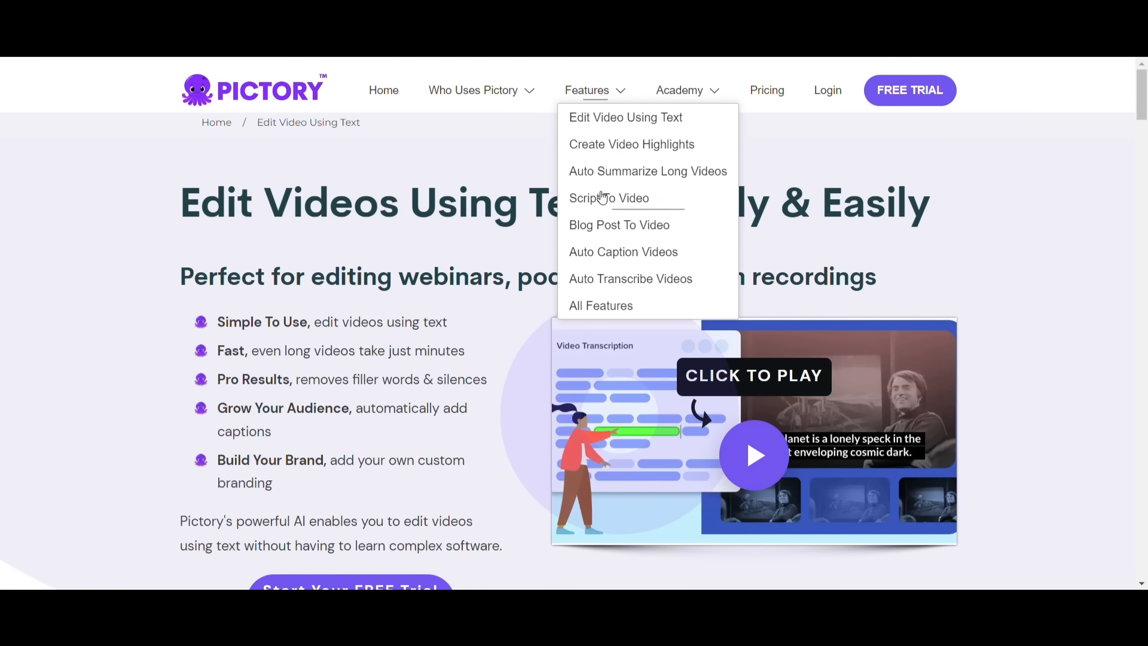
{"action": "left_click", "coordinate": [608, 198]}
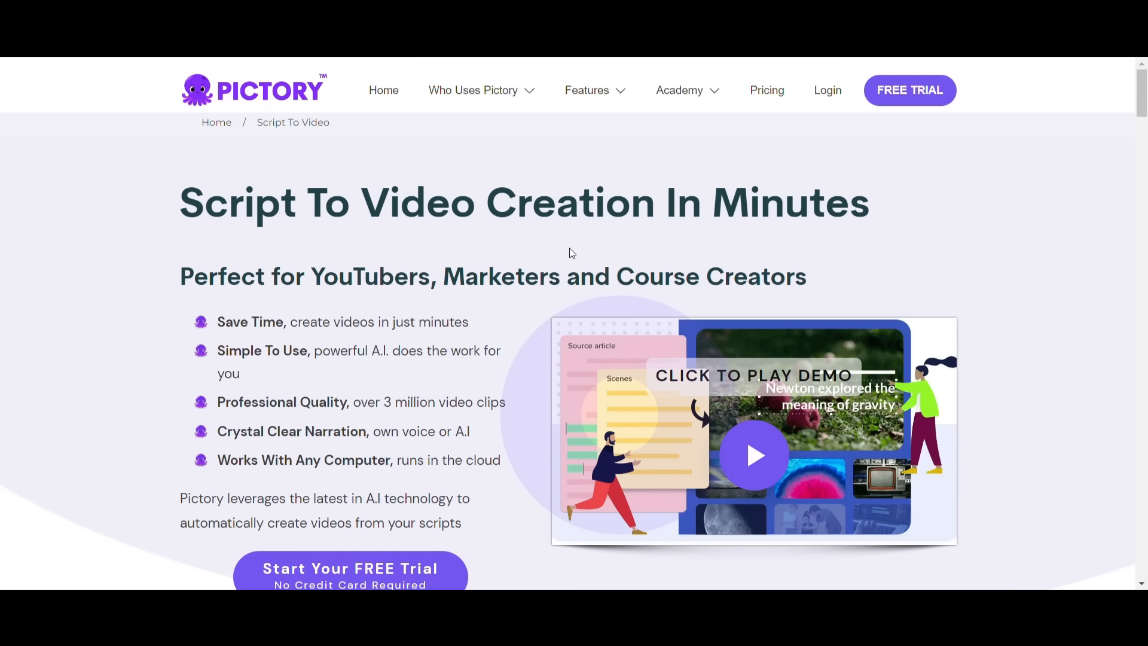
{"action": "mouse_move", "coordinate": [768, 91]}
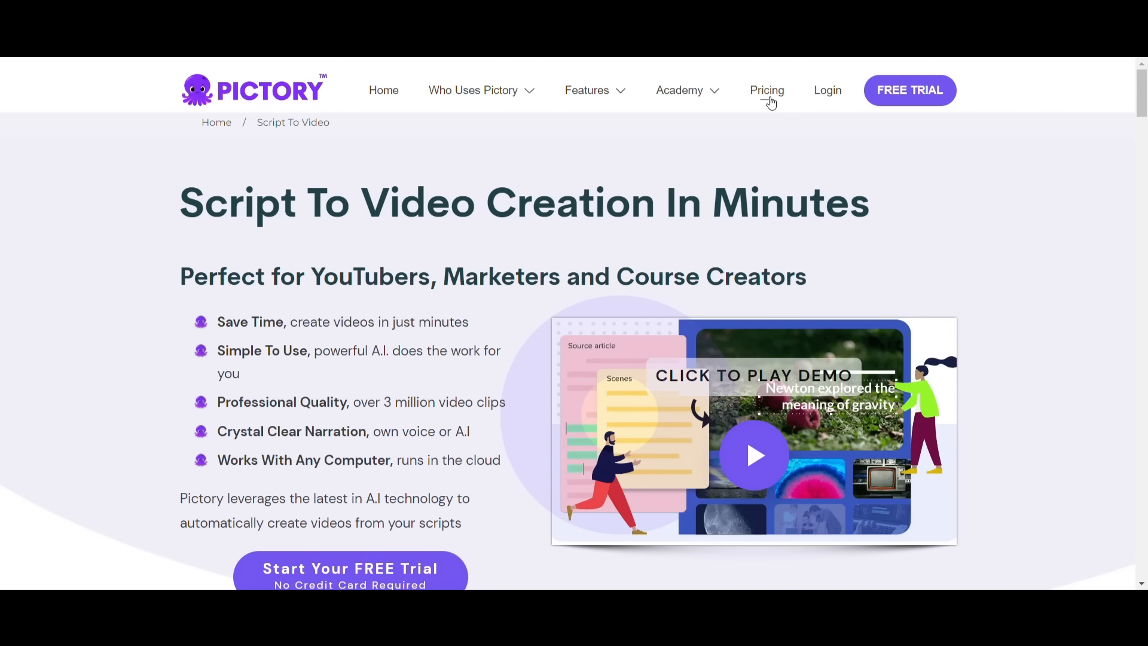
- Review Pictory's Standard $19, Premium $39 and Enterprise plans and the comparison table
{"action": "left_click", "coordinate": [767, 91]}
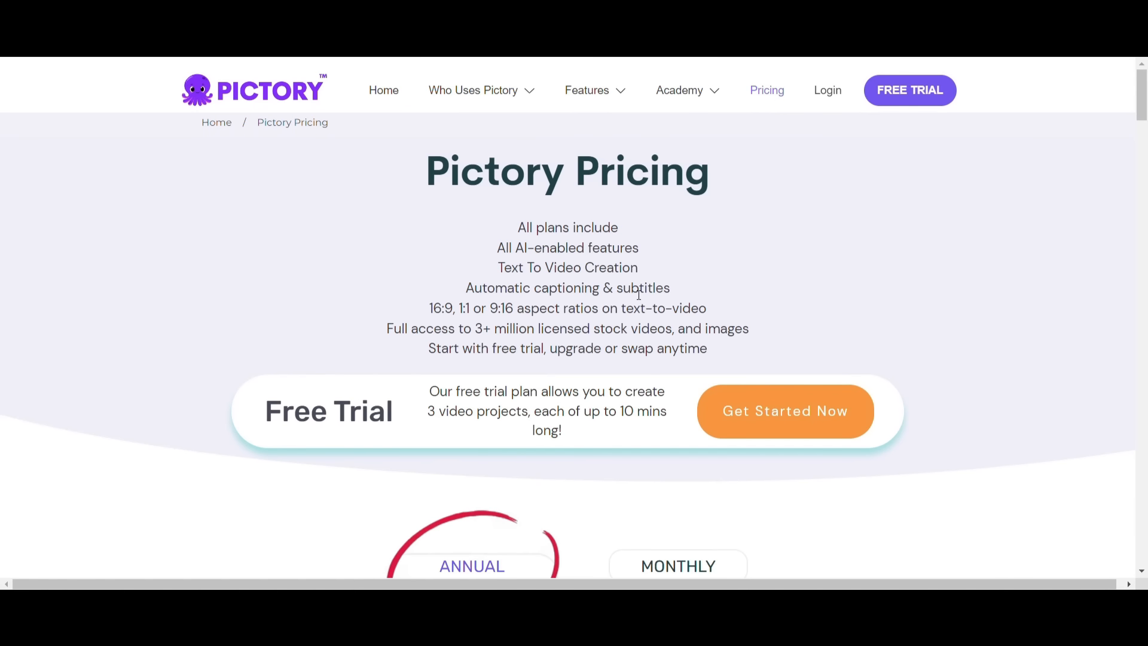
{"action": "scroll", "scroll_direction": "down", "scroll_amount": 3}
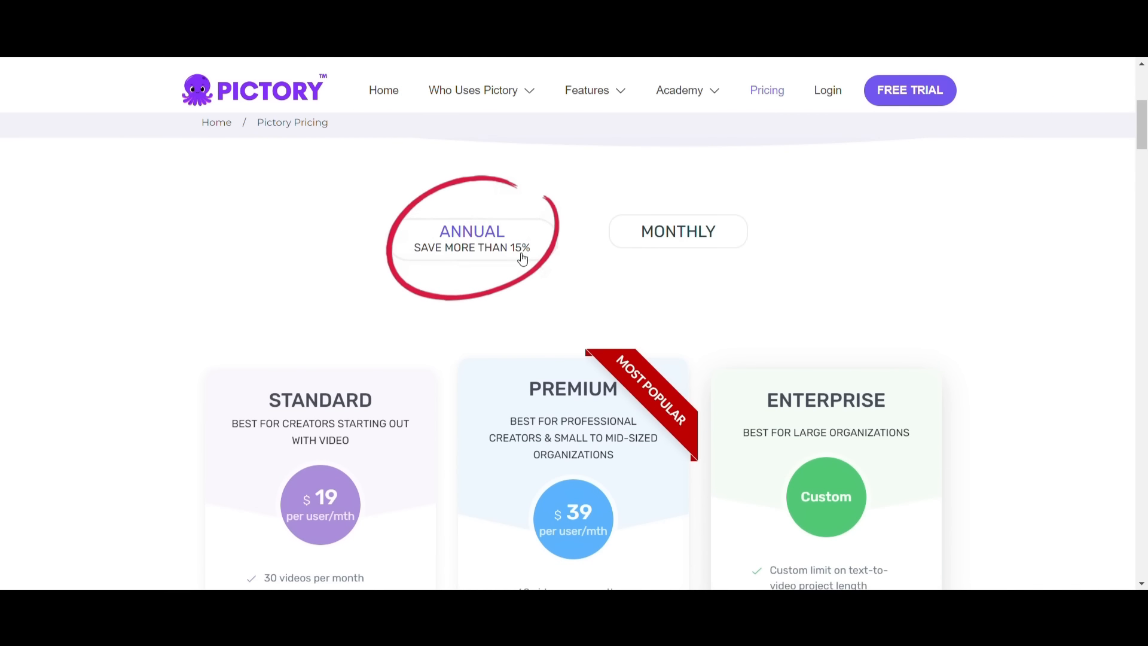
{"action": "mouse_move", "coordinate": [658, 247]}
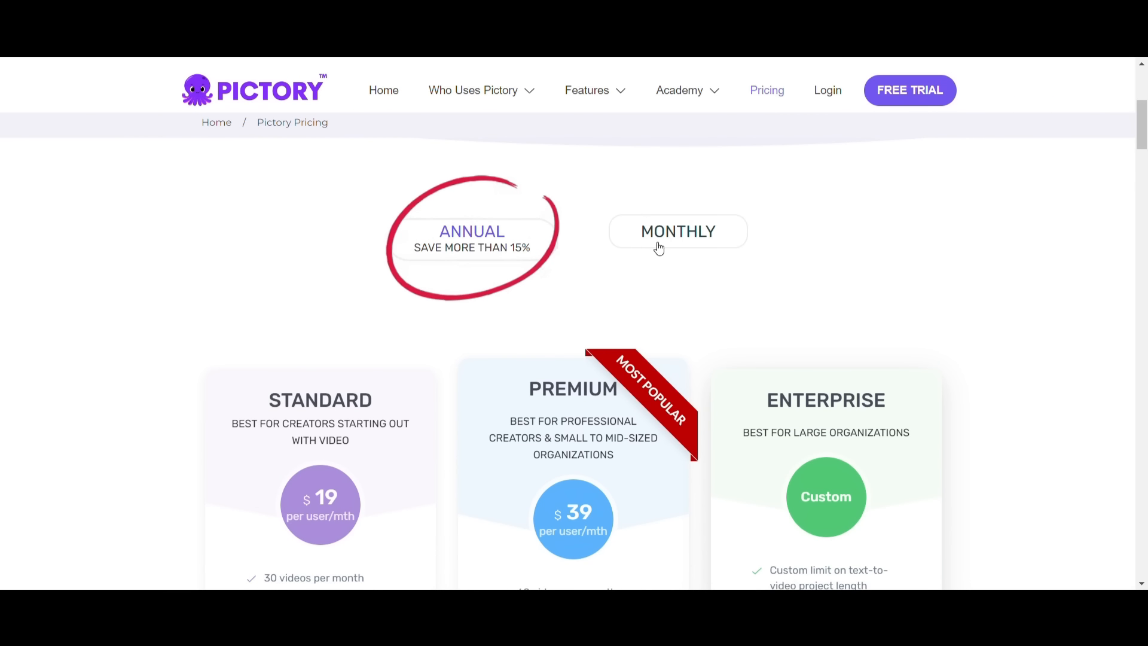
{"action": "scroll", "scroll_direction": "down", "scroll_amount": 3}
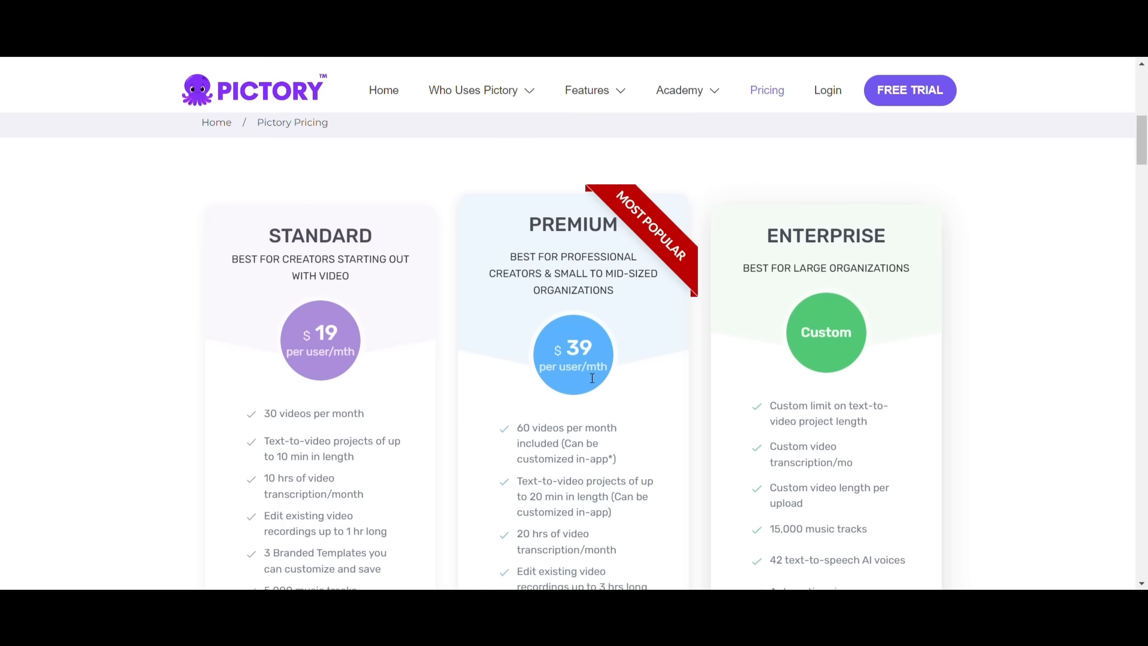
{"action": "scroll", "scroll_direction": "up", "scroll_amount": 3}
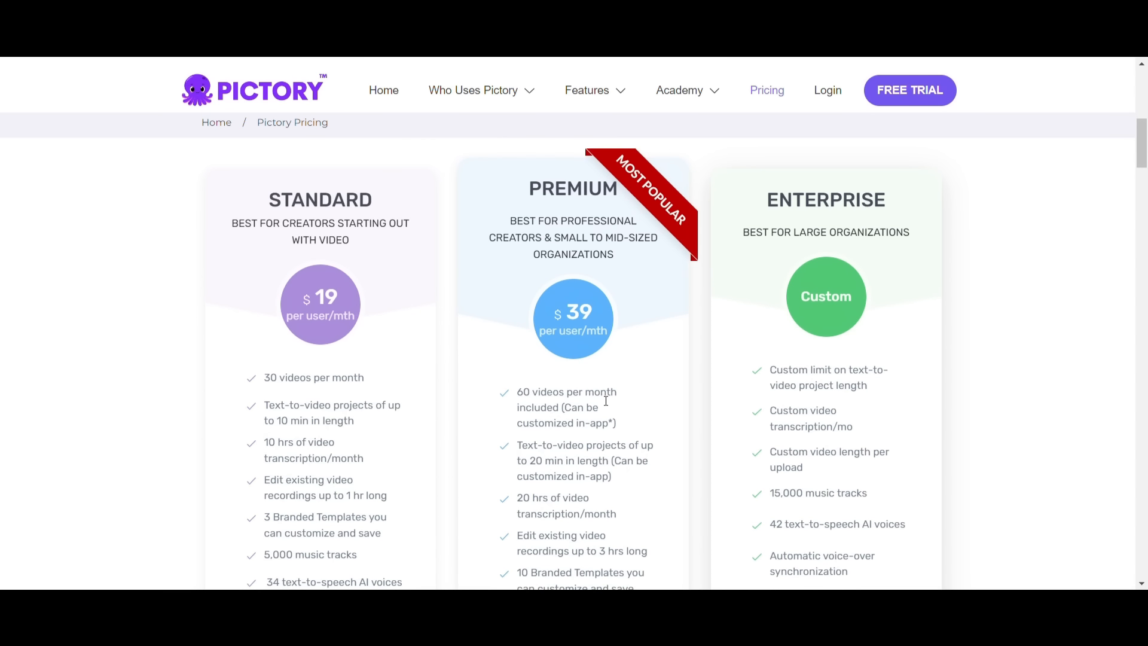
{"action": "mouse_move", "coordinate": [769, 396]}
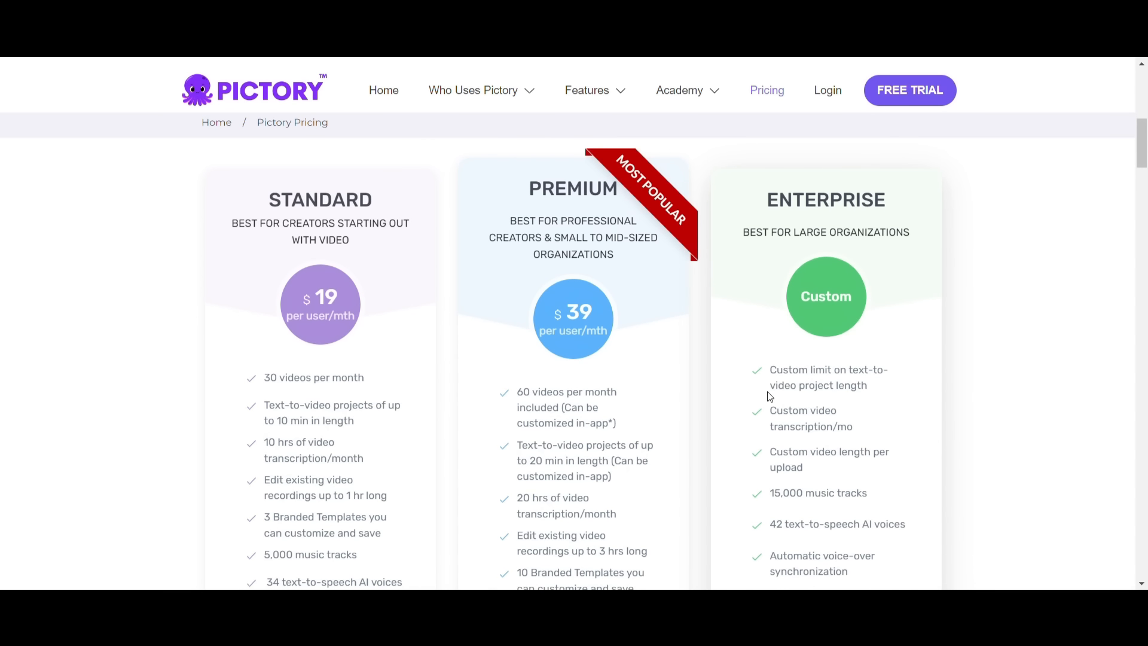
{"action": "scroll", "scroll_direction": "down", "scroll_amount": 3}
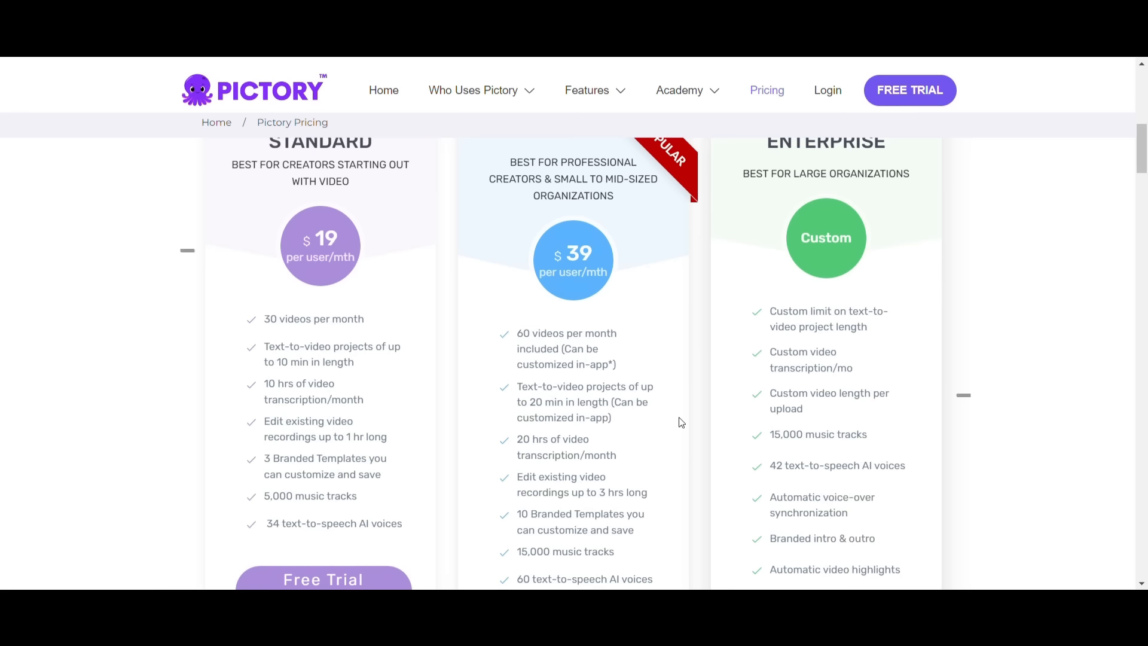
{"action": "mouse_move", "coordinate": [638, 296]}
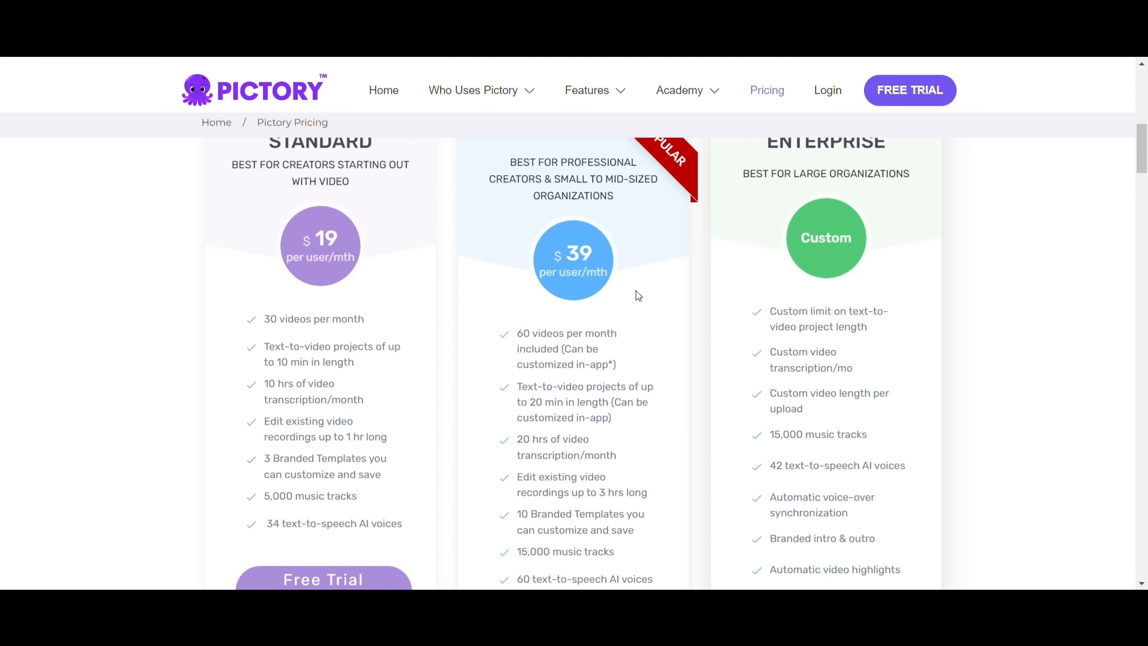
{"action": "scroll", "scroll_direction": "down", "scroll_amount": 3}
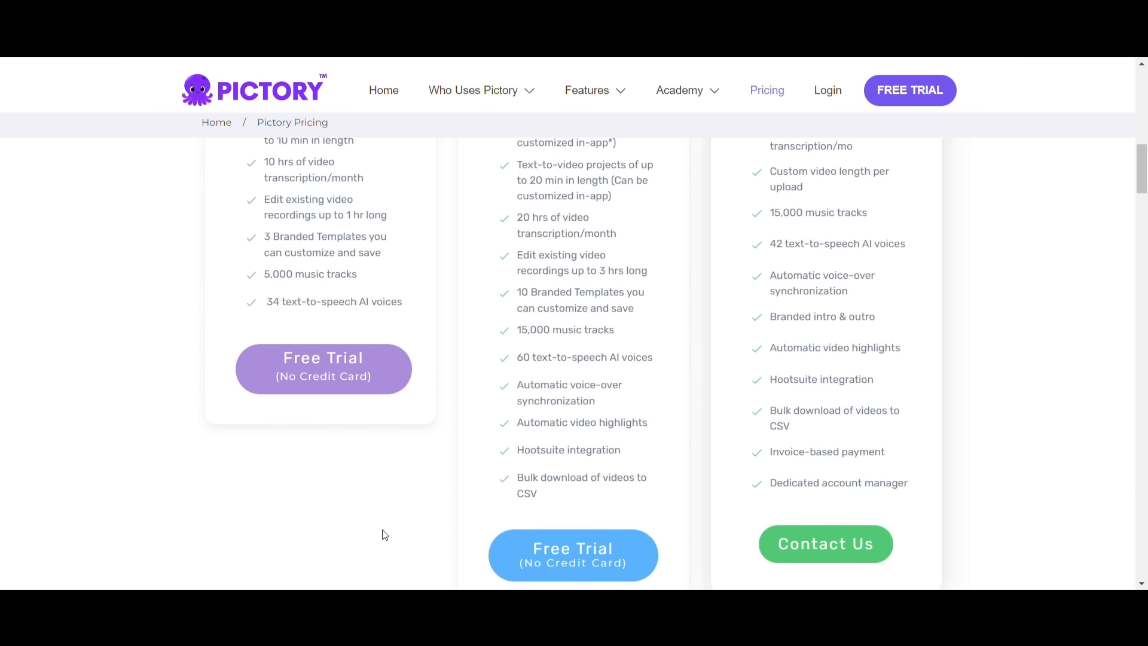
{"action": "scroll", "scroll_direction": "down", "scroll_amount": 3}
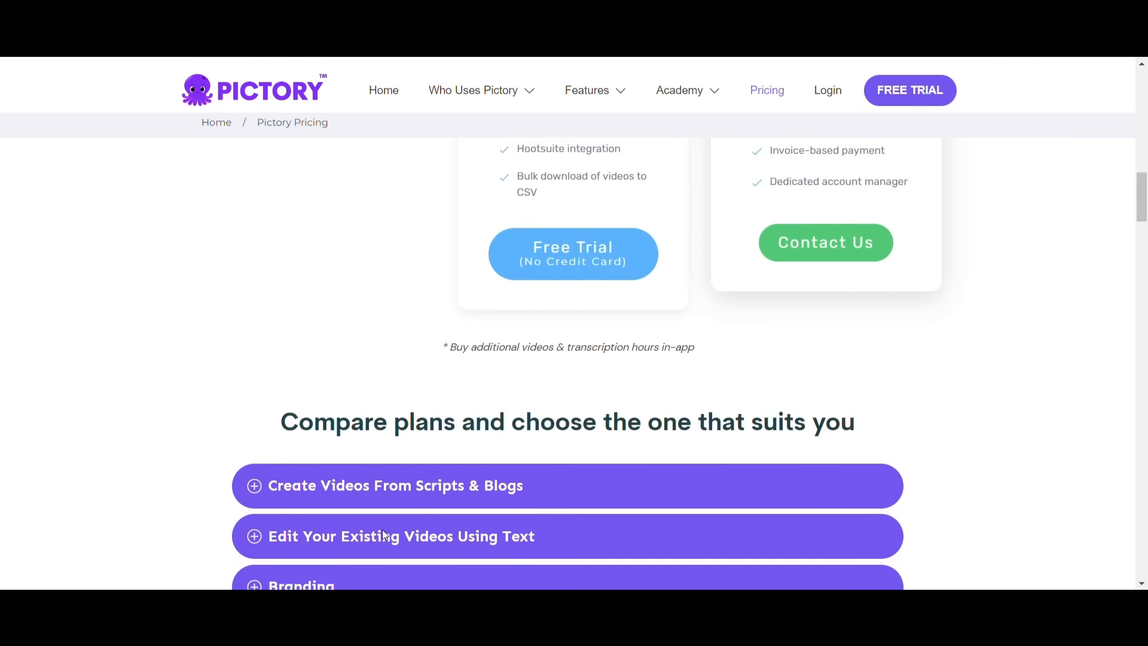
{"action": "scroll", "scroll_direction": "down", "scroll_amount": 3}
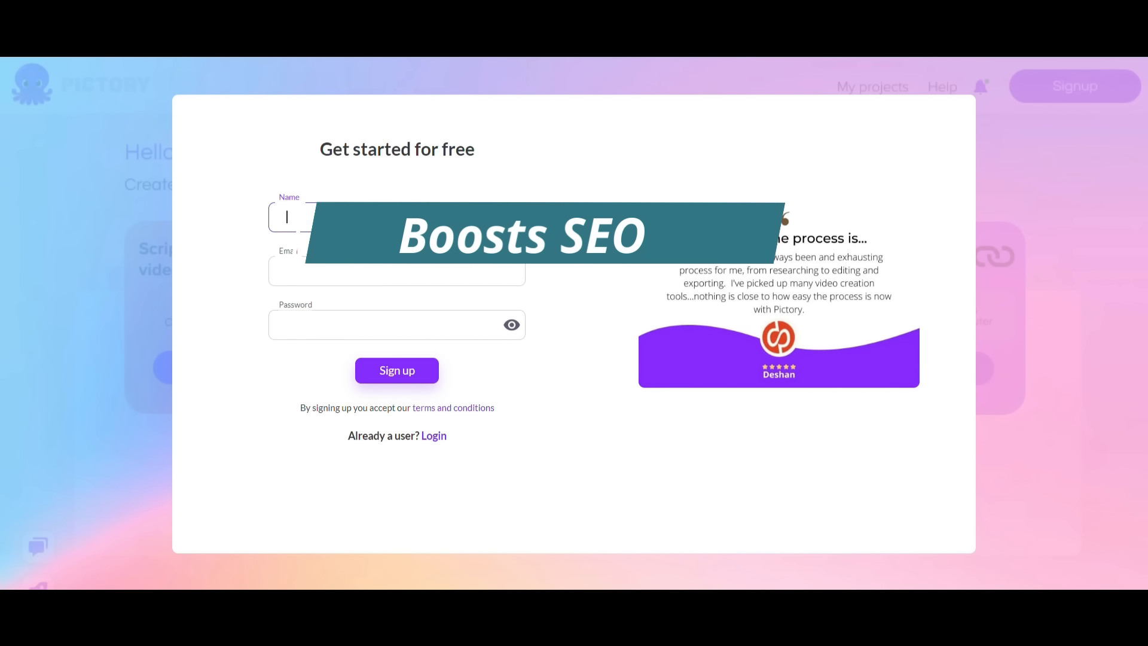
- Enter 'Wa' in the Name field of Pictory's free signup form
{"action": "type", "text": "Wa"}
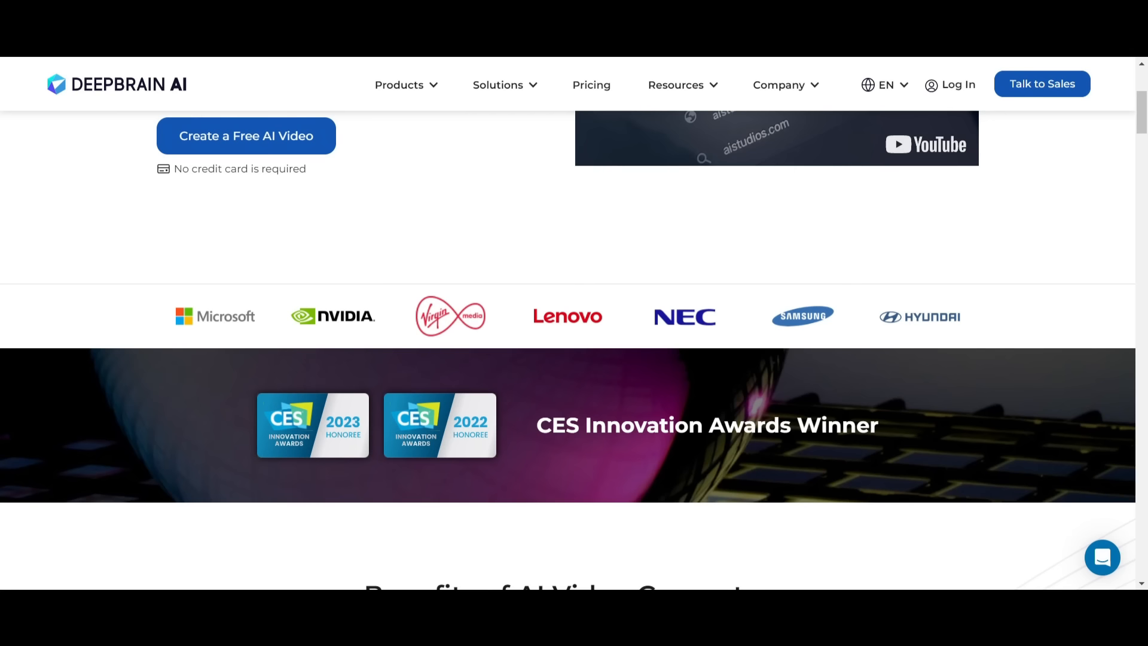
- Scroll DeepBrain AI's homepage past Benefits and 'Get Your First AI Video' to 'Meet our Virtual Humans'
{"action": "scroll", "scroll_direction": "up", "scroll_amount": 3}
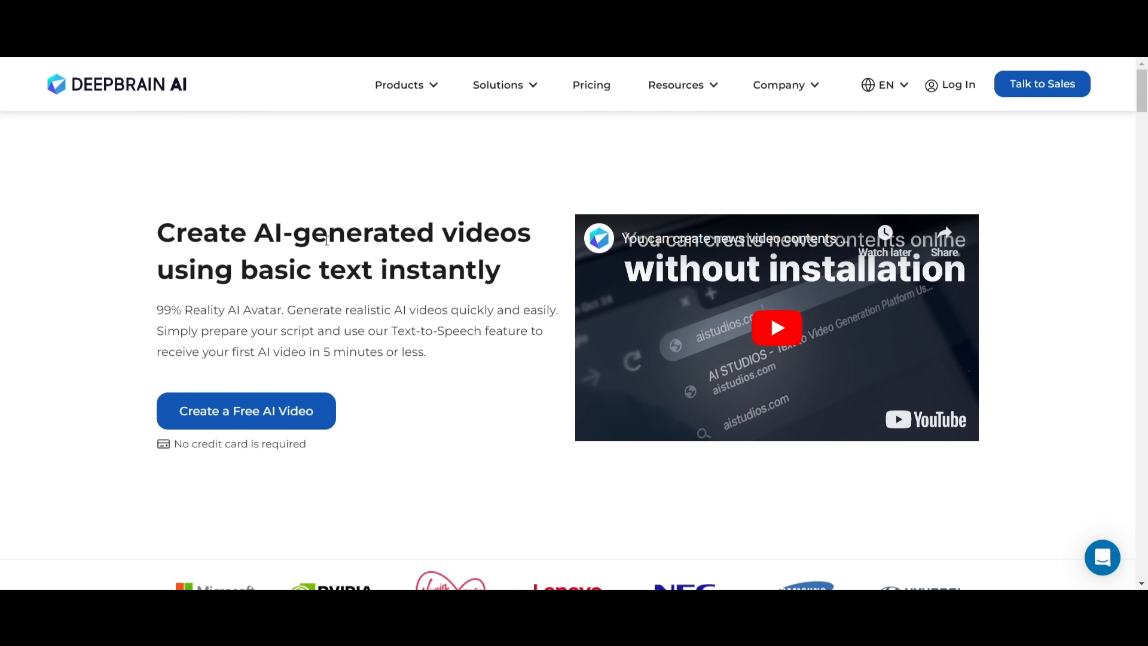
{"action": "scroll", "scroll_direction": "down", "scroll_amount": 3}
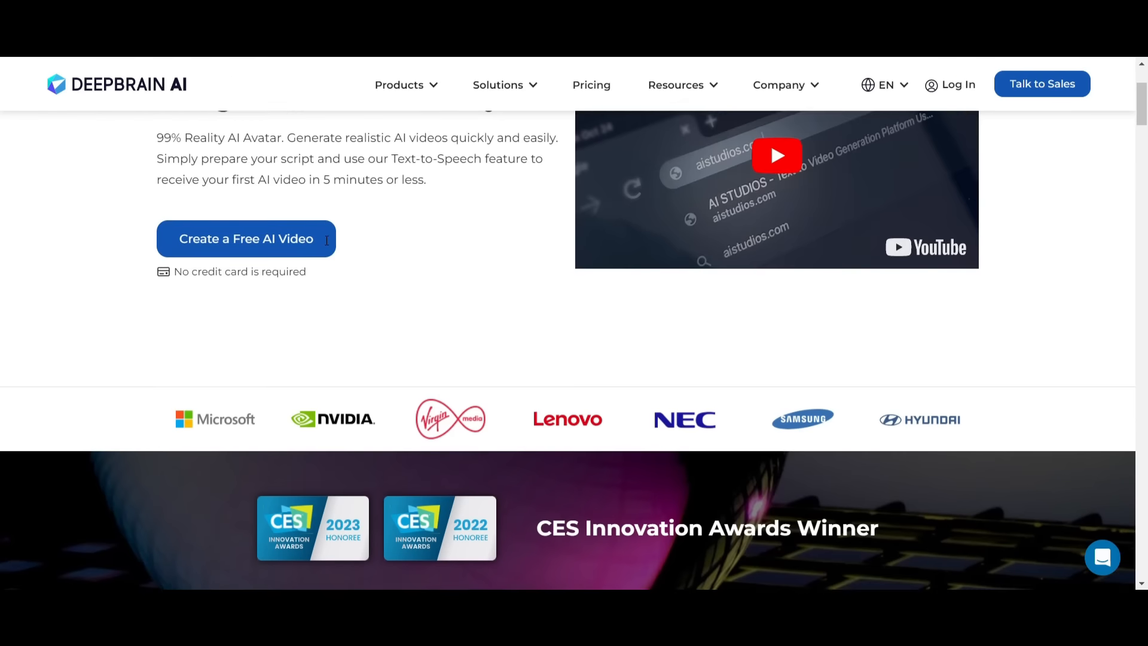
{"action": "scroll", "scroll_direction": "down", "scroll_amount": 3}
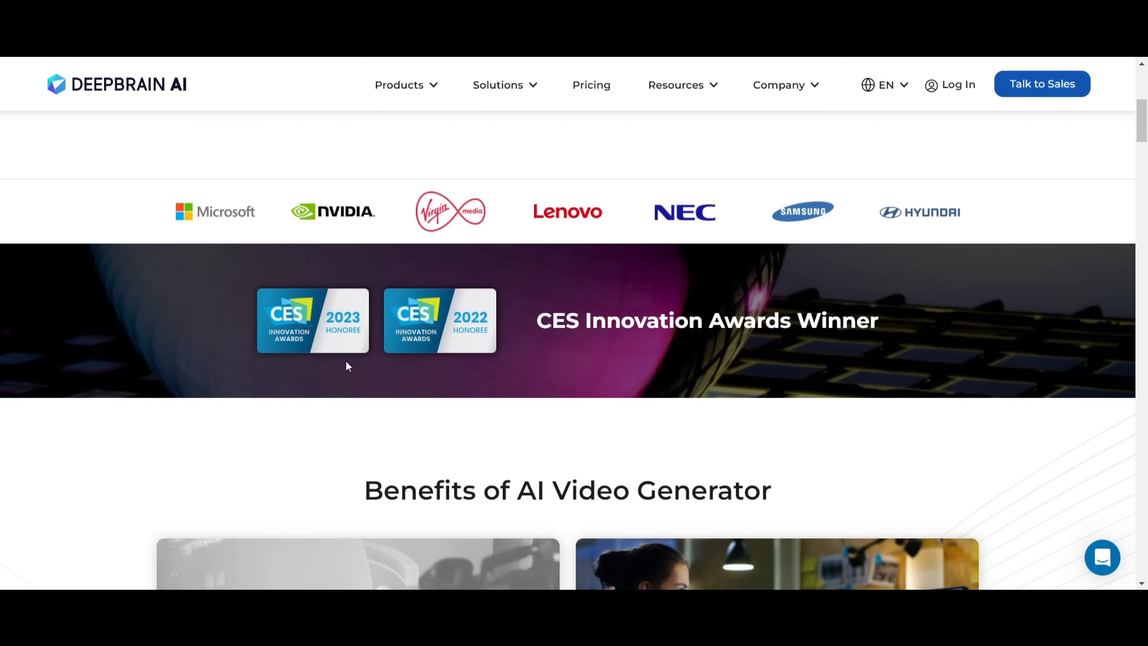
{"action": "scroll", "scroll_direction": "down", "scroll_amount": 3}
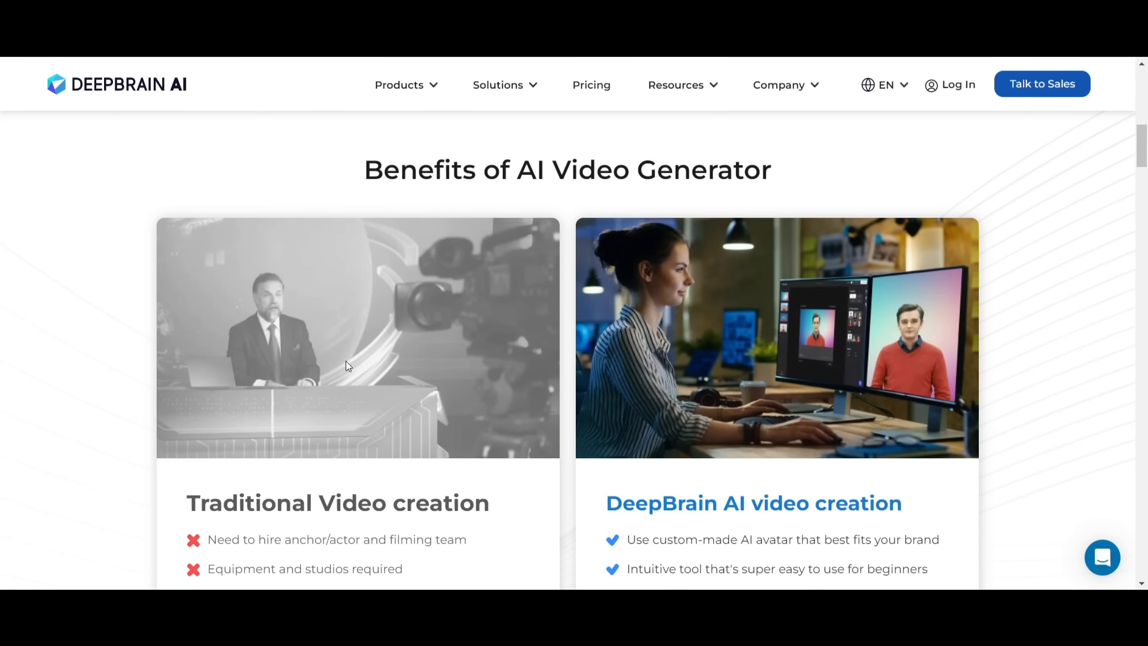
{"action": "scroll", "scroll_direction": "down", "scroll_amount": 3}
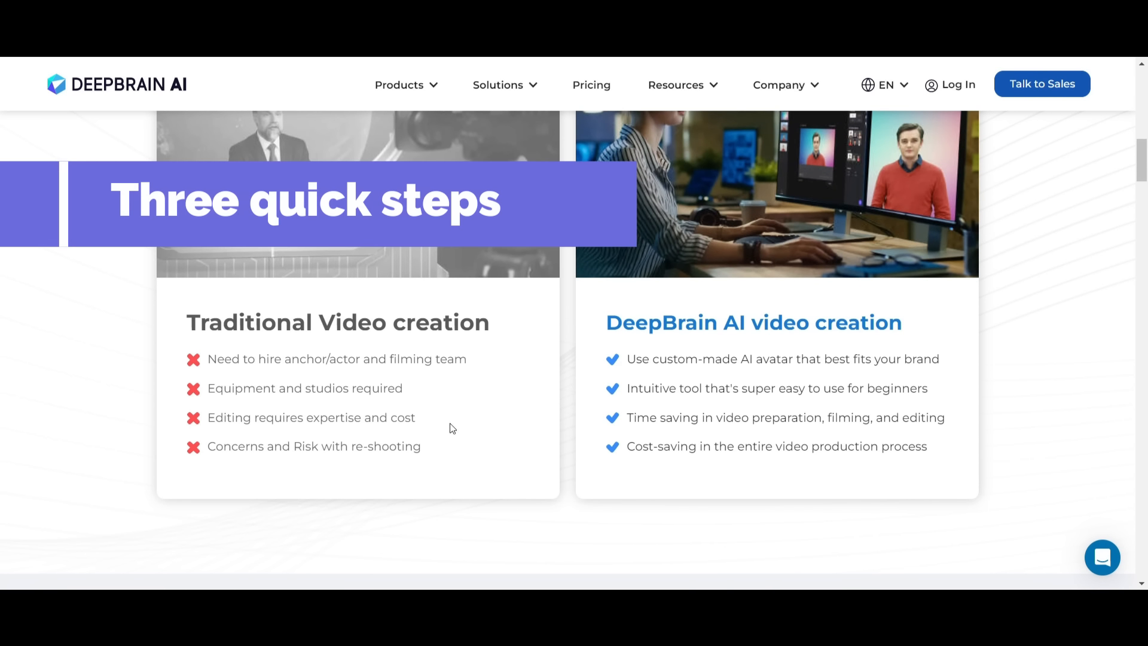
{"action": "scroll", "scroll_direction": "down", "scroll_amount": 3}
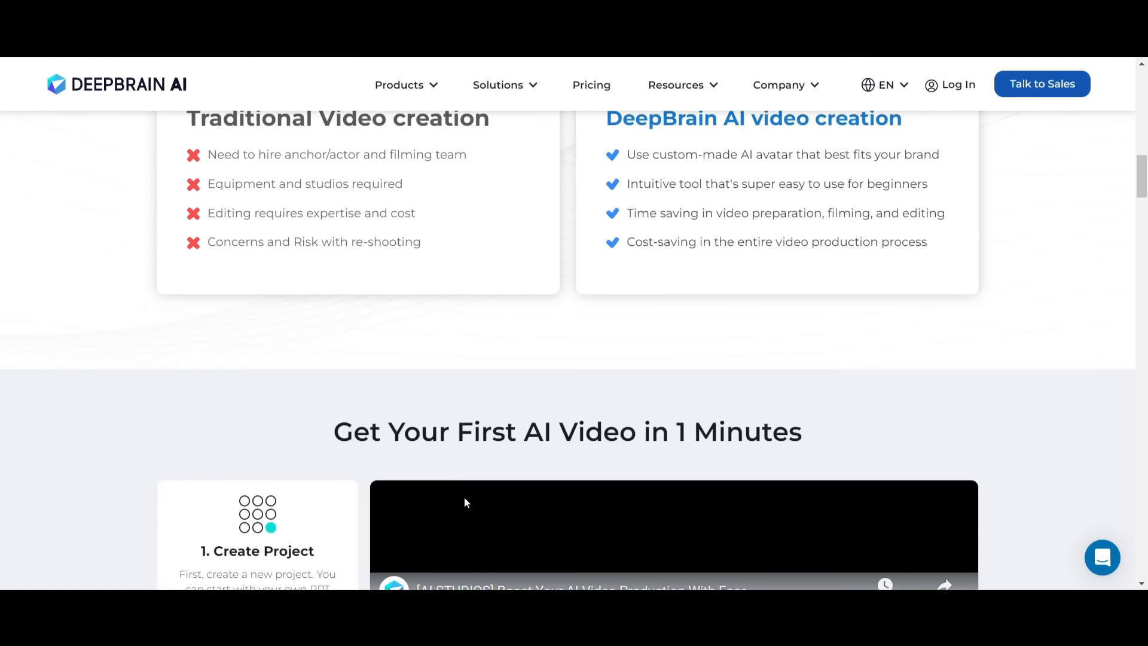
{"action": "scroll", "scroll_direction": "down", "scroll_amount": 3}
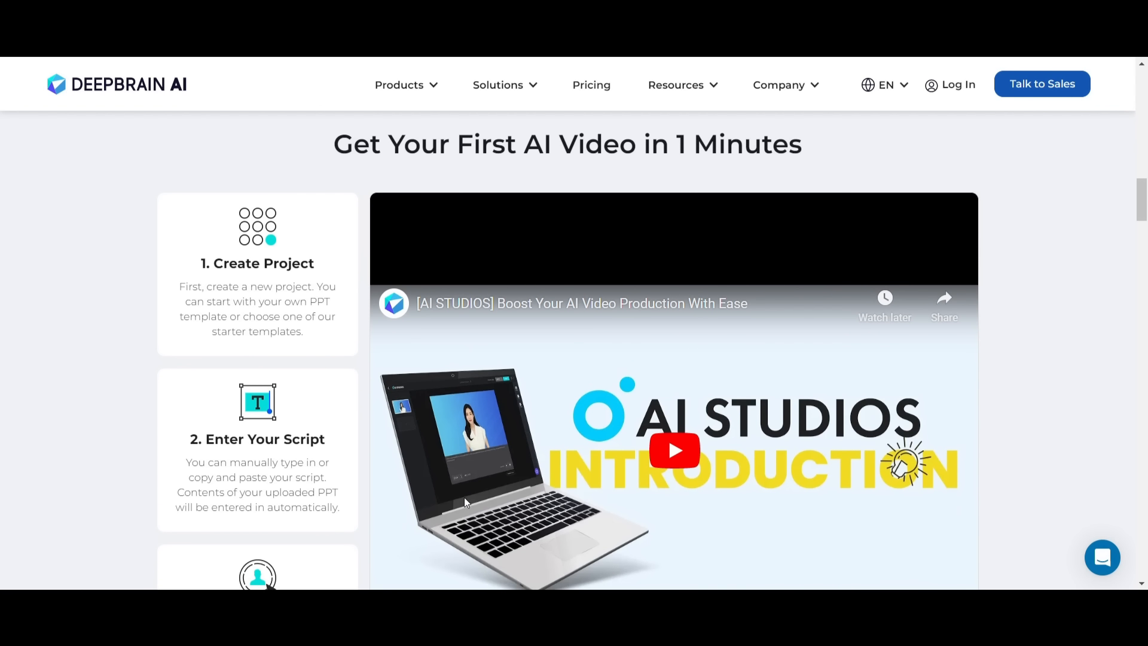
{"action": "scroll", "scroll_direction": "down", "scroll_amount": 3}
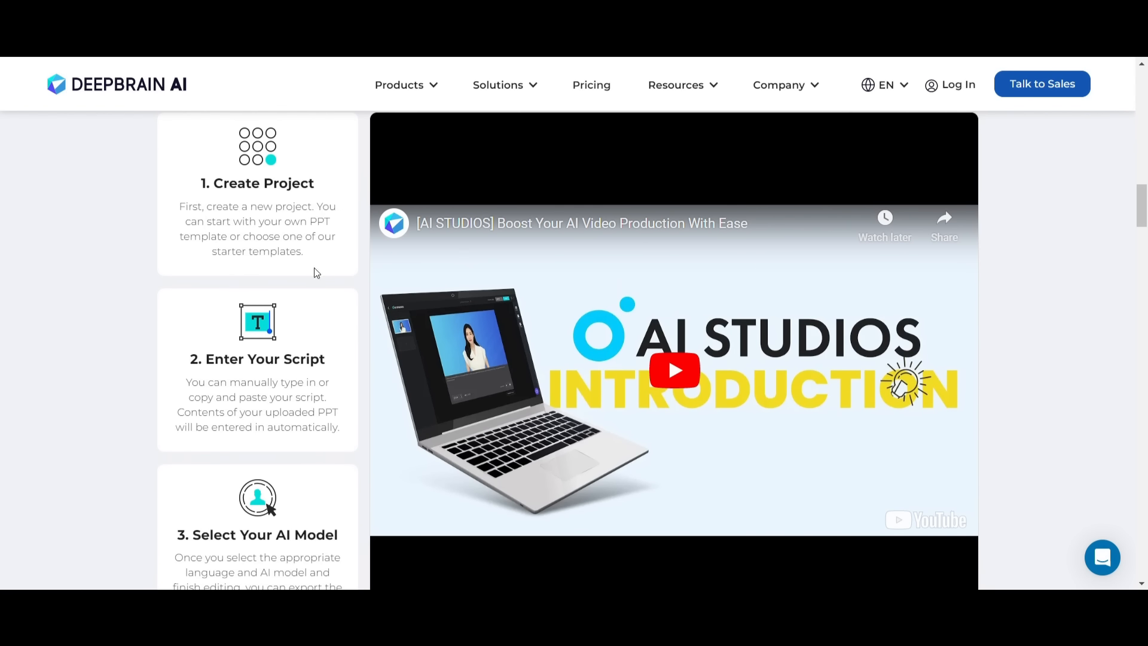
{"action": "scroll", "scroll_direction": "down", "scroll_amount": 3}
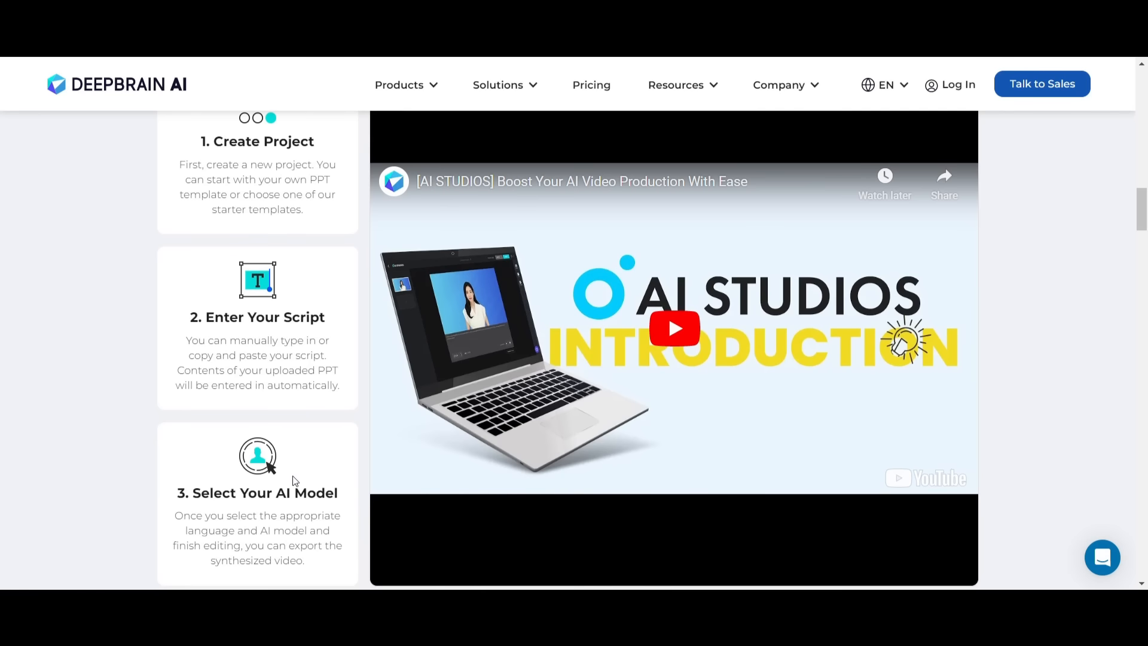
{"action": "scroll", "scroll_direction": "down", "scroll_amount": 3}
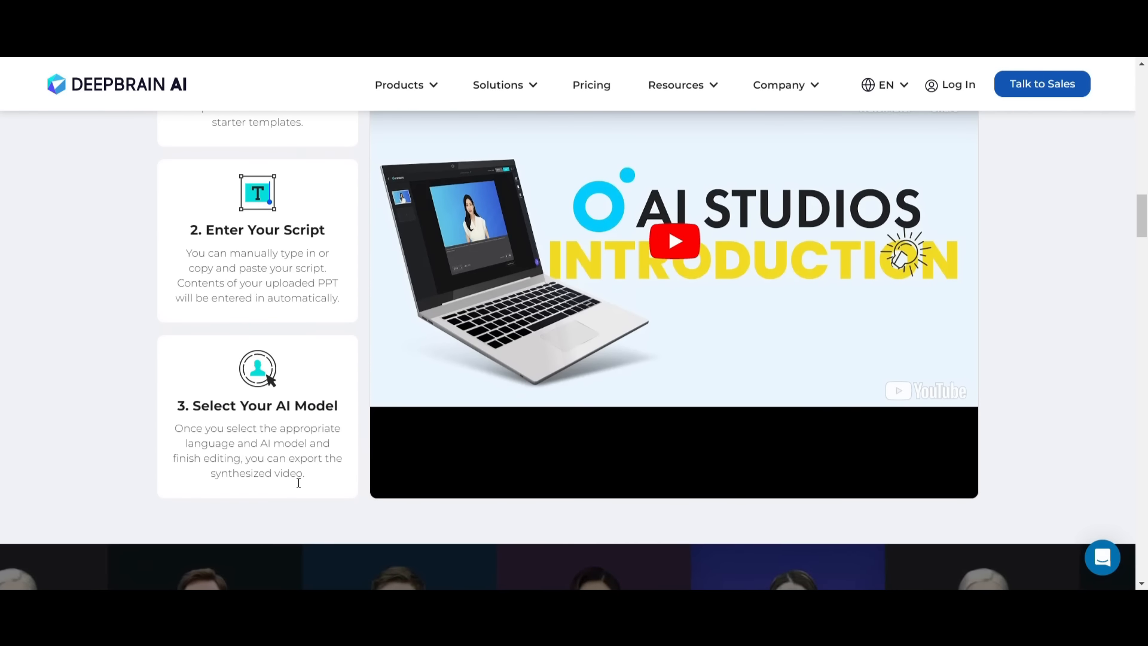
{"action": "scroll", "scroll_direction": "down", "scroll_amount": 3}
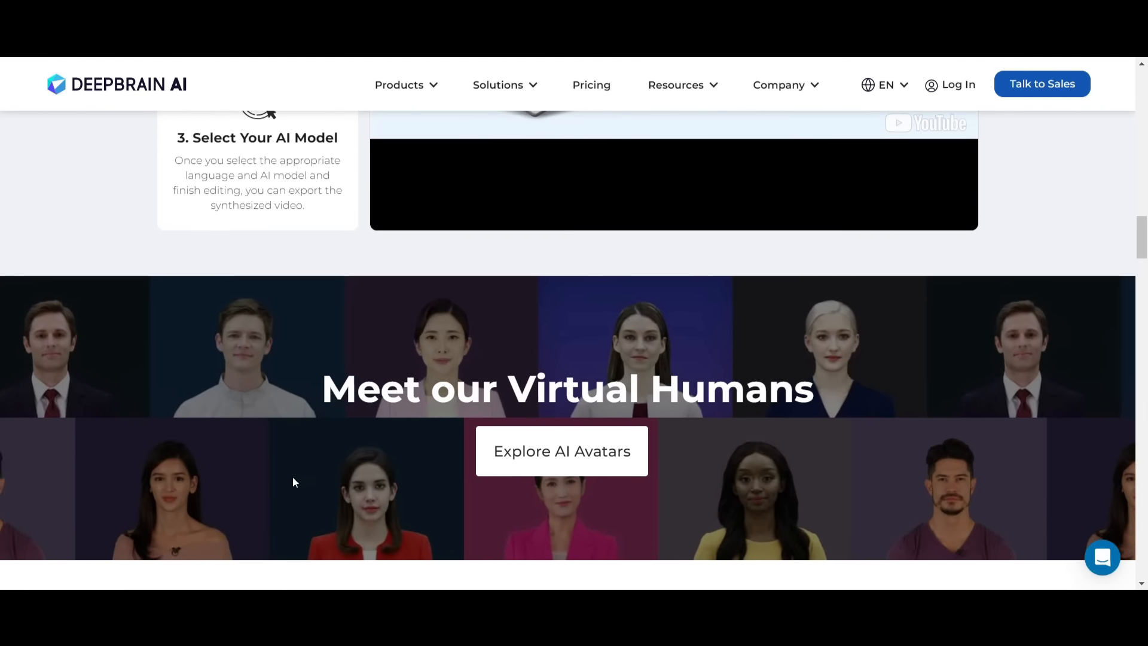
- Scroll on through the features, Use Cases and How-To Videos until the Press section shows
{"action": "scroll", "scroll_direction": "down", "scroll_amount": 3}
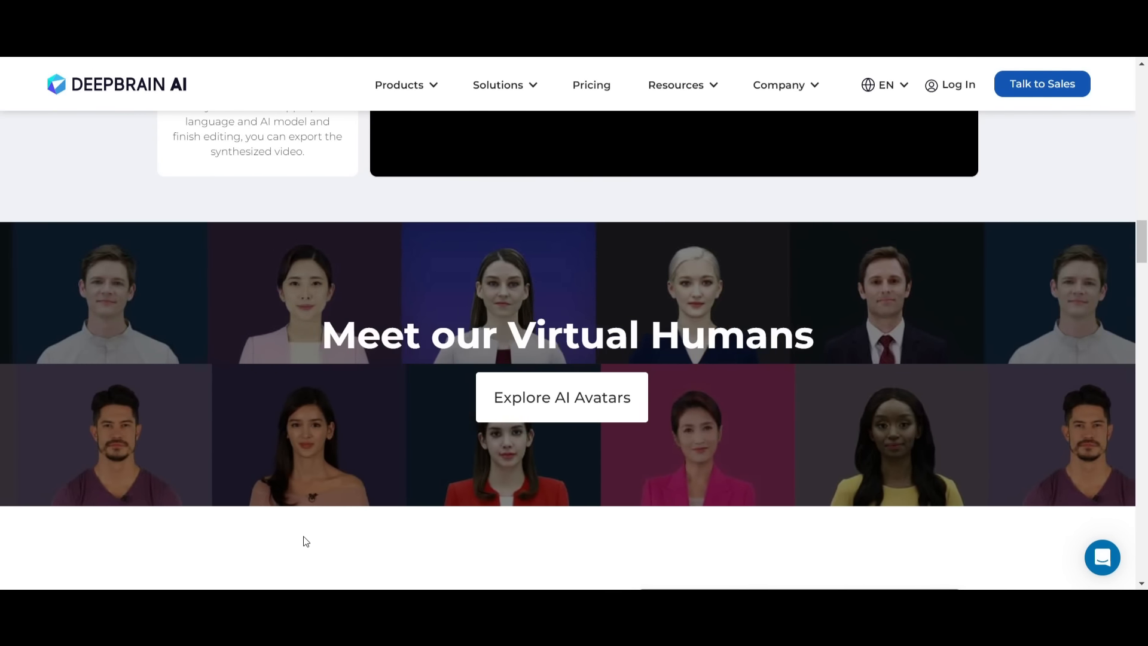
{"action": "scroll", "scroll_direction": "down", "scroll_amount": 3}
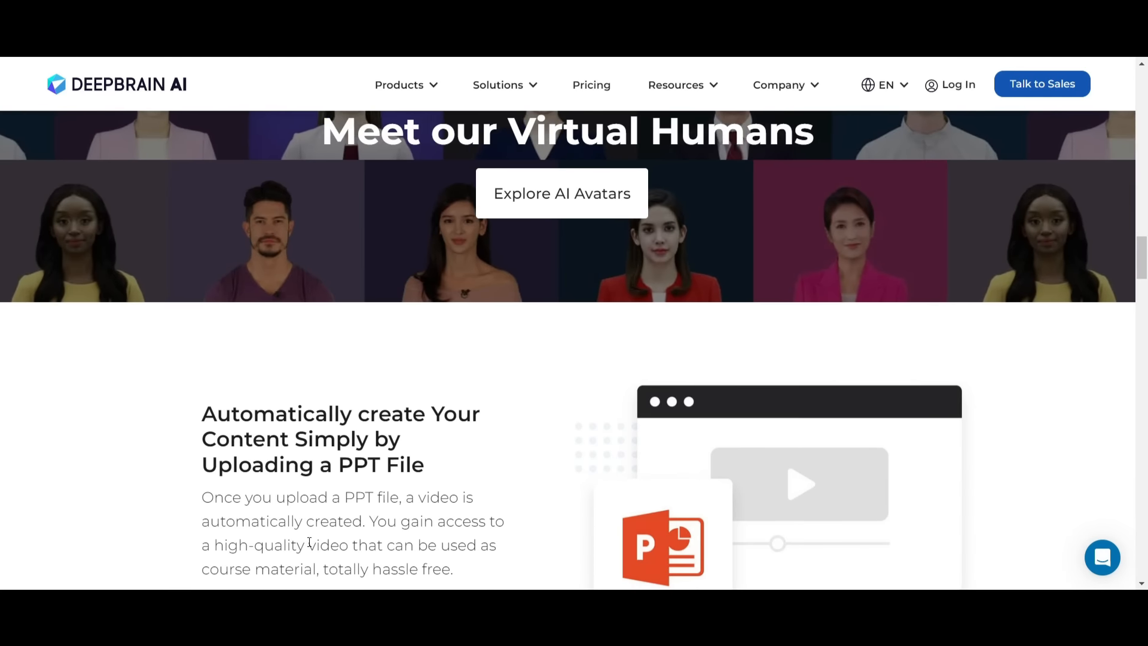
{"action": "scroll", "scroll_direction": "down", "scroll_amount": 3}
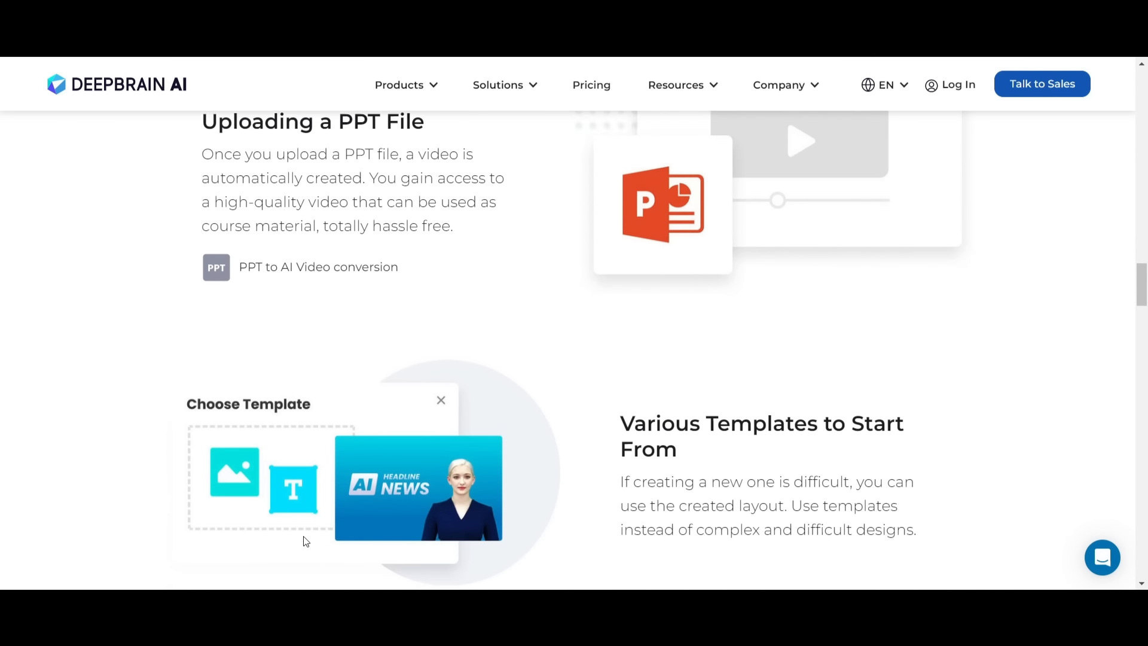
{"action": "scroll", "scroll_direction": "down", "scroll_amount": 3}
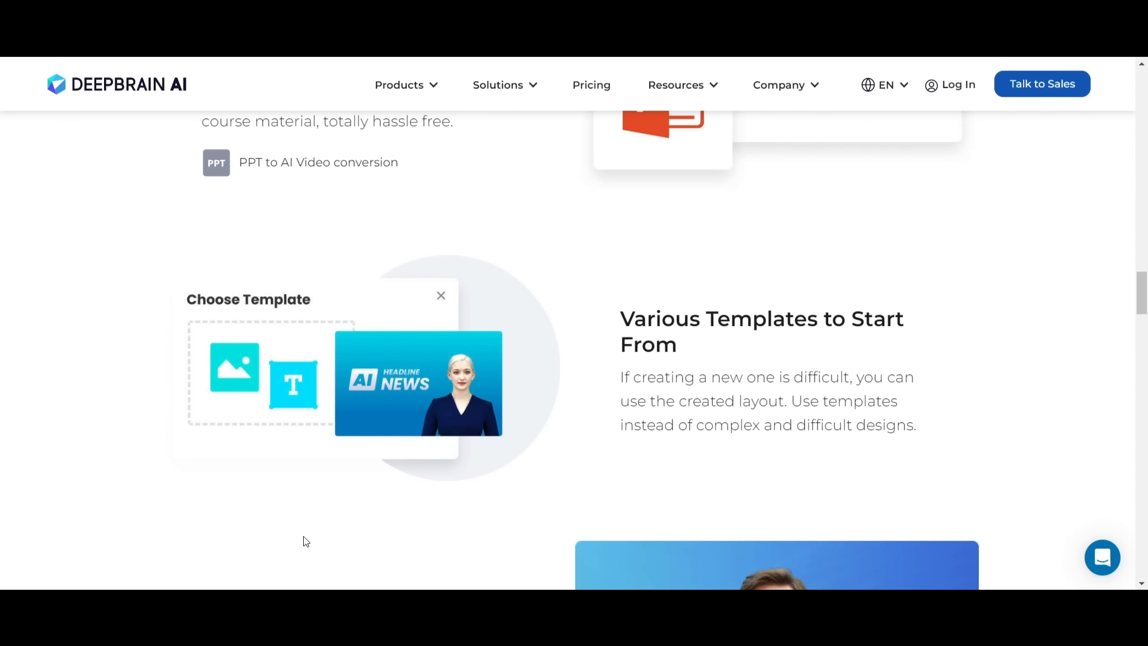
{"action": "scroll", "scroll_direction": "down", "scroll_amount": 3}
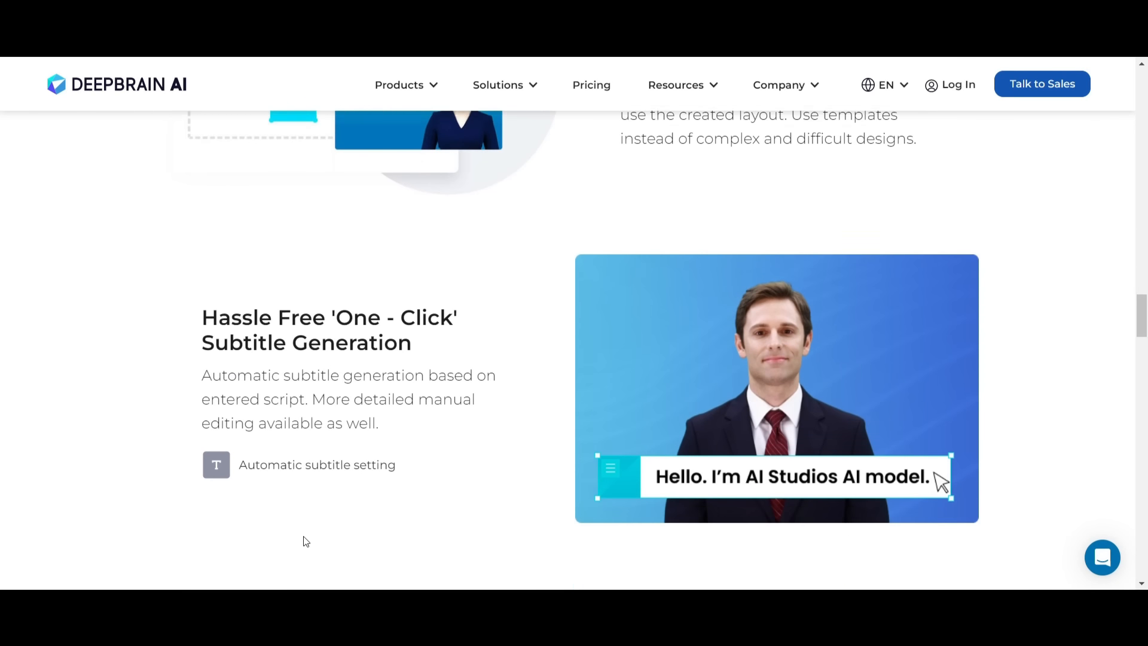
{"action": "scroll", "scroll_direction": "down", "scroll_amount": 3}
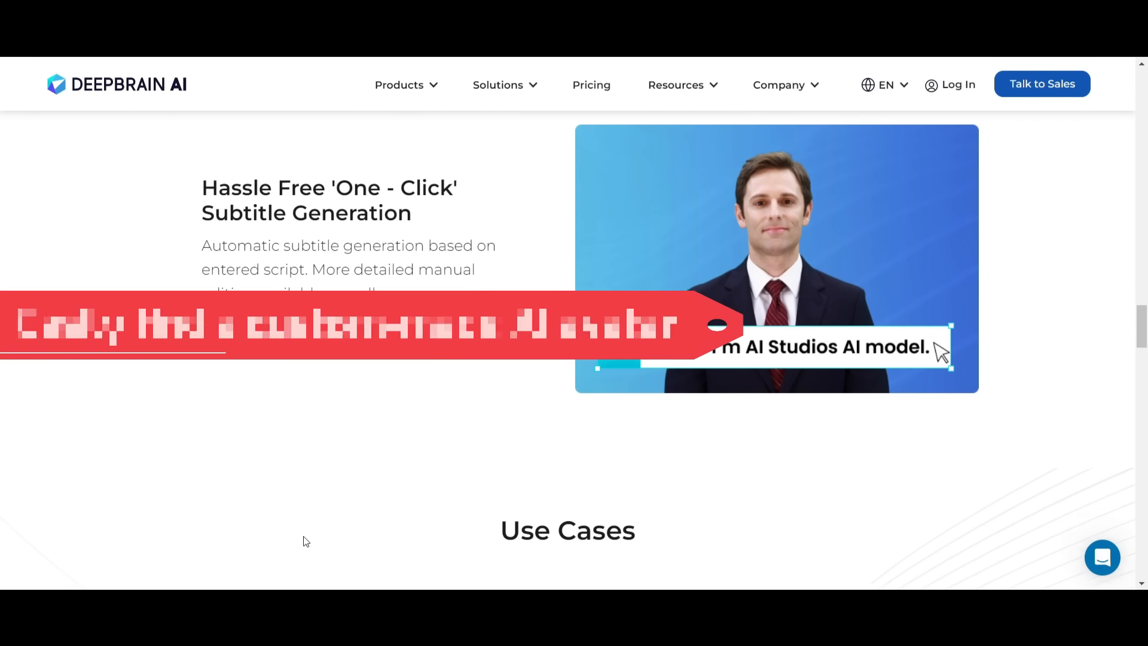
{"action": "scroll", "scroll_direction": "down", "scroll_amount": 3}
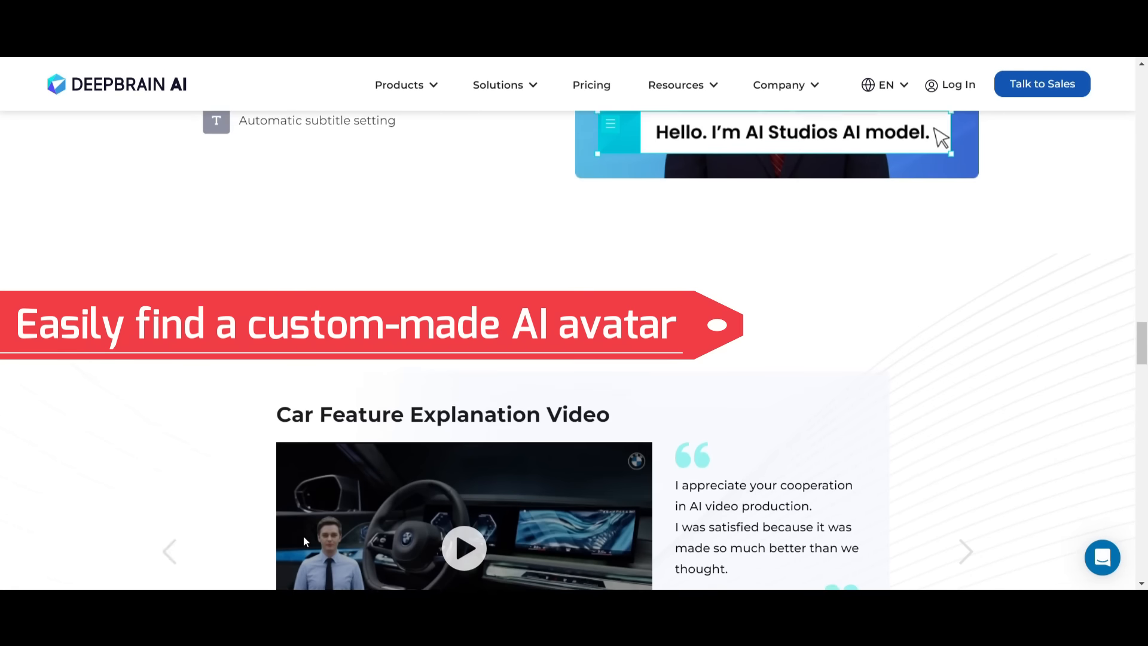
{"action": "scroll", "scroll_direction": "down", "scroll_amount": 3}
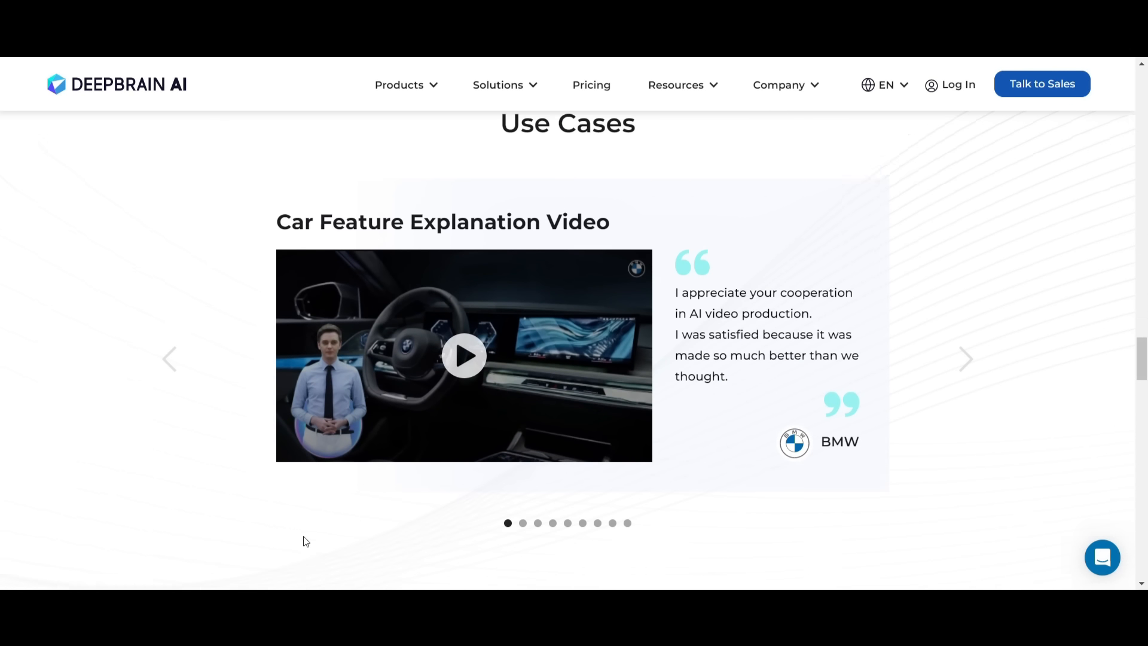
{"action": "scroll", "scroll_direction": "down", "scroll_amount": 3}
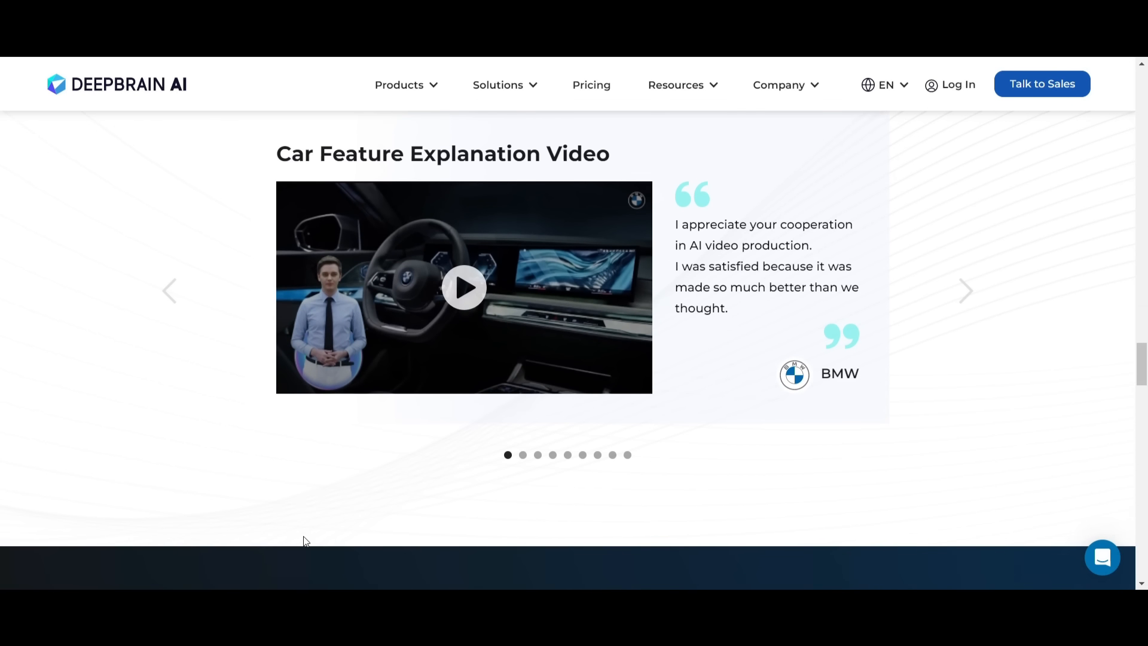
{"action": "scroll", "scroll_direction": "down", "scroll_amount": 3}
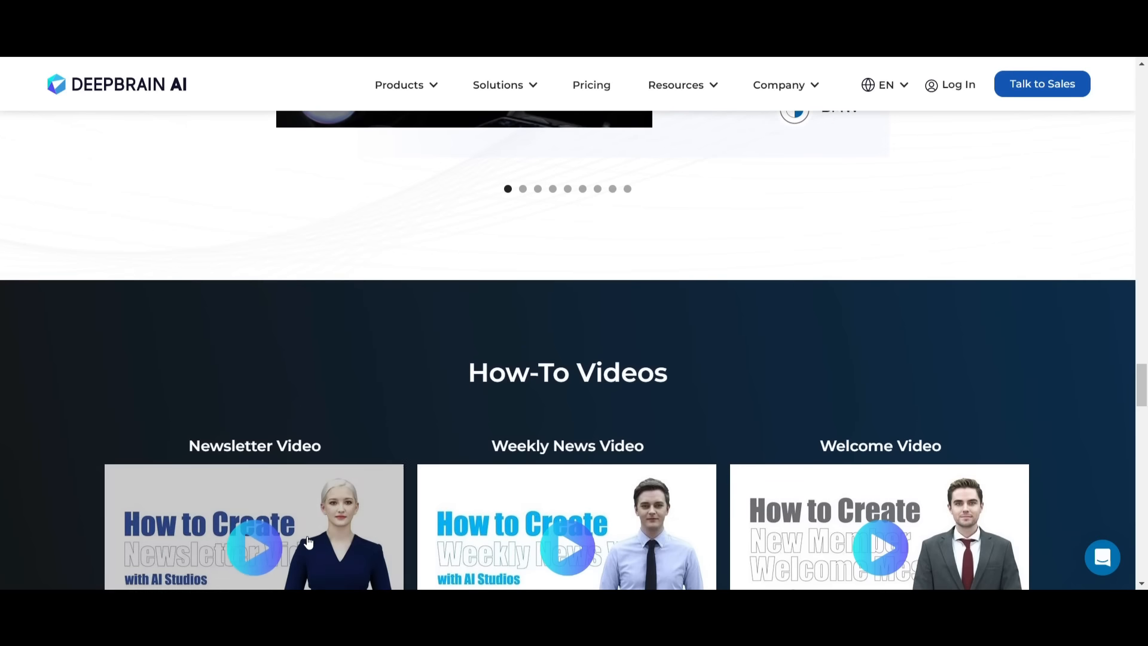
{"action": "scroll", "scroll_direction": "down", "scroll_amount": 3}
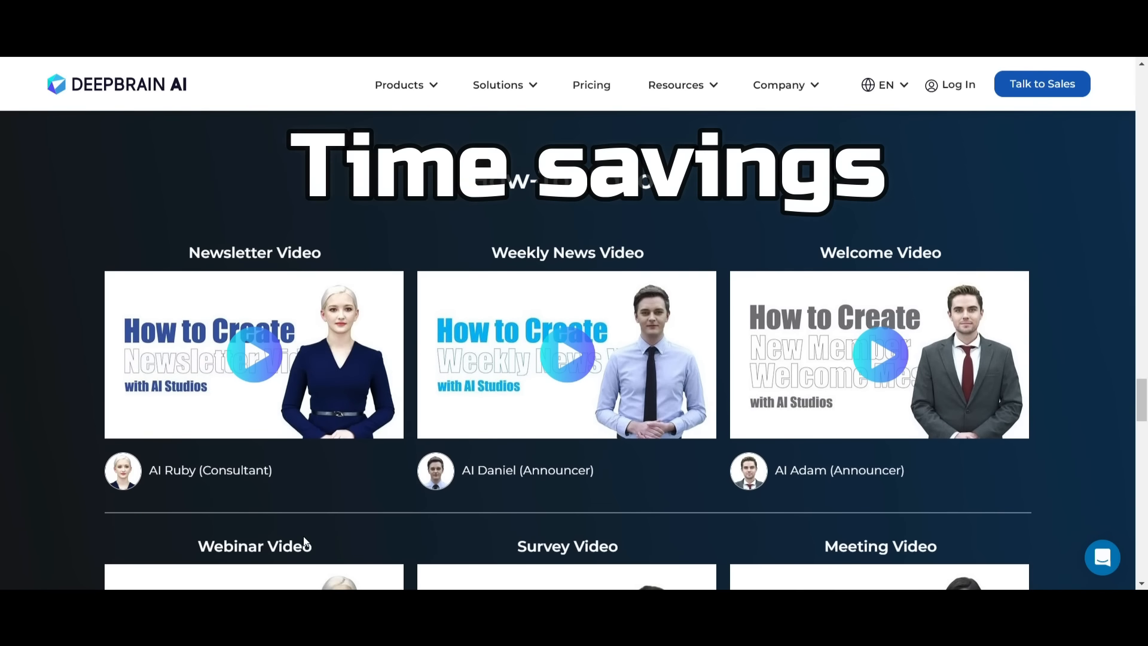
{"action": "scroll", "scroll_direction": "down", "scroll_amount": 3}
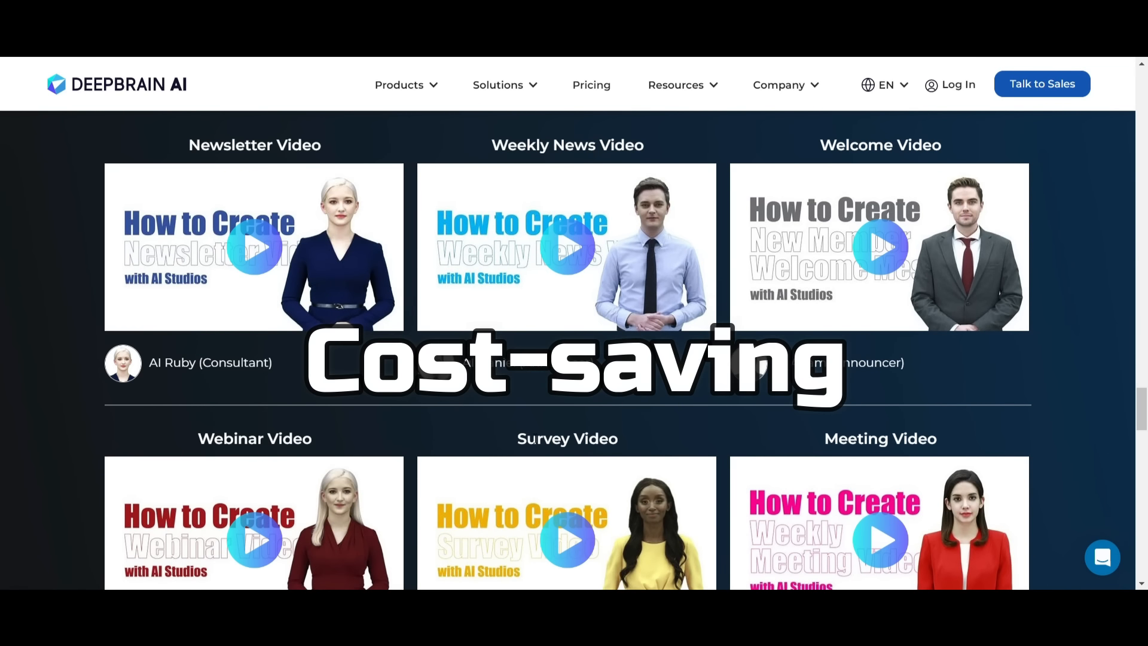
{"action": "scroll", "scroll_direction": "down", "scroll_amount": 3}
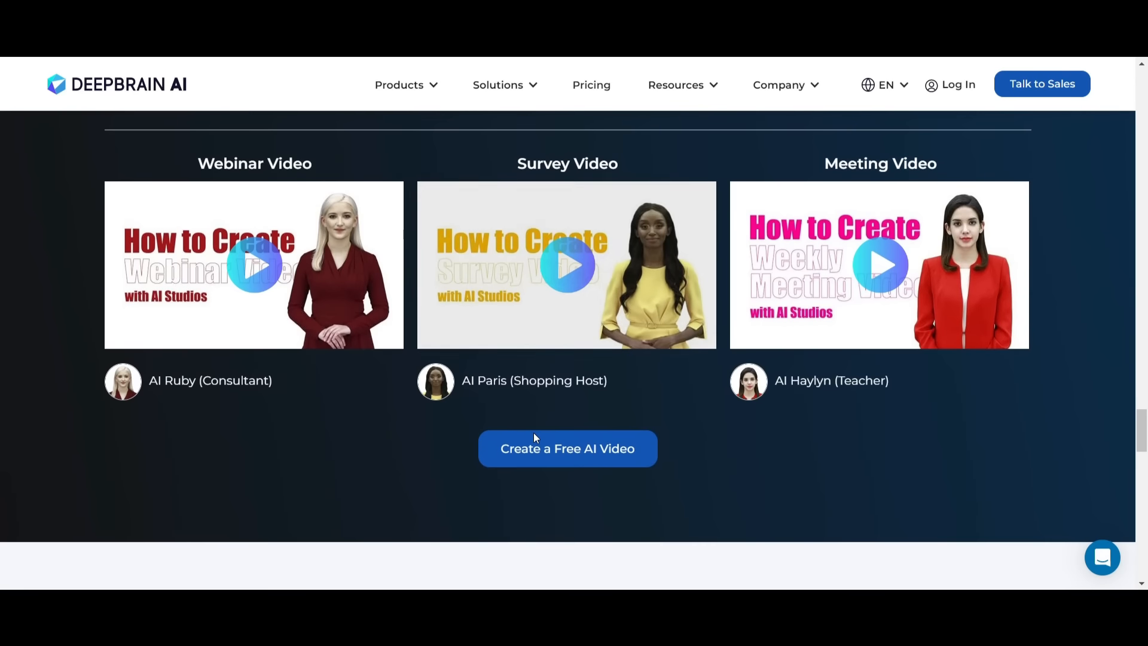
{"action": "scroll", "scroll_direction": "down", "scroll_amount": 3}
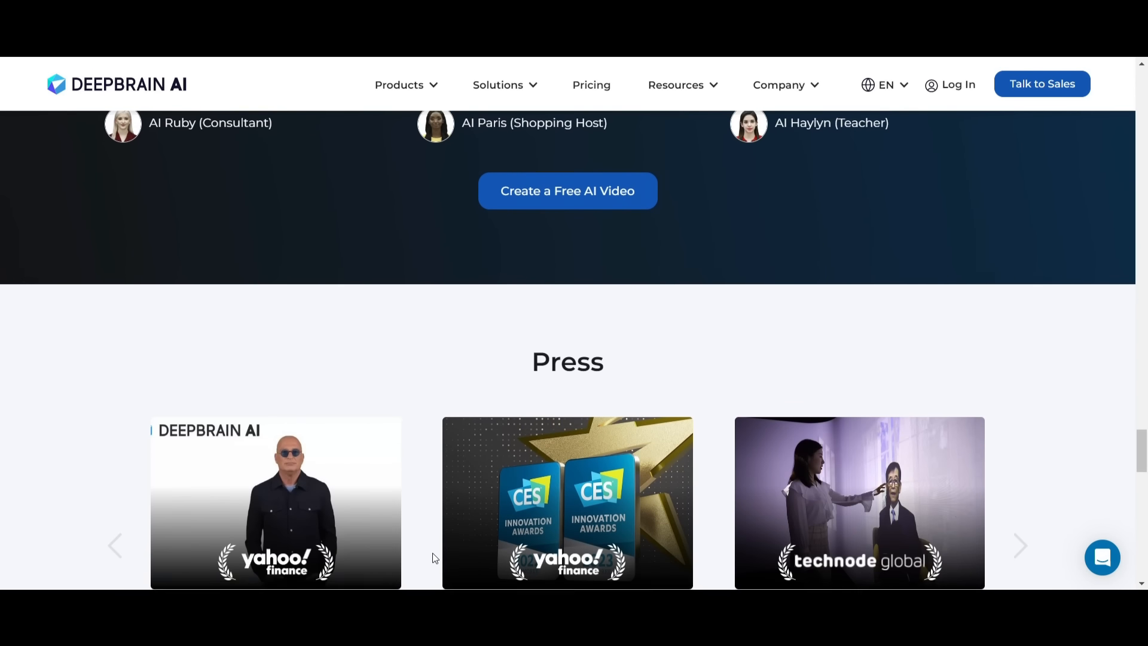